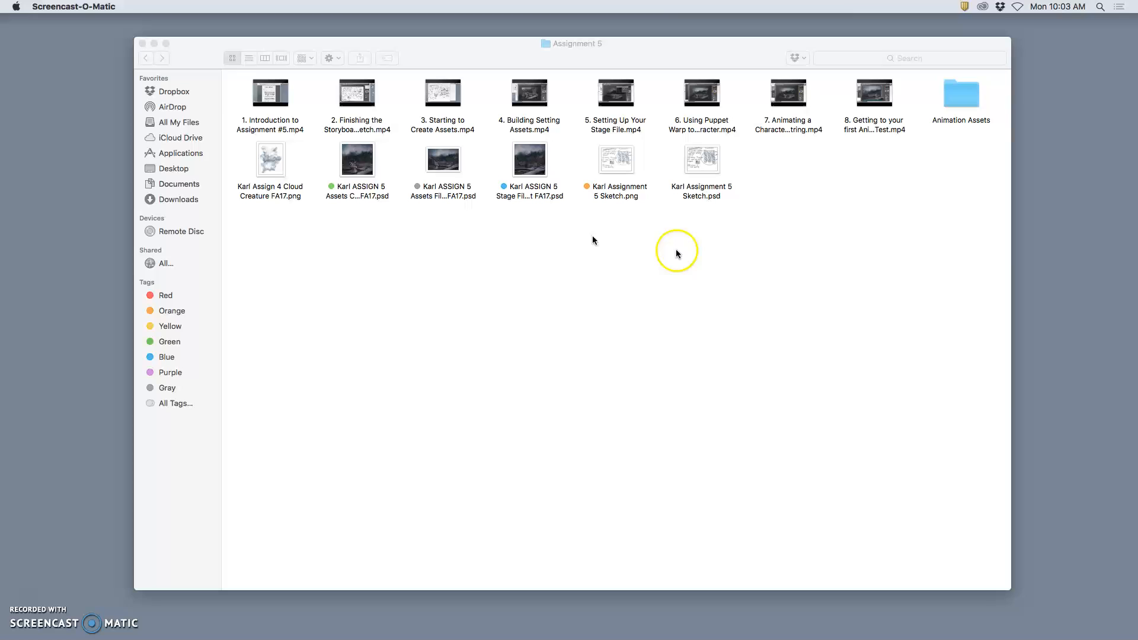
pyautogui.moveTo(717, 245)
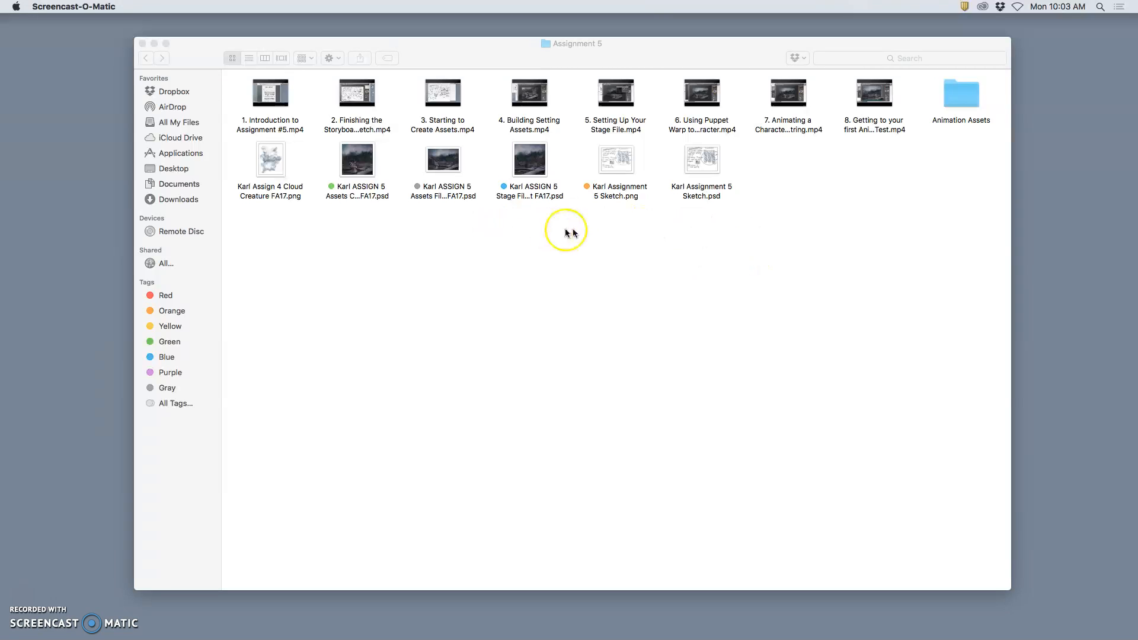
pyautogui.moveTo(559, 234)
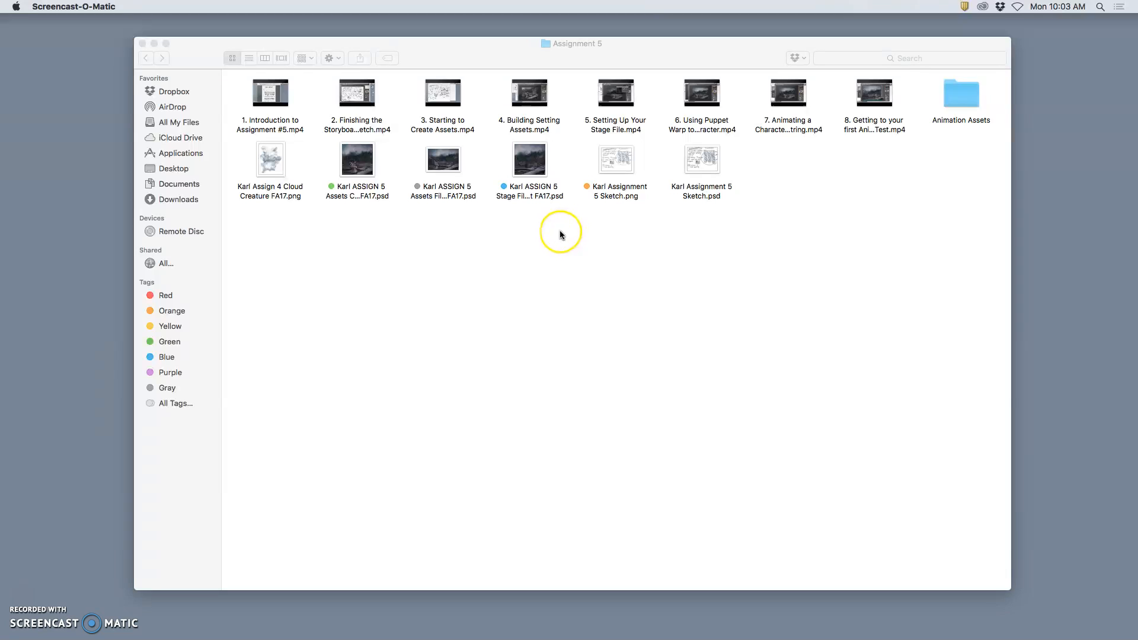
pyautogui.moveTo(556, 232)
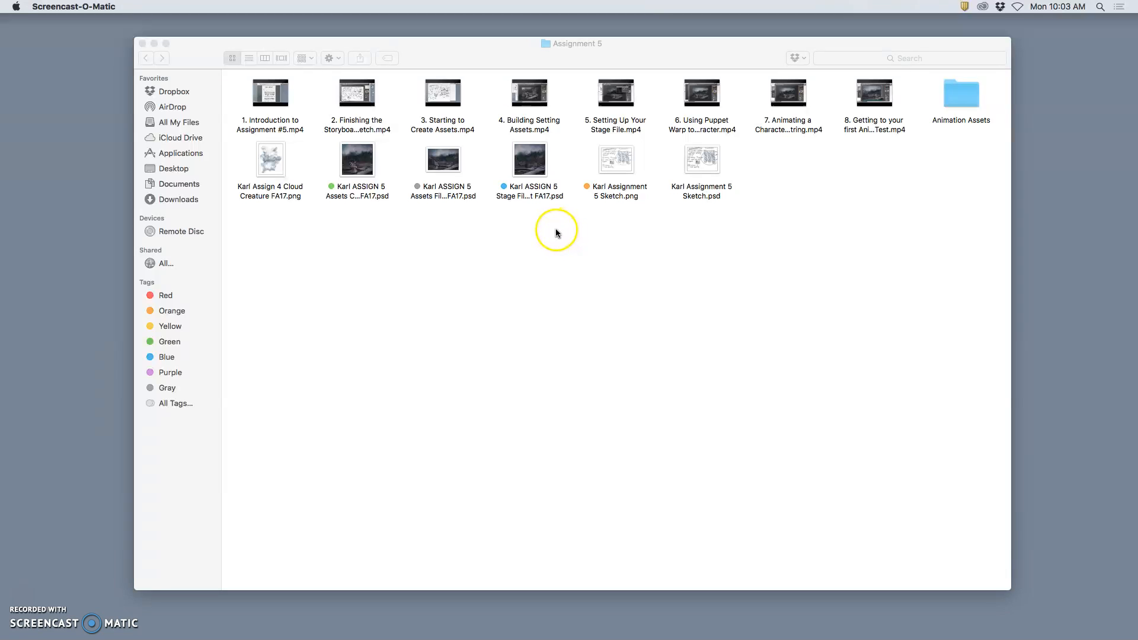
pyautogui.moveTo(585, 235)
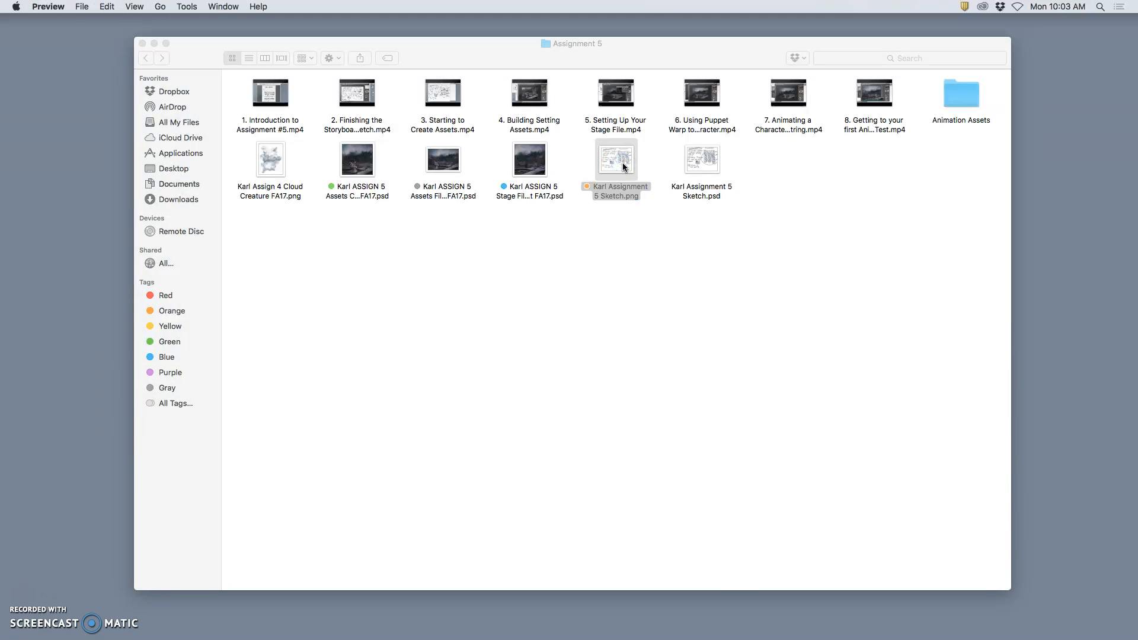
# Open the storyboard sketch in Preview and shrink its window beside the Assignment 5 folder
pyautogui.doubleClick(616, 160)
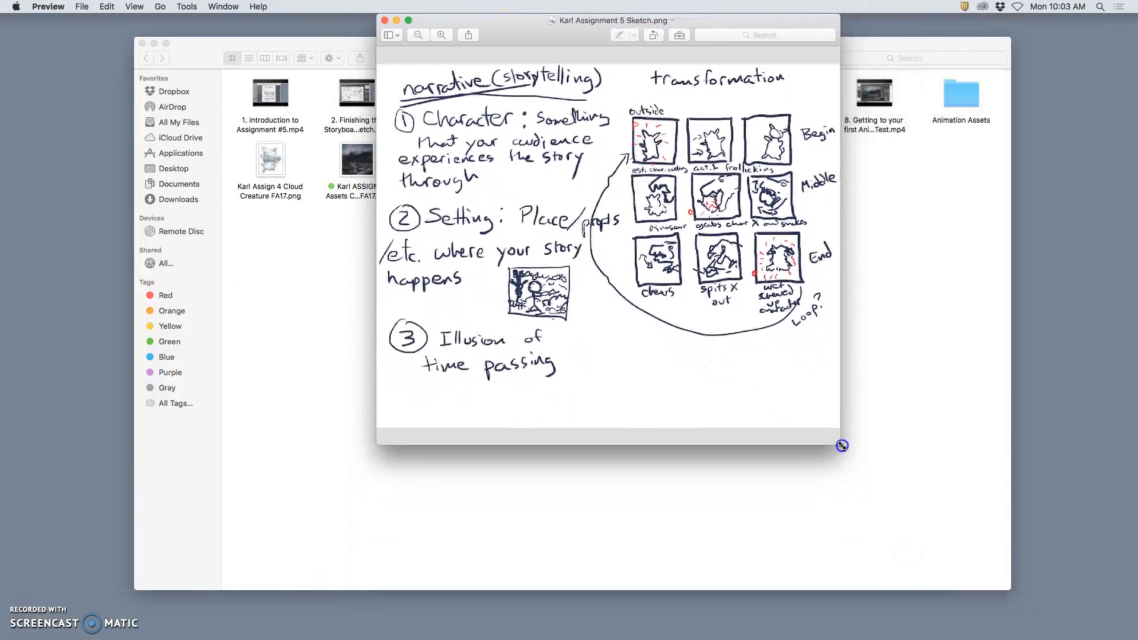
pyautogui.moveTo(842, 446); pyautogui.dragTo(799, 376)
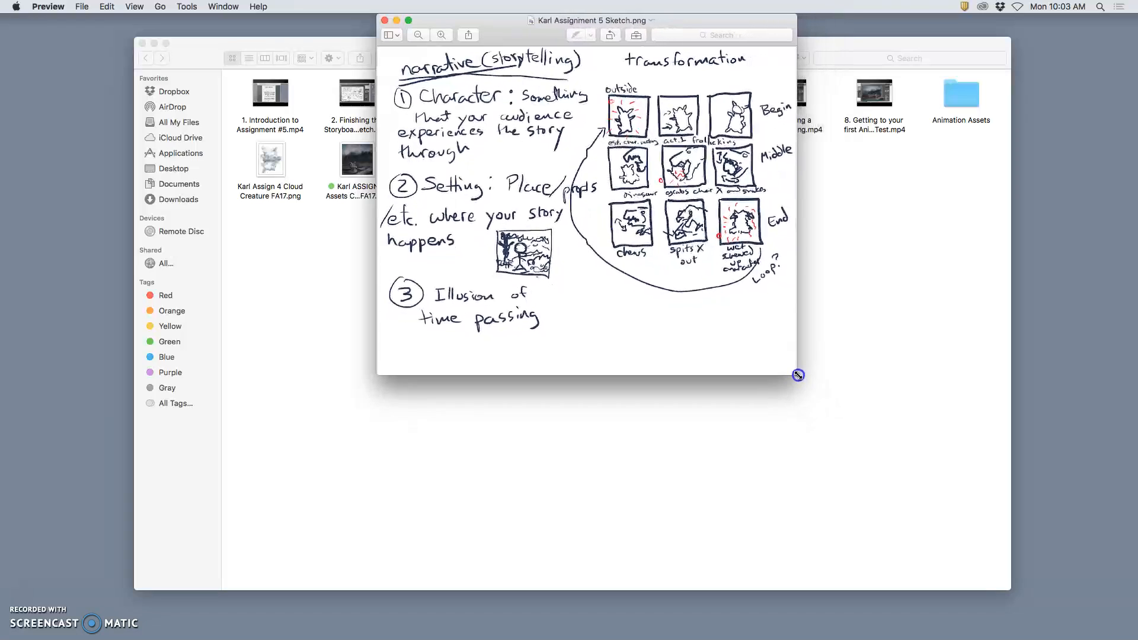
pyautogui.moveTo(799, 375); pyautogui.dragTo(1031, 375)
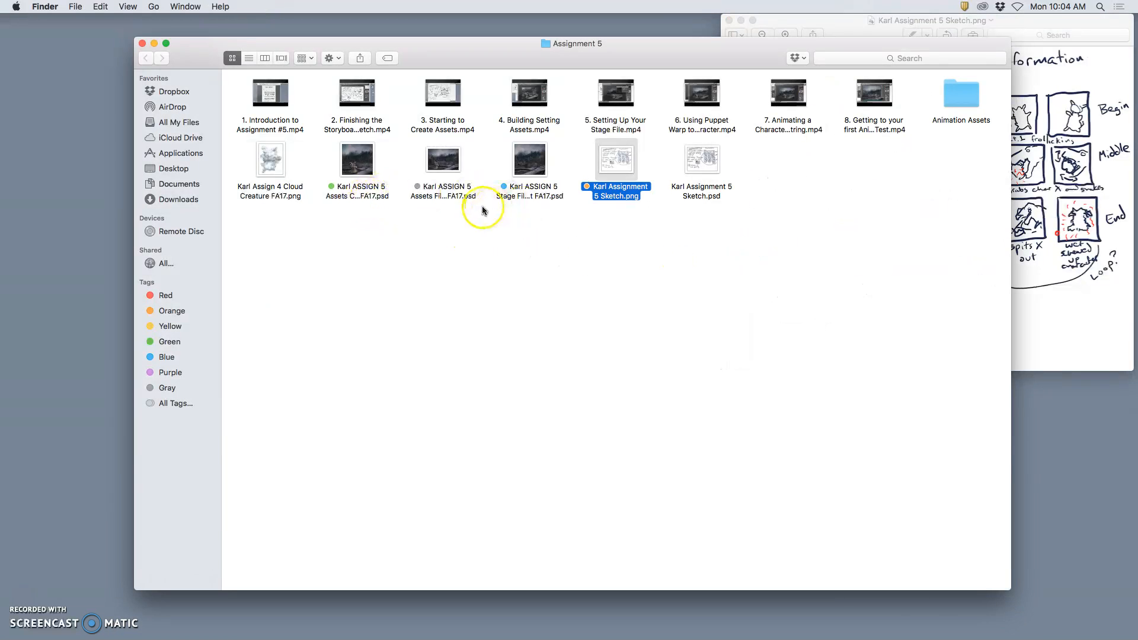
pyautogui.moveTo(356, 172)
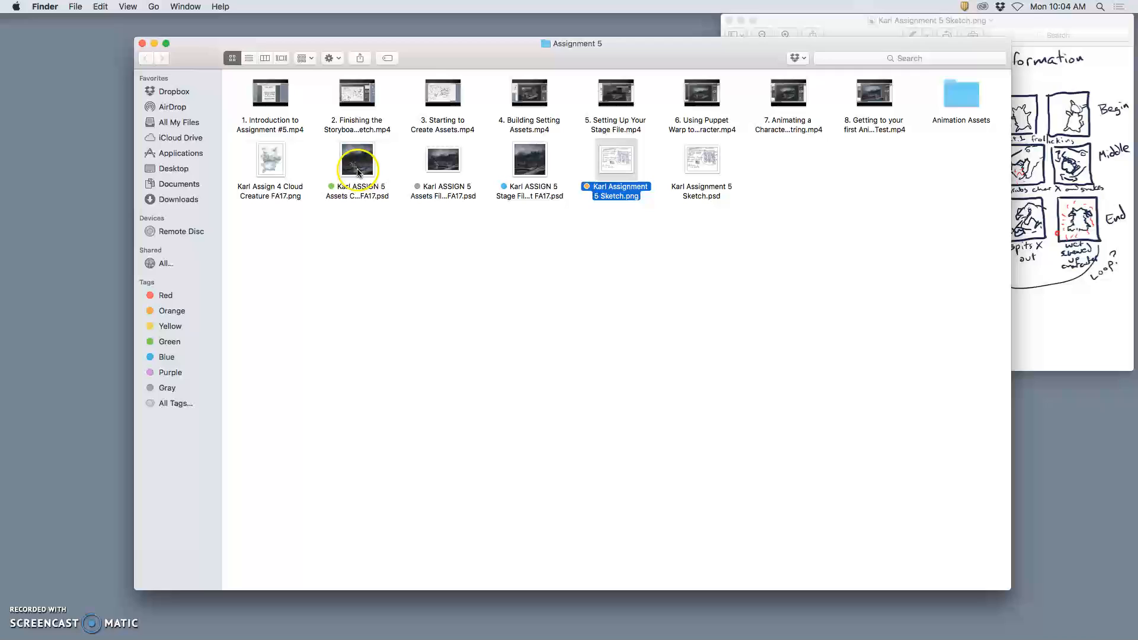
# Open the Assets Cropped File Digital Art FA17 .psd from Finder into Photoshop
pyautogui.click(356, 160)
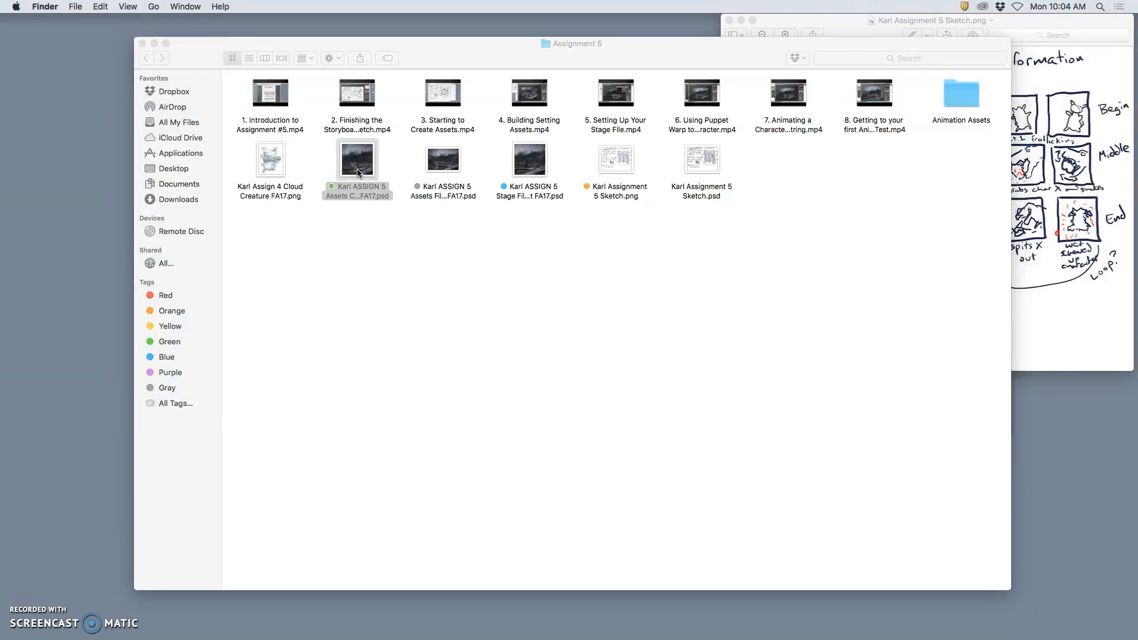
pyautogui.doubleClick(356, 160)
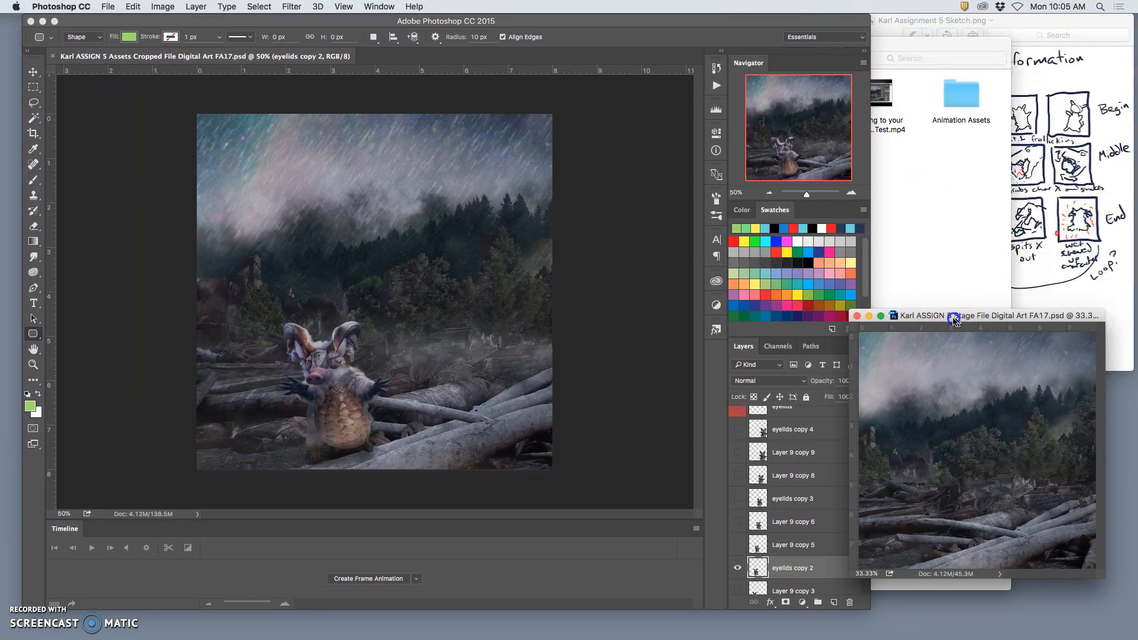
# Position the floating stage file window beside the assets document, with the Move tool selected
pyautogui.moveTo(955, 315); pyautogui.dragTo(995, 333)
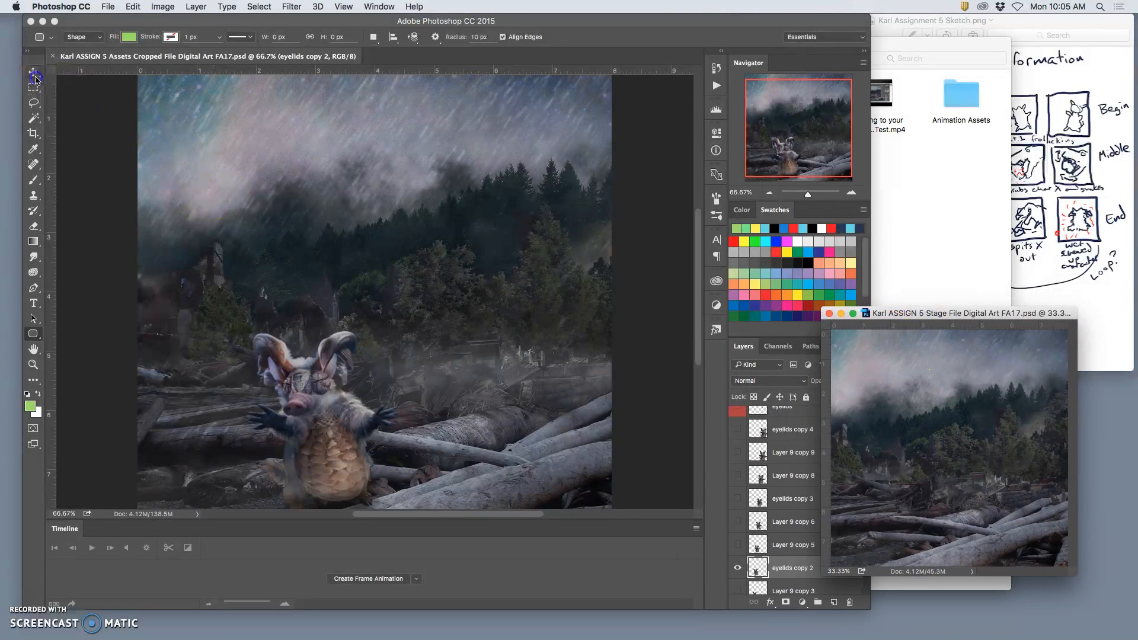
pyautogui.click(33, 72)
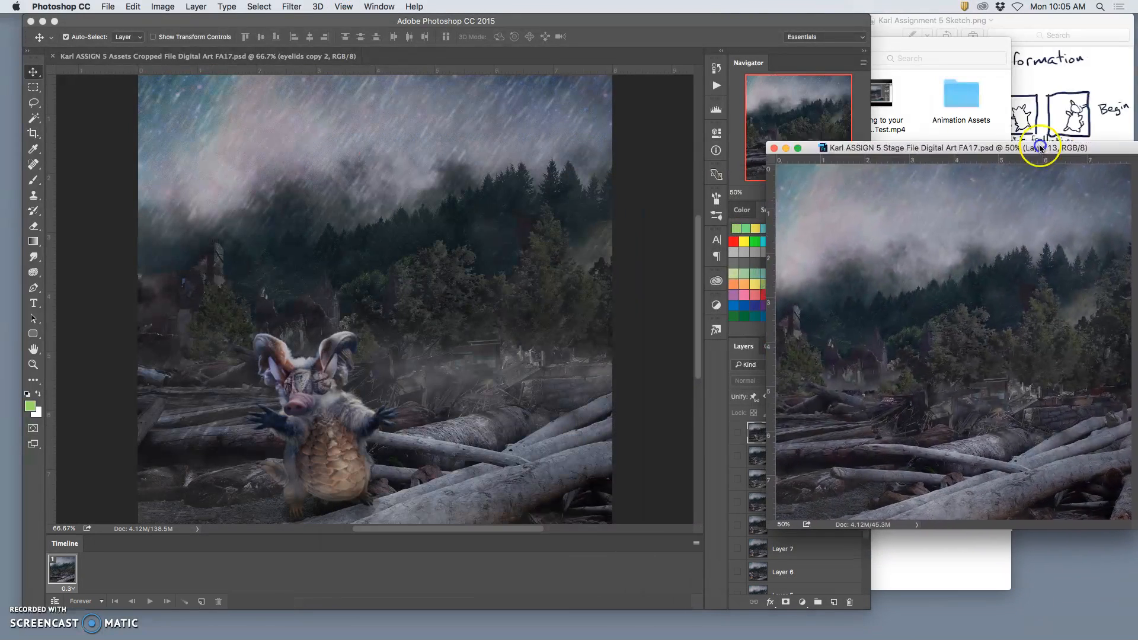
pyautogui.moveTo(922, 148); pyautogui.dragTo(922, 45)
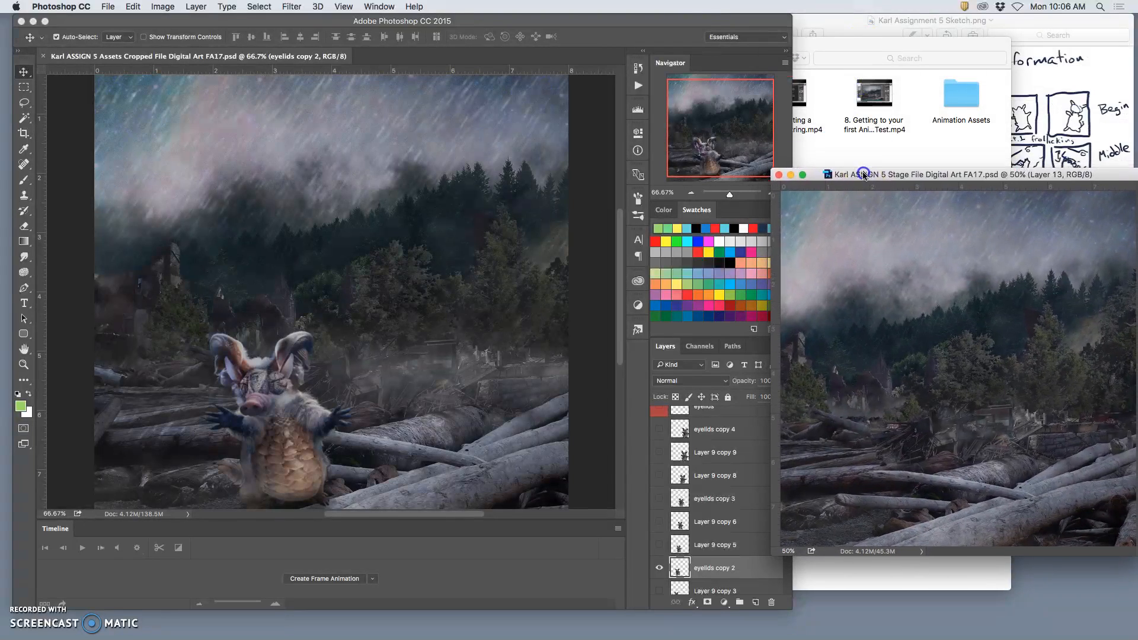
pyautogui.moveTo(863, 174); pyautogui.dragTo(859, 261)
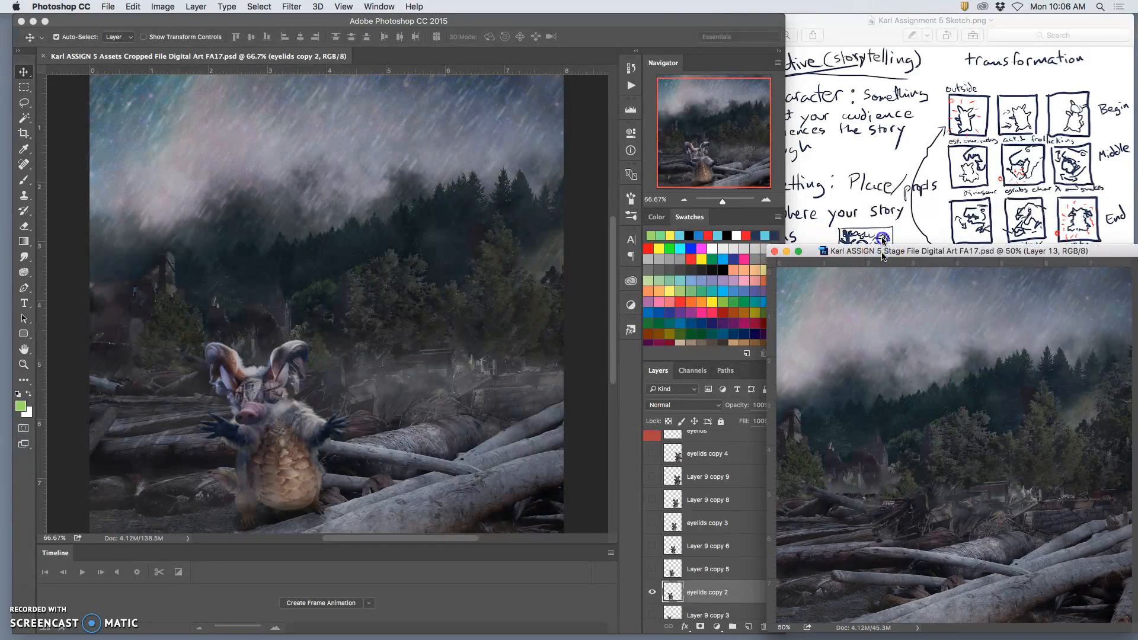
pyautogui.moveTo(882, 250); pyautogui.dragTo(895, 137)
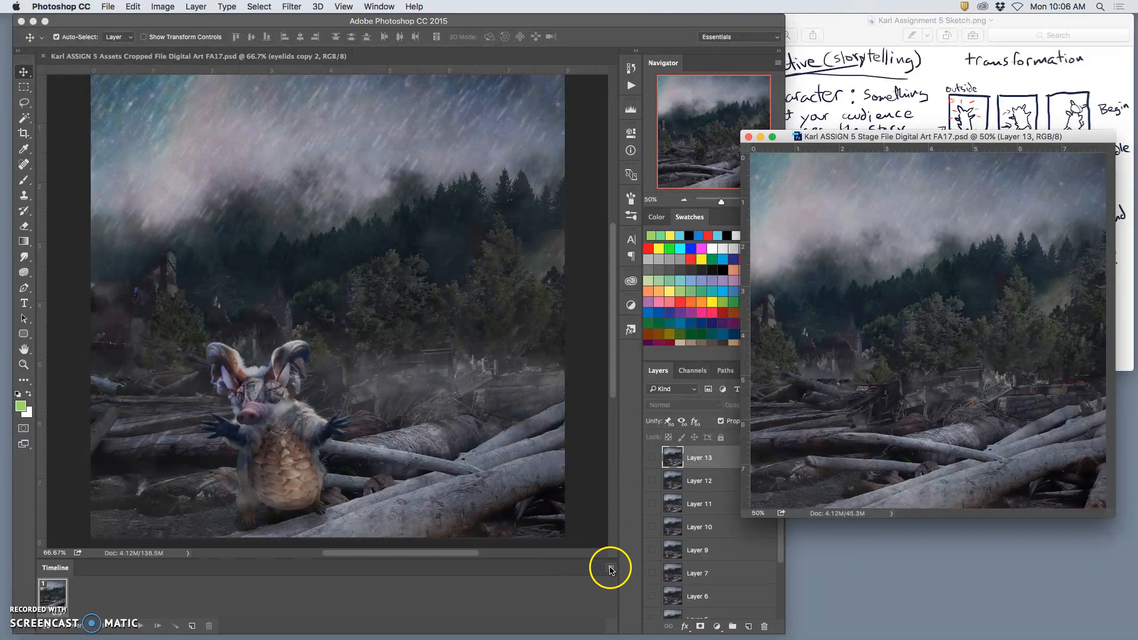
pyautogui.moveTo(73, 573)
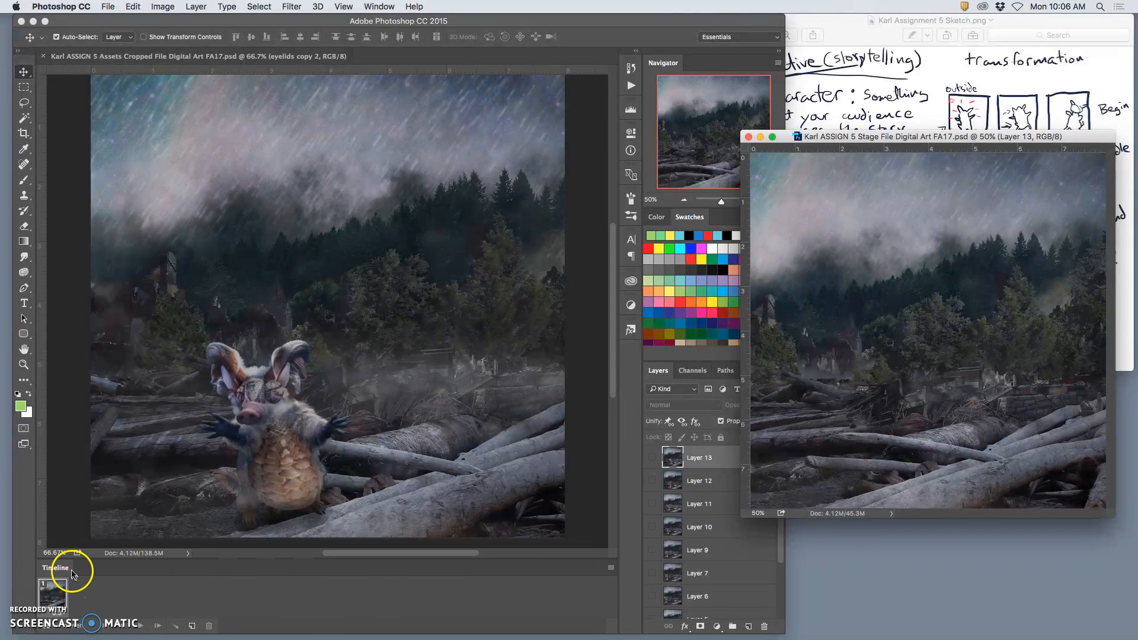
# Use the Timeline's Make Frames From Layers to create eleven frames from the stage layers
pyautogui.click(381, 6)
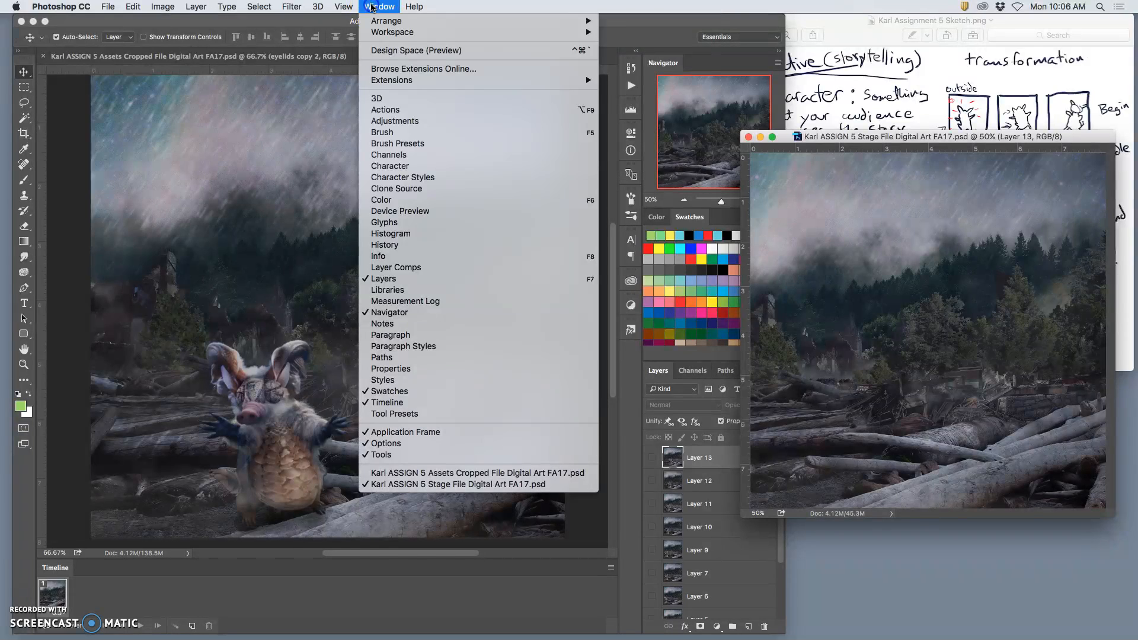
pyautogui.moveTo(411, 573)
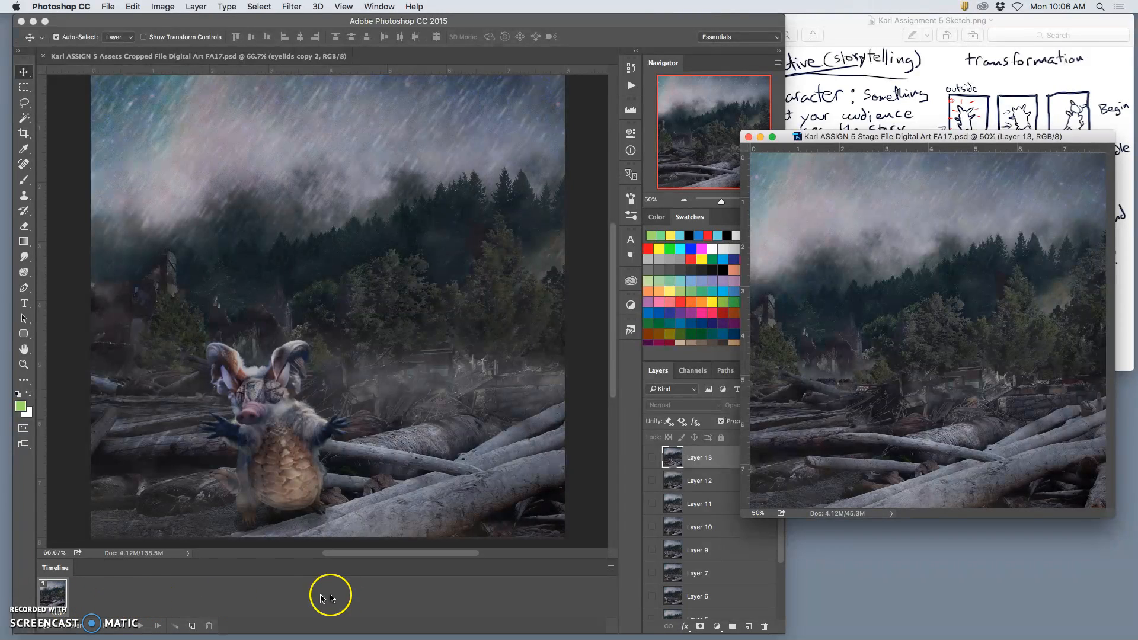
pyautogui.moveTo(159, 613)
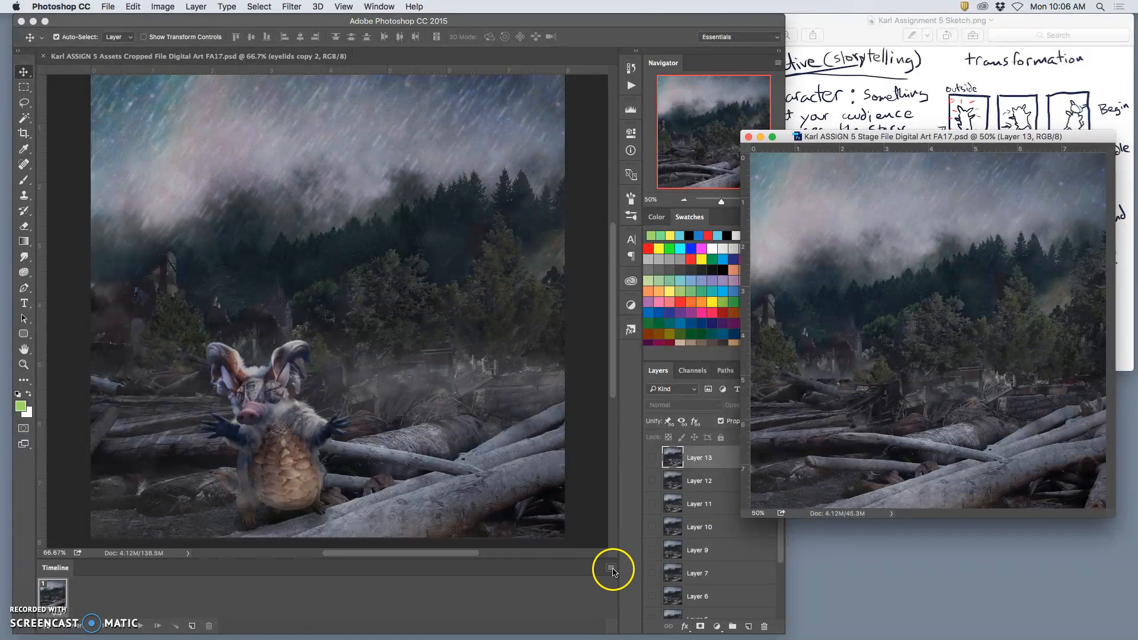
pyautogui.click(612, 568)
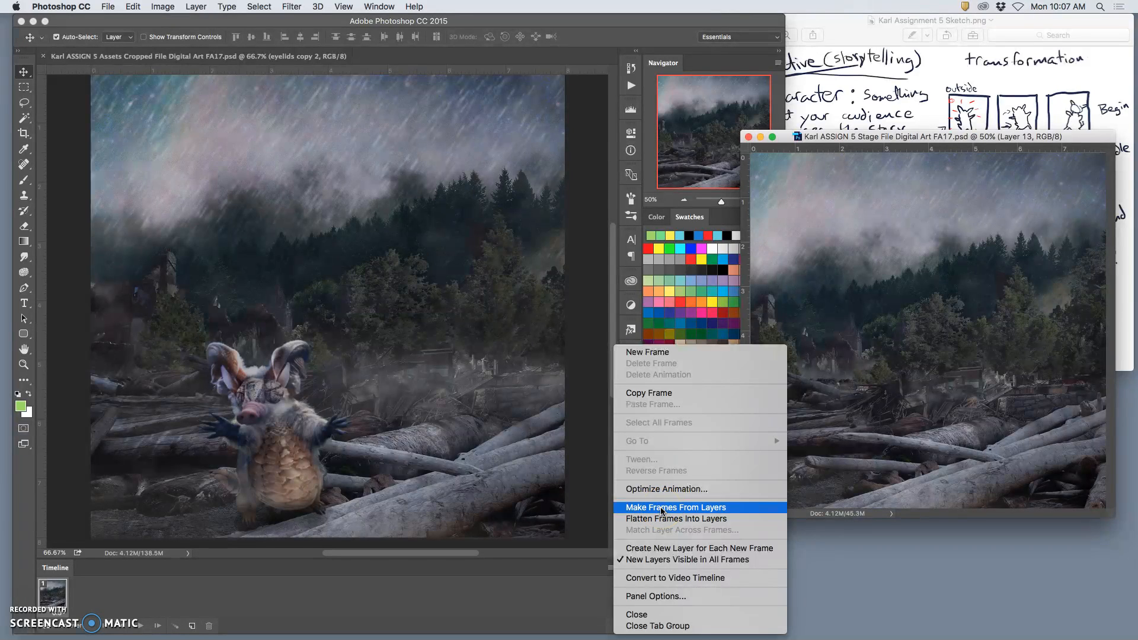
pyautogui.click(675, 507)
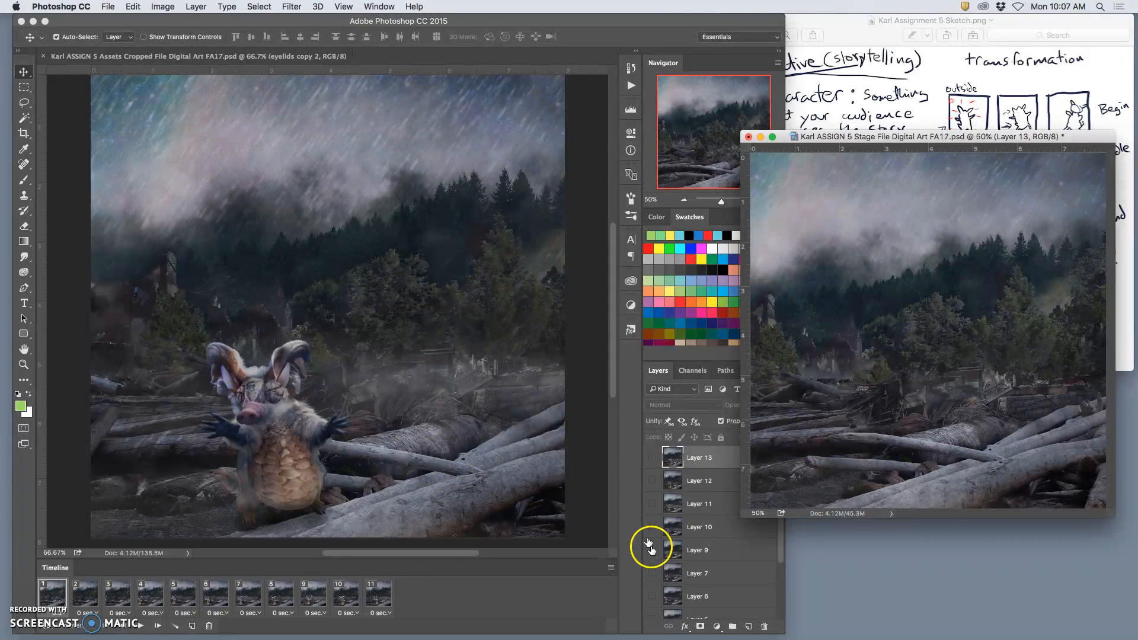
pyautogui.moveTo(485, 421)
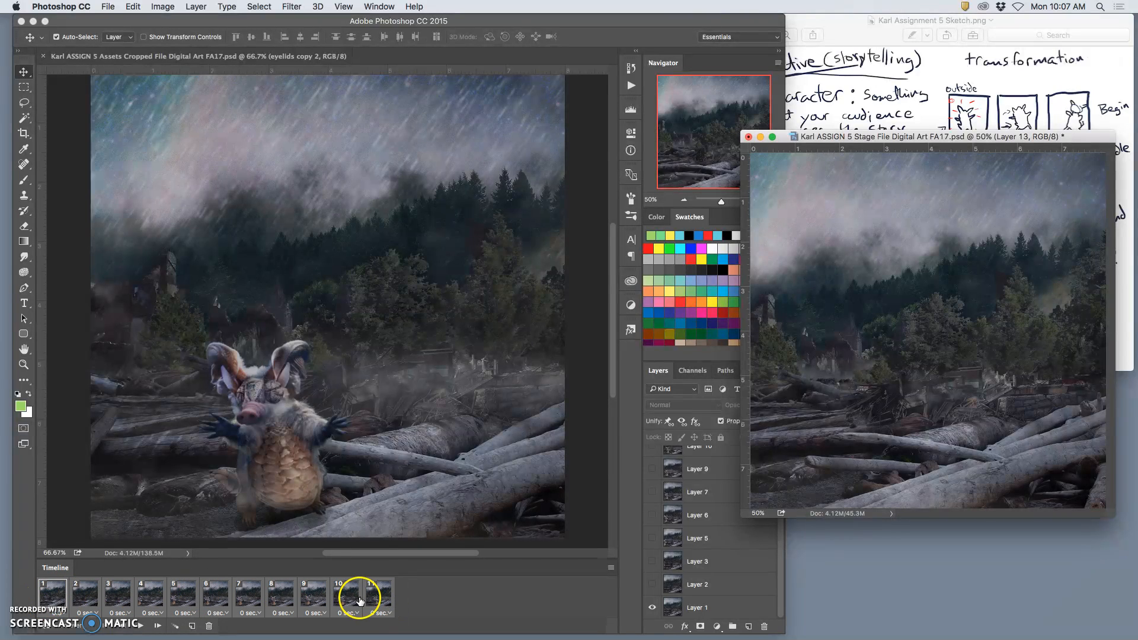
# Select all eleven frames and give them a custom 0.3-second delay
pyautogui.click(378, 591)
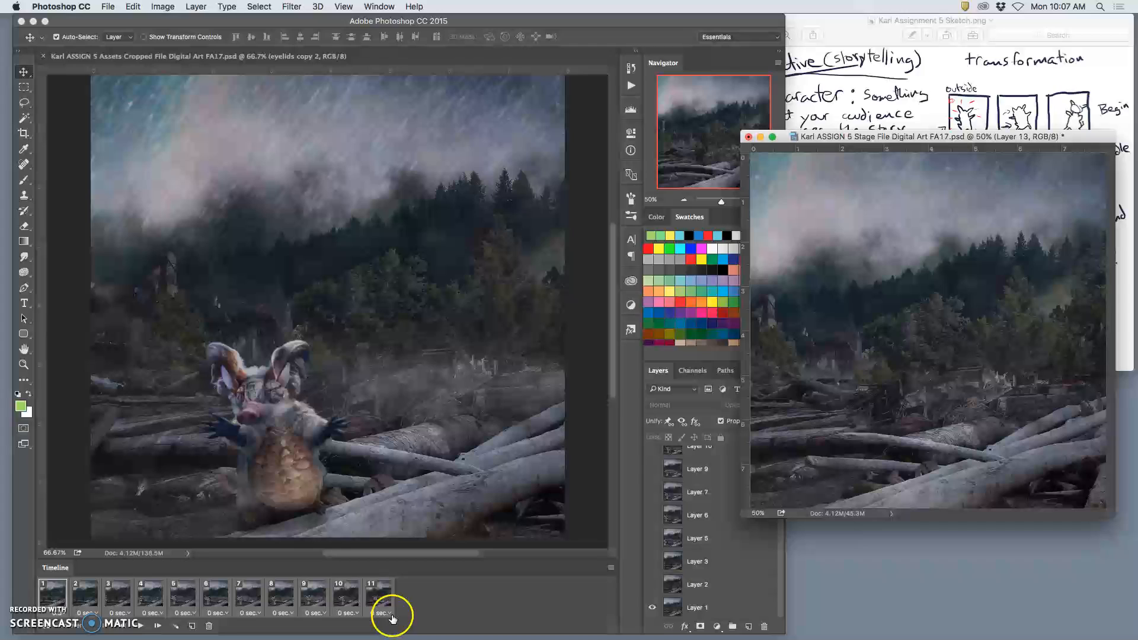
pyautogui.click(392, 611)
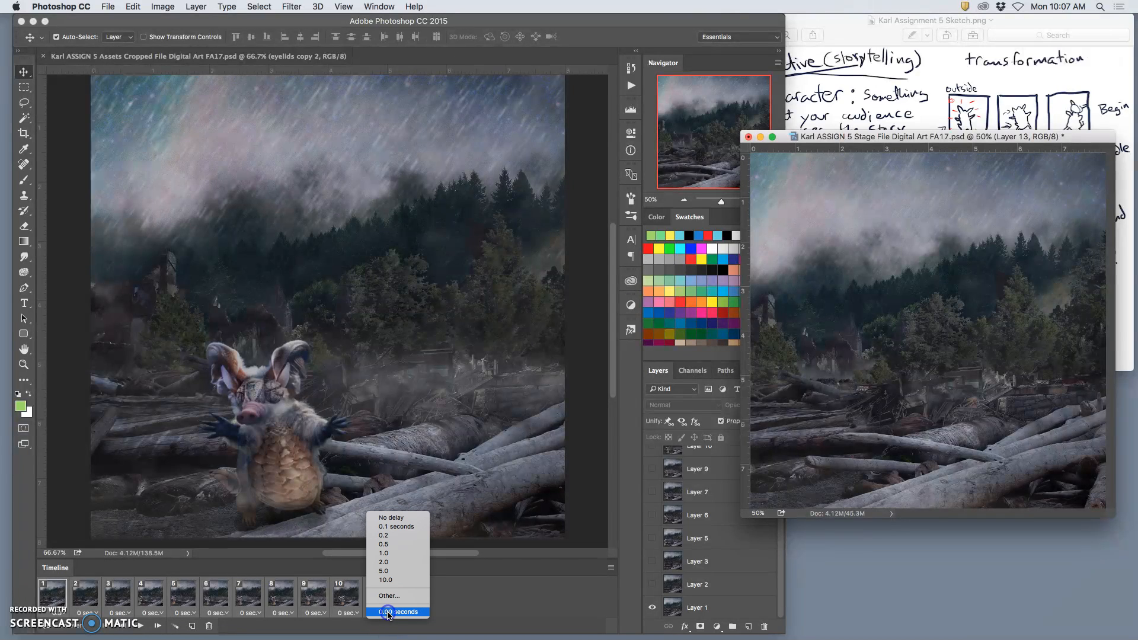
pyautogui.moveTo(389, 595)
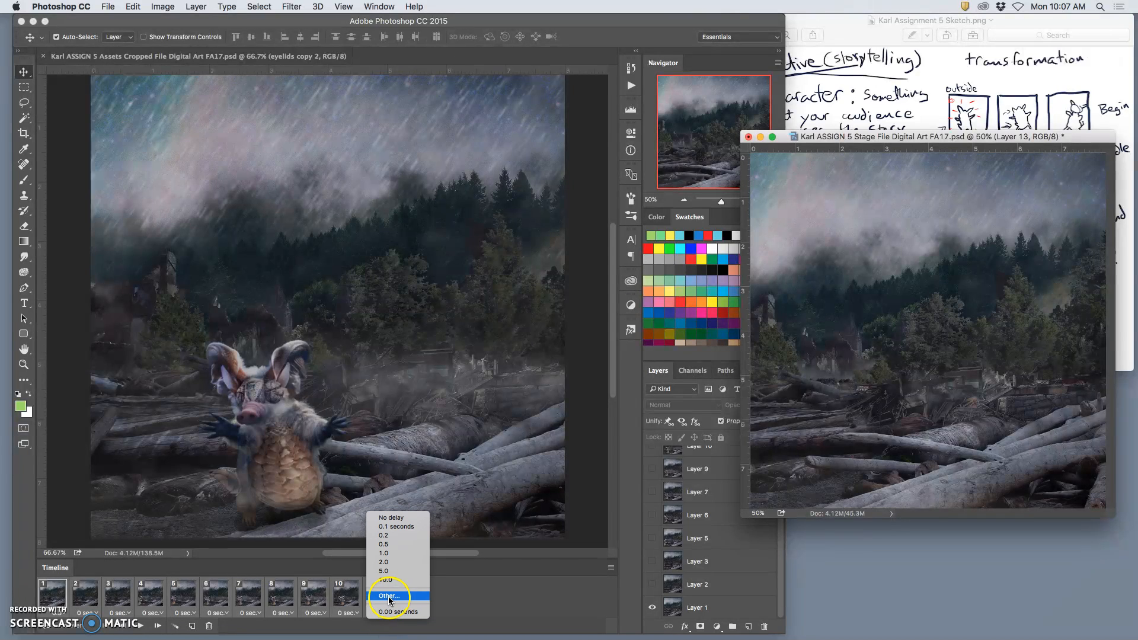
pyautogui.click(389, 595)
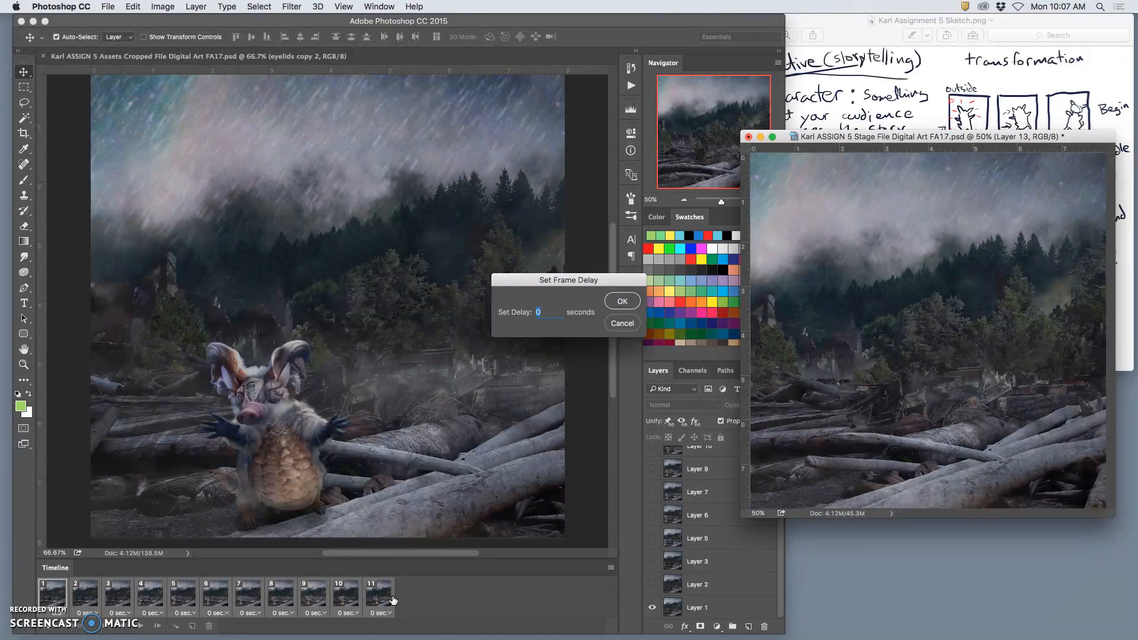
pyautogui.write('.3')
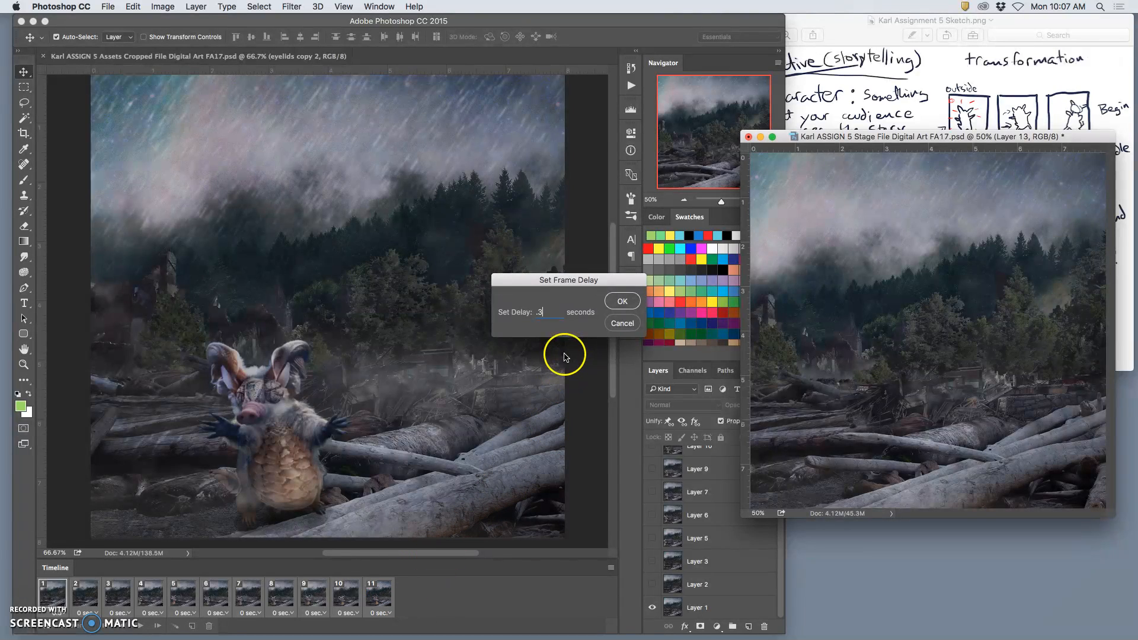
pyautogui.click(621, 300)
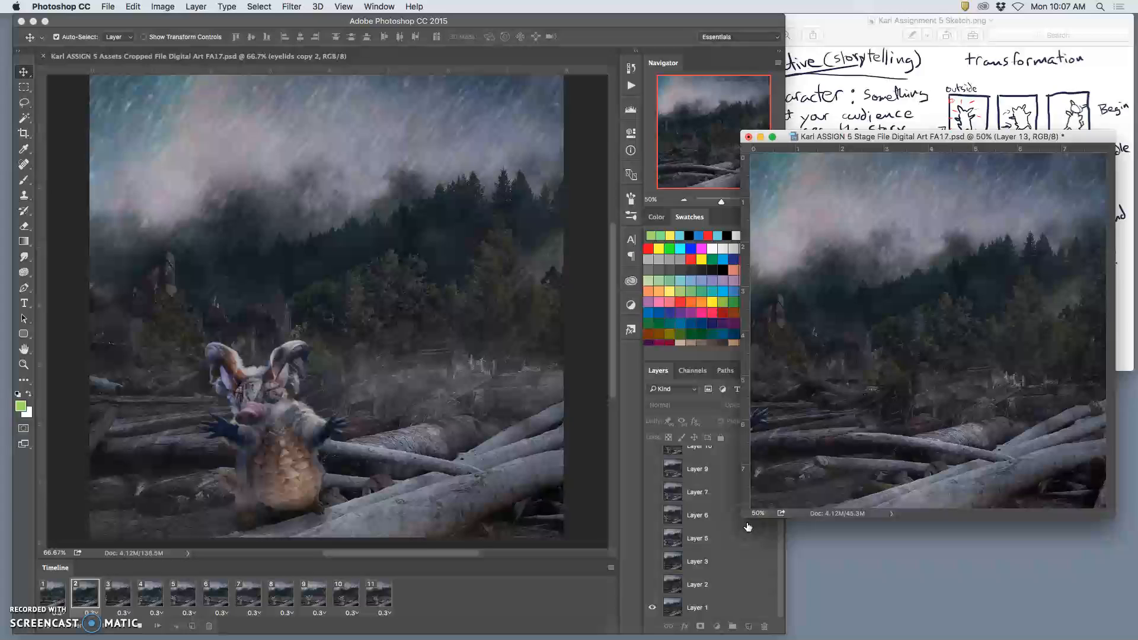
pyautogui.click(281, 594)
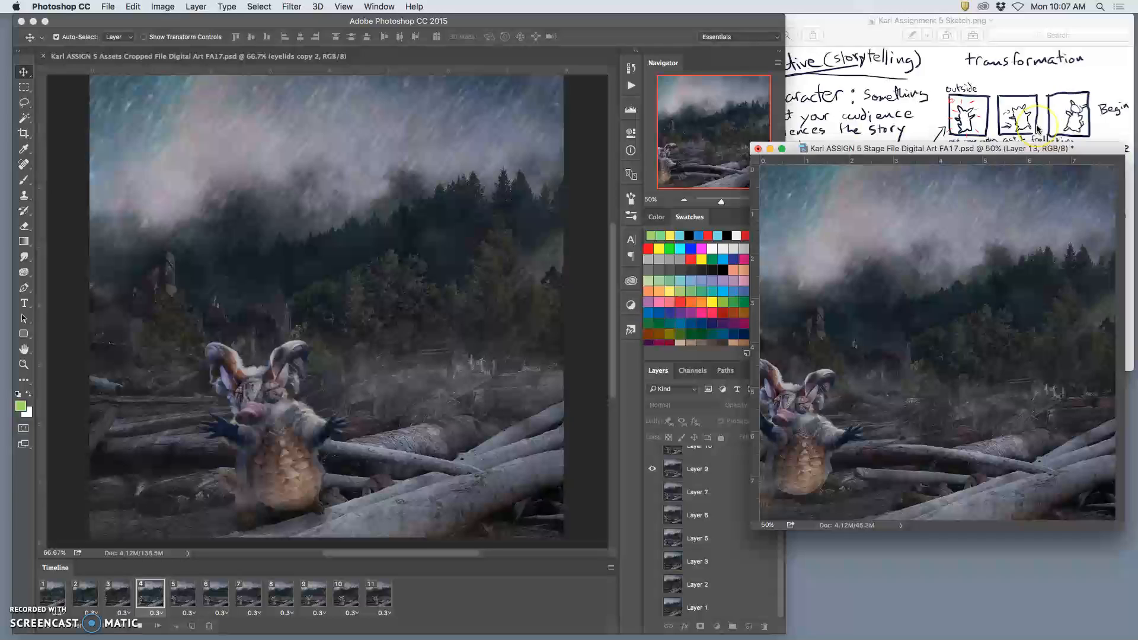
pyautogui.click(346, 594)
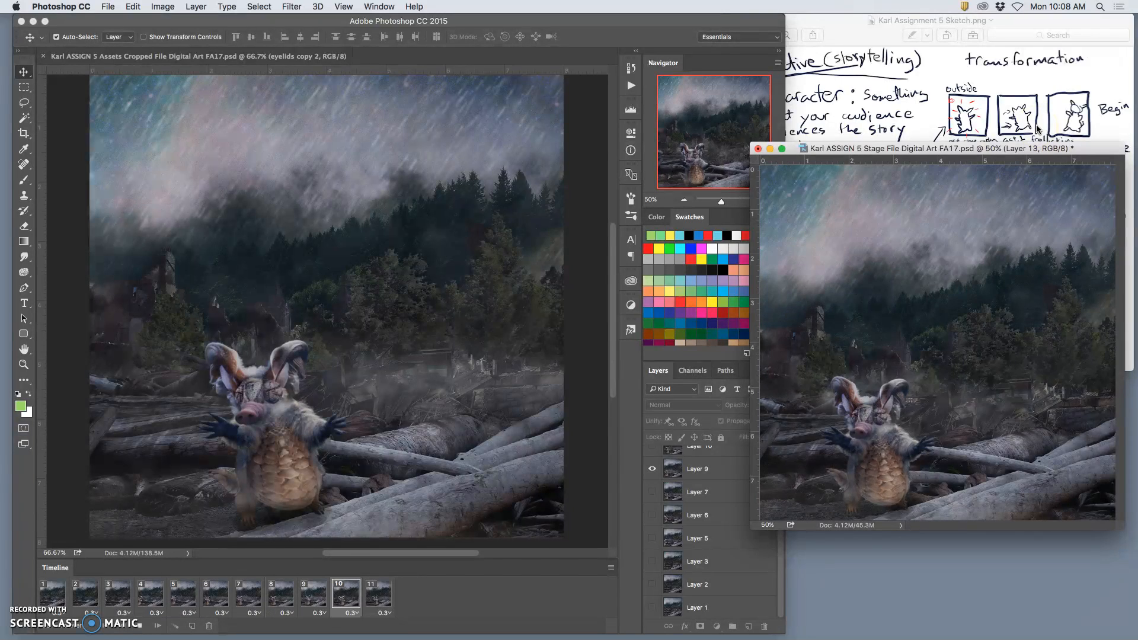
pyautogui.click(183, 595)
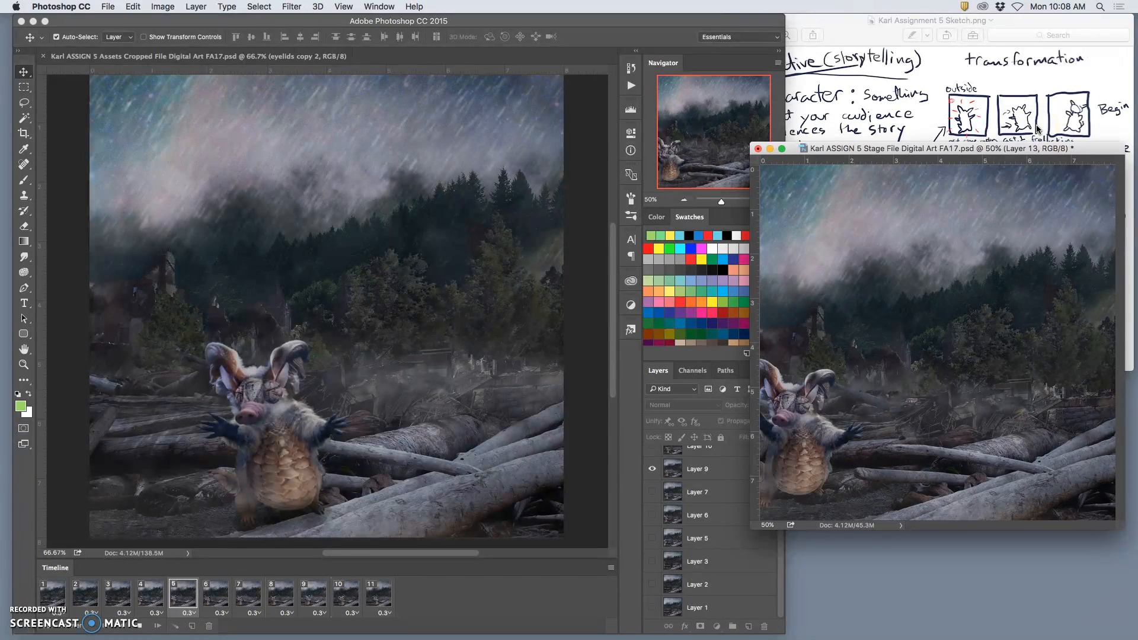
pyautogui.click(377, 593)
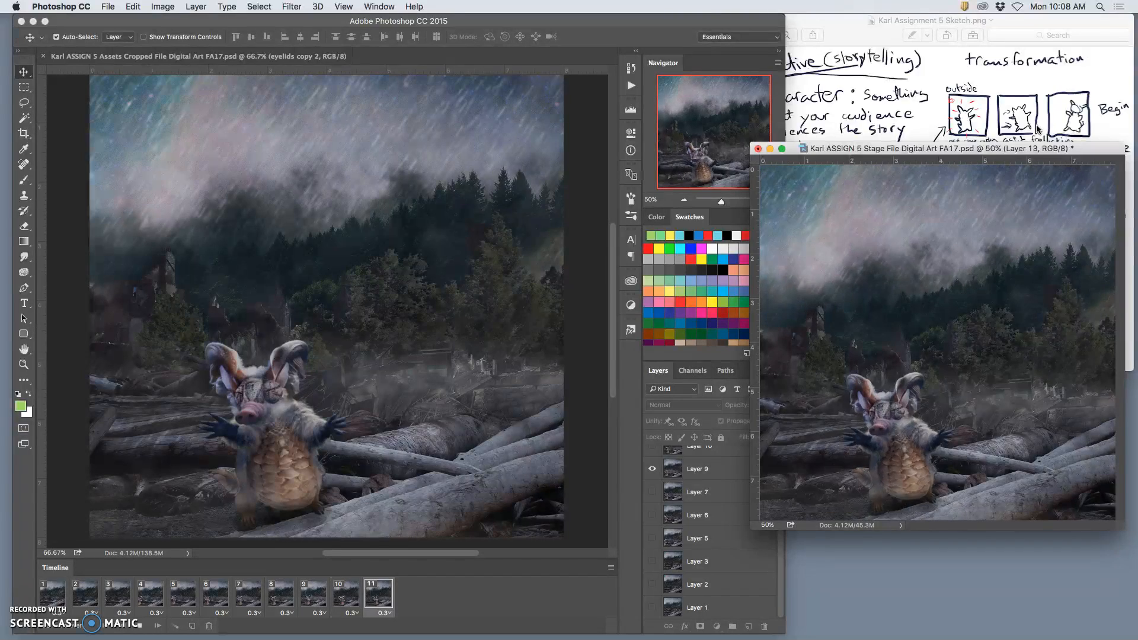
pyautogui.click(206, 592)
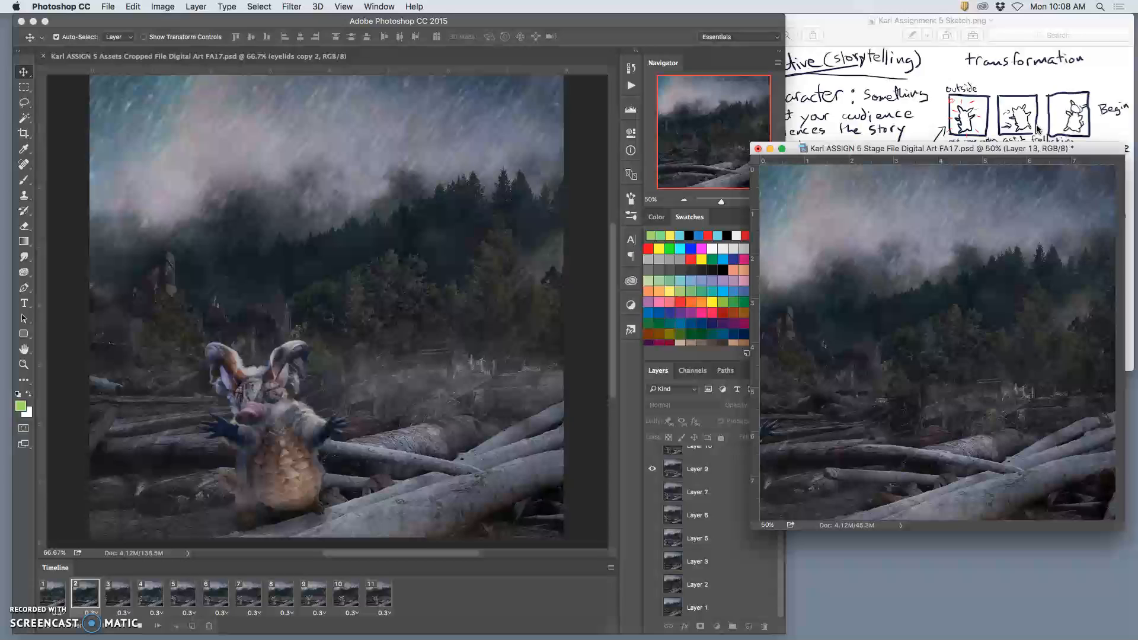
pyautogui.click(248, 593)
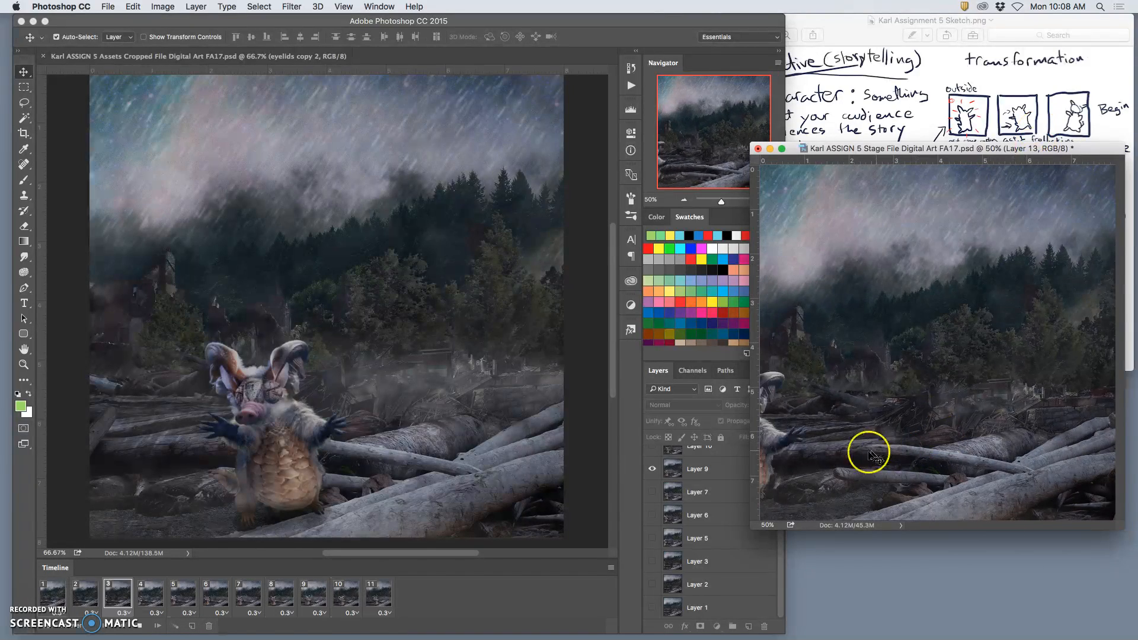
pyautogui.click(280, 591)
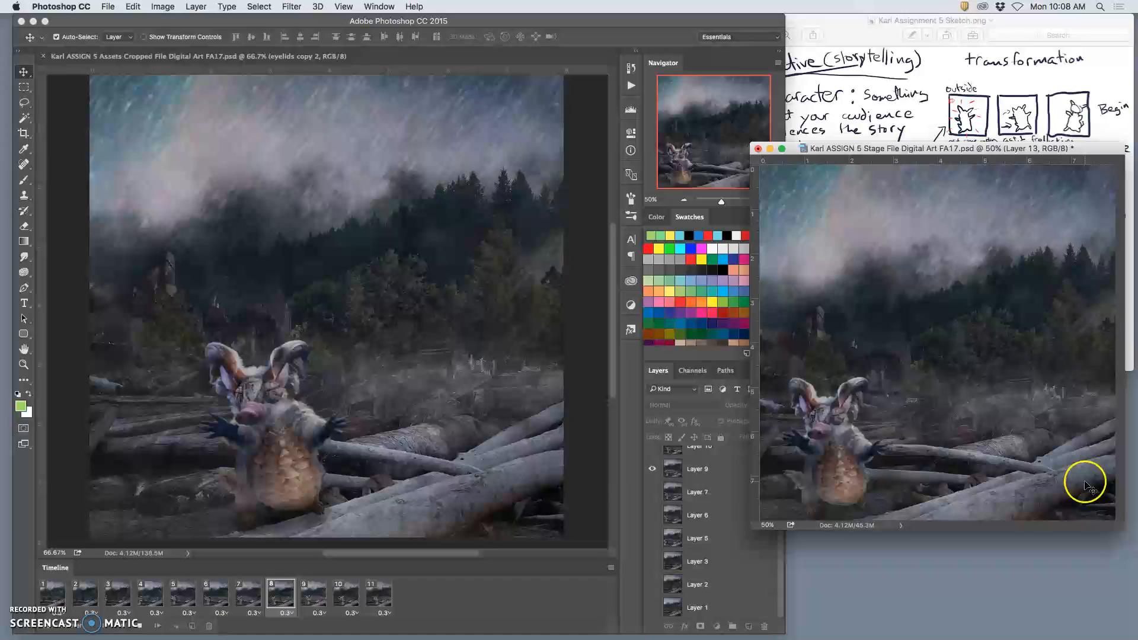
pyautogui.click(116, 594)
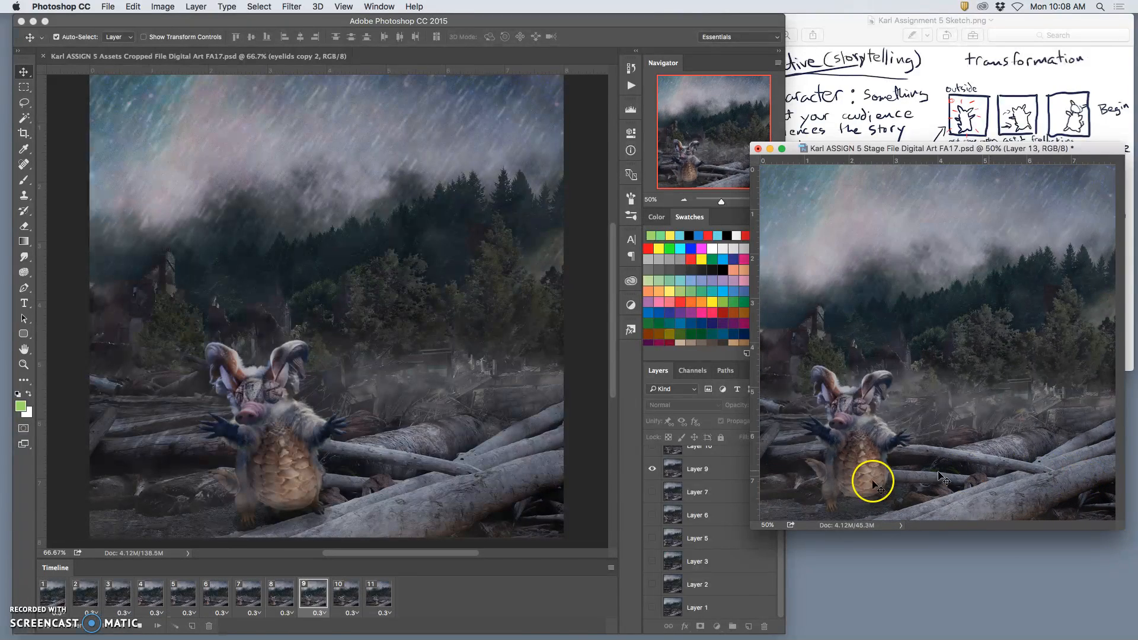
pyautogui.click(150, 590)
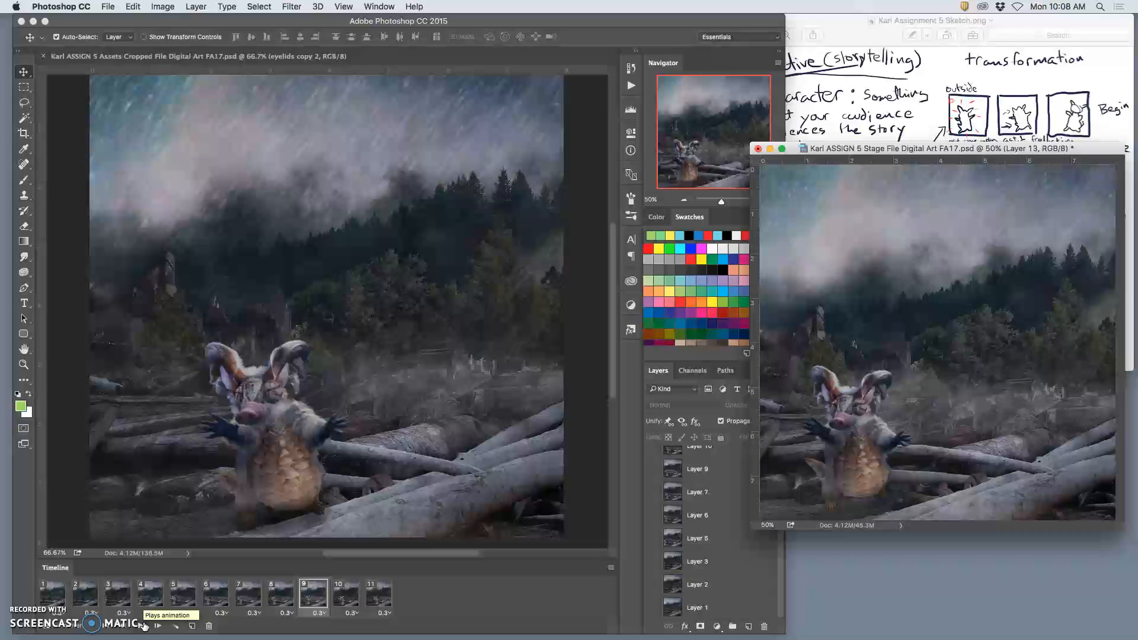
pyautogui.click(158, 626)
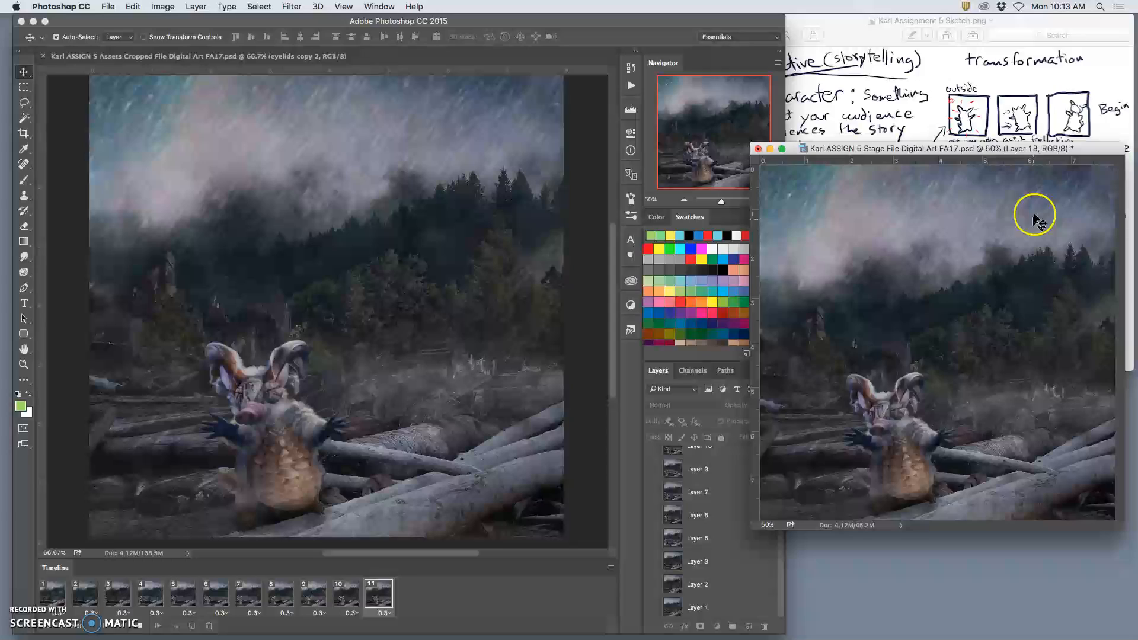
pyautogui.click(183, 592)
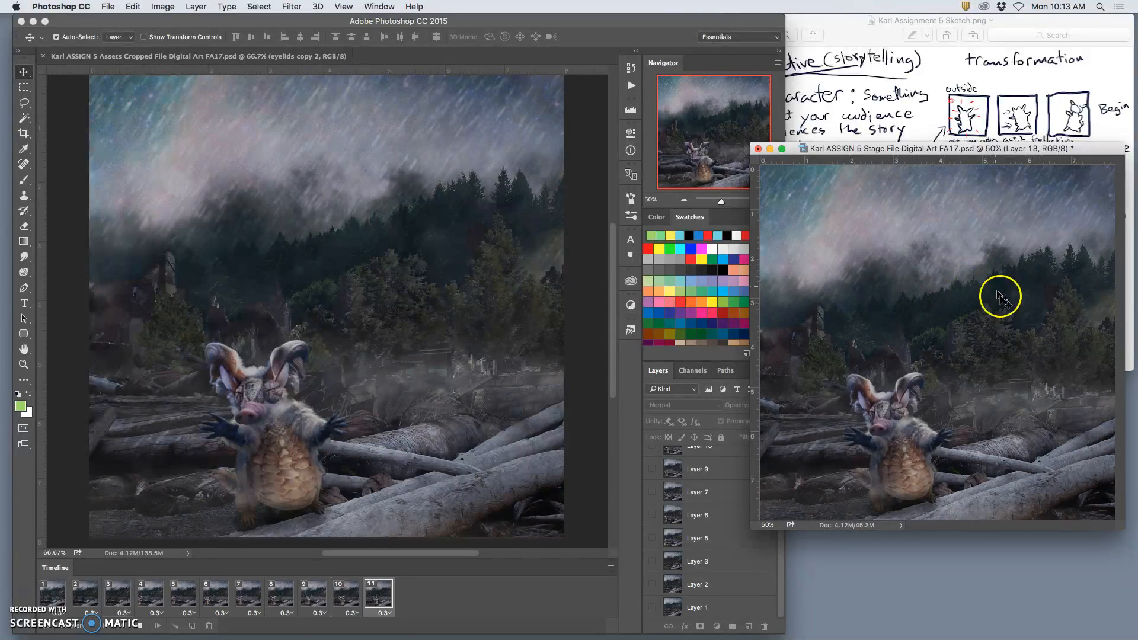
pyautogui.click(182, 592)
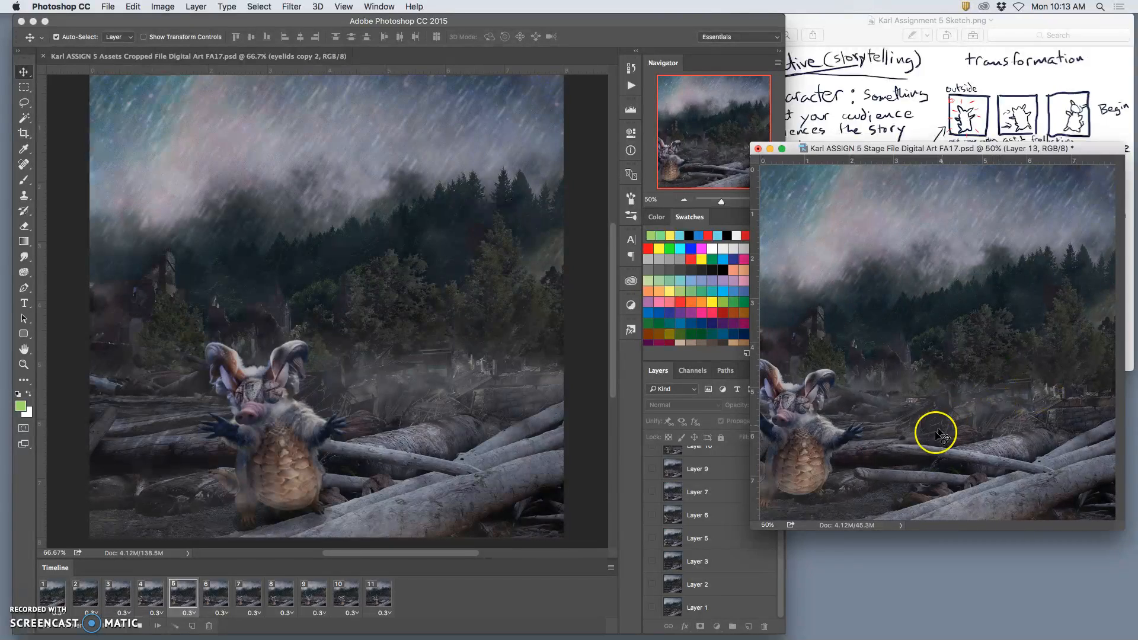
pyautogui.click(378, 589)
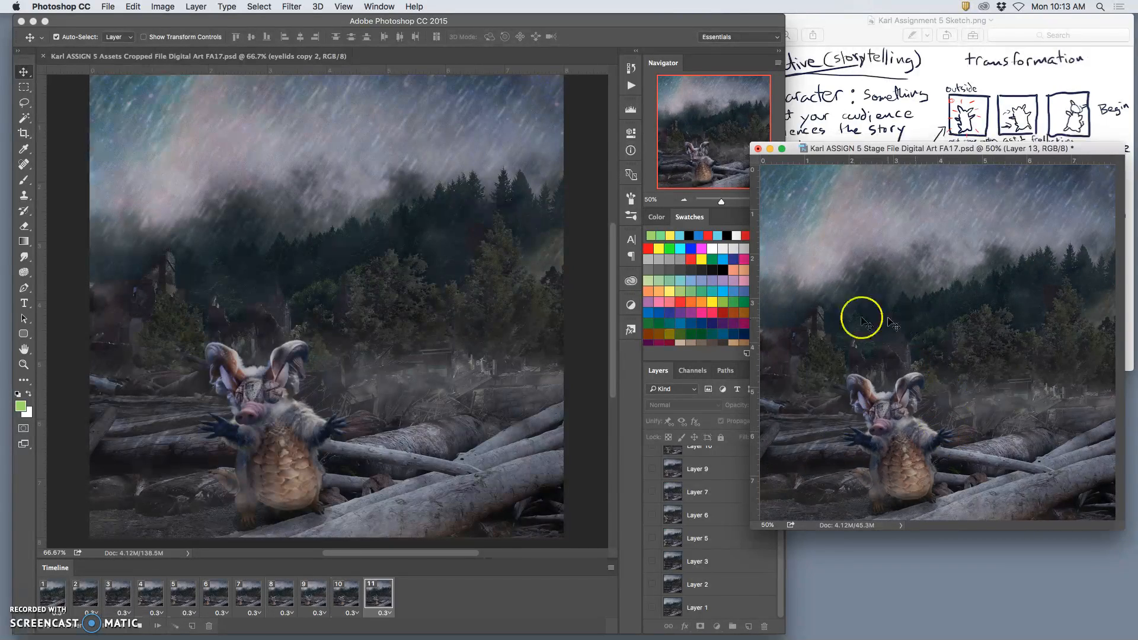
pyautogui.click(215, 592)
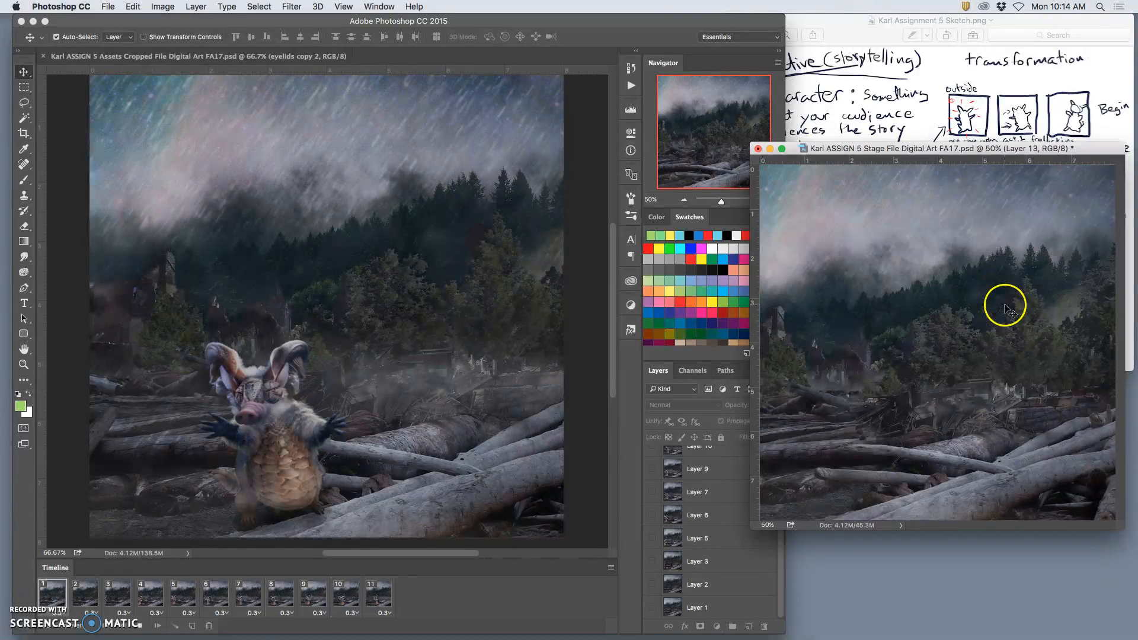
pyautogui.click(248, 593)
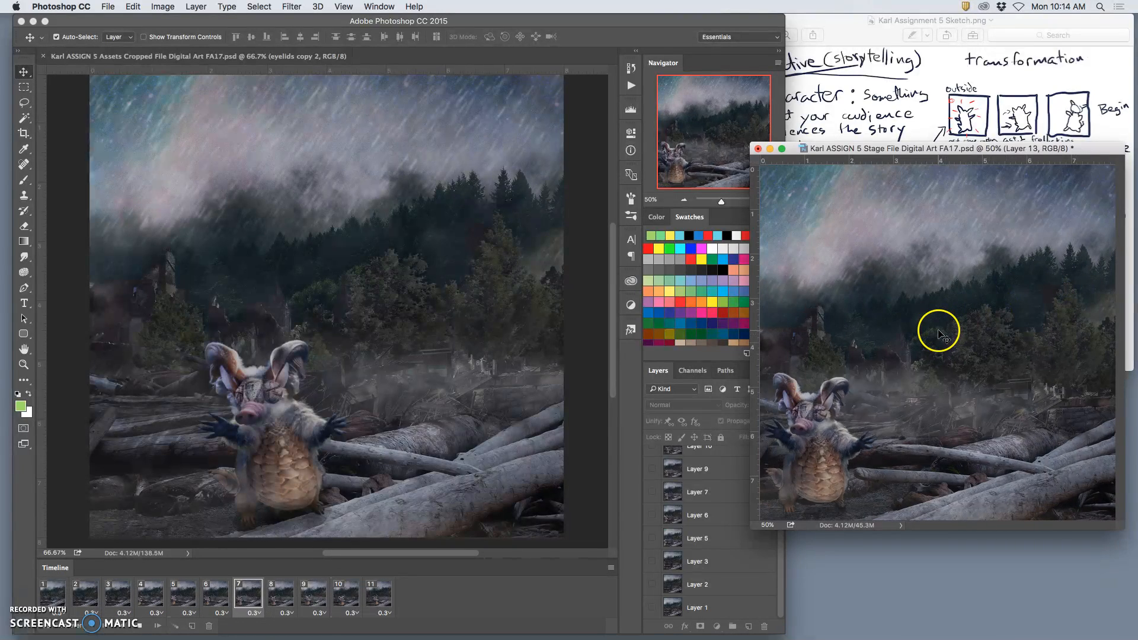
pyautogui.click(84, 594)
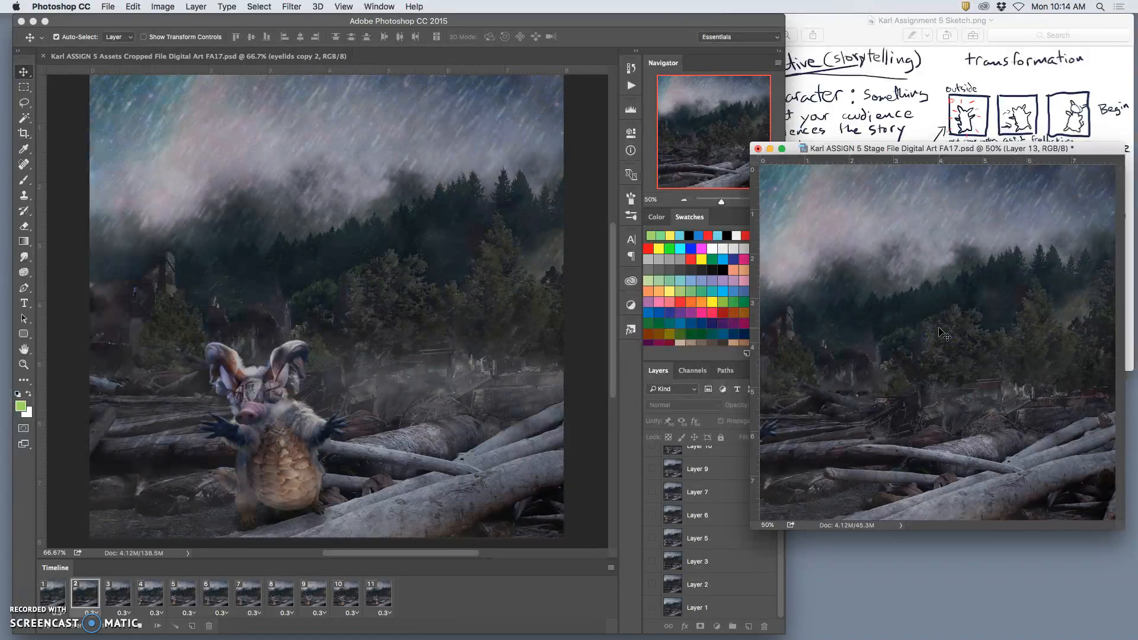
pyautogui.click(280, 593)
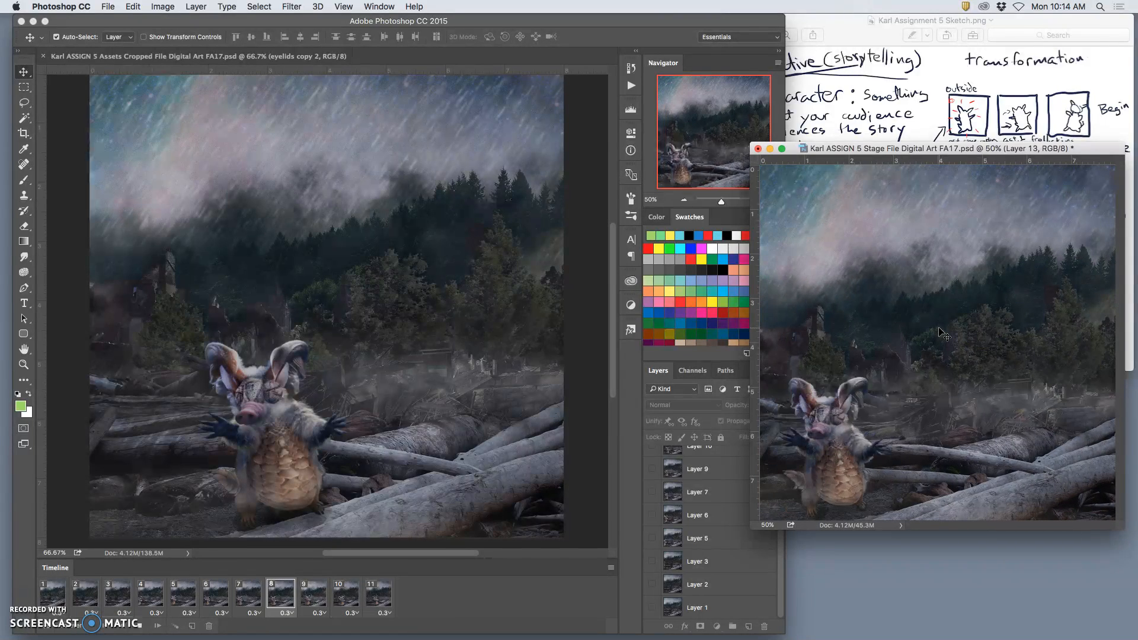
pyautogui.click(117, 594)
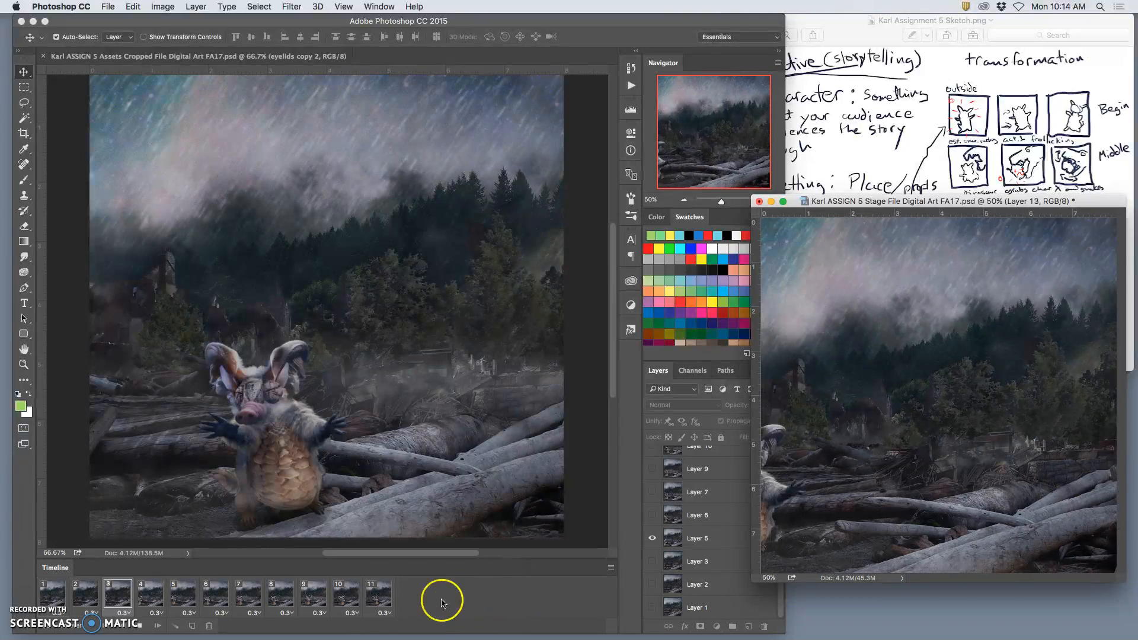
pyautogui.click(279, 594)
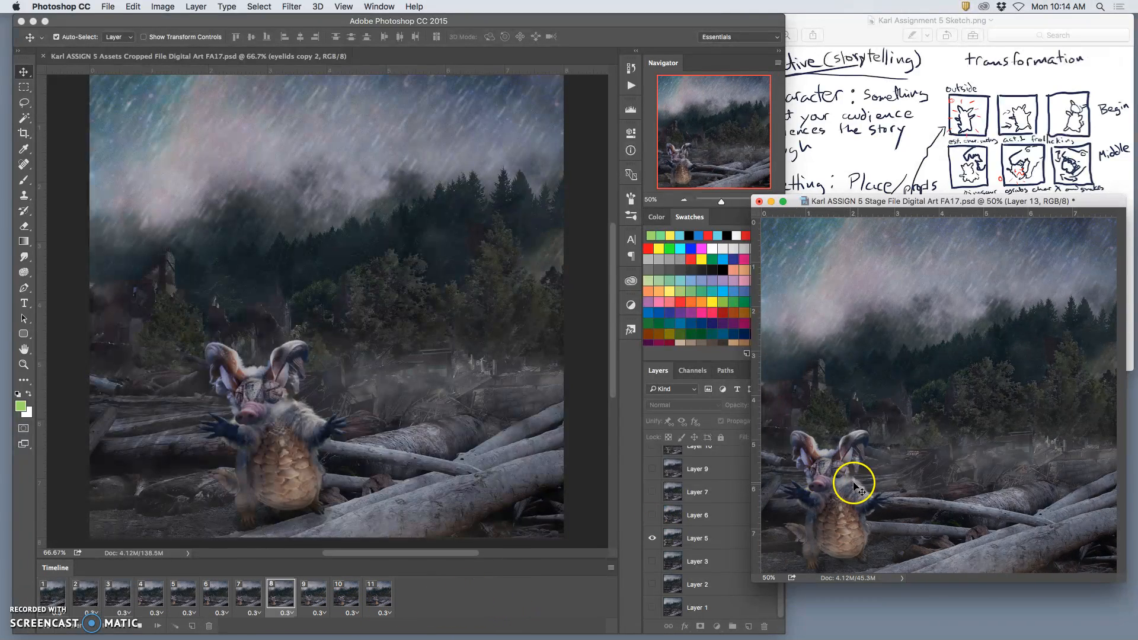
pyautogui.click(353, 594)
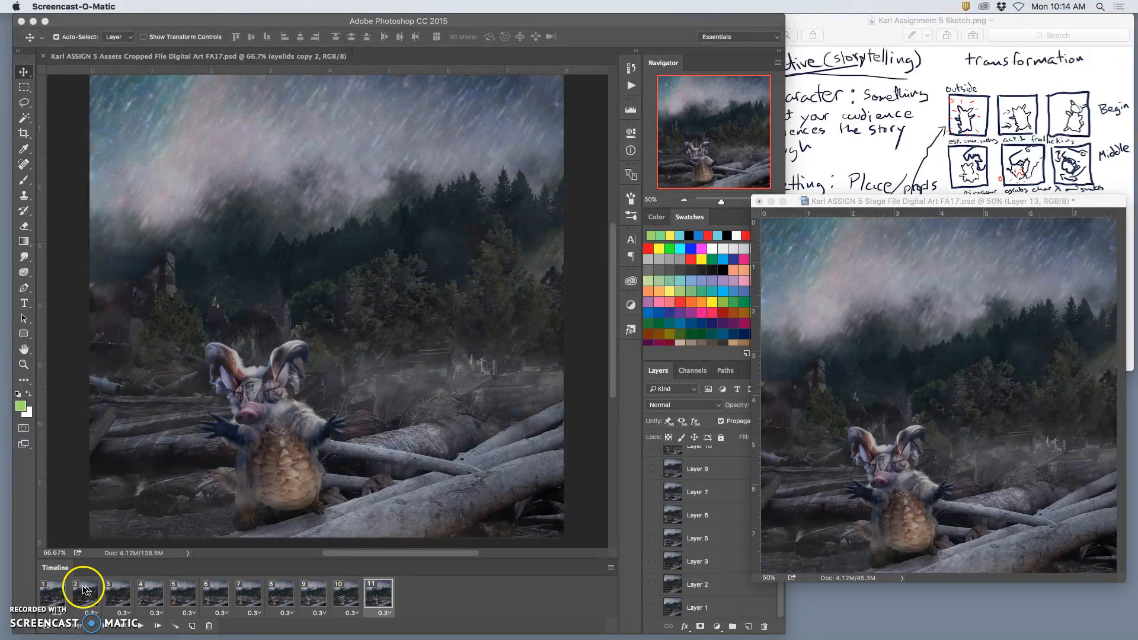
pyautogui.click(54, 592)
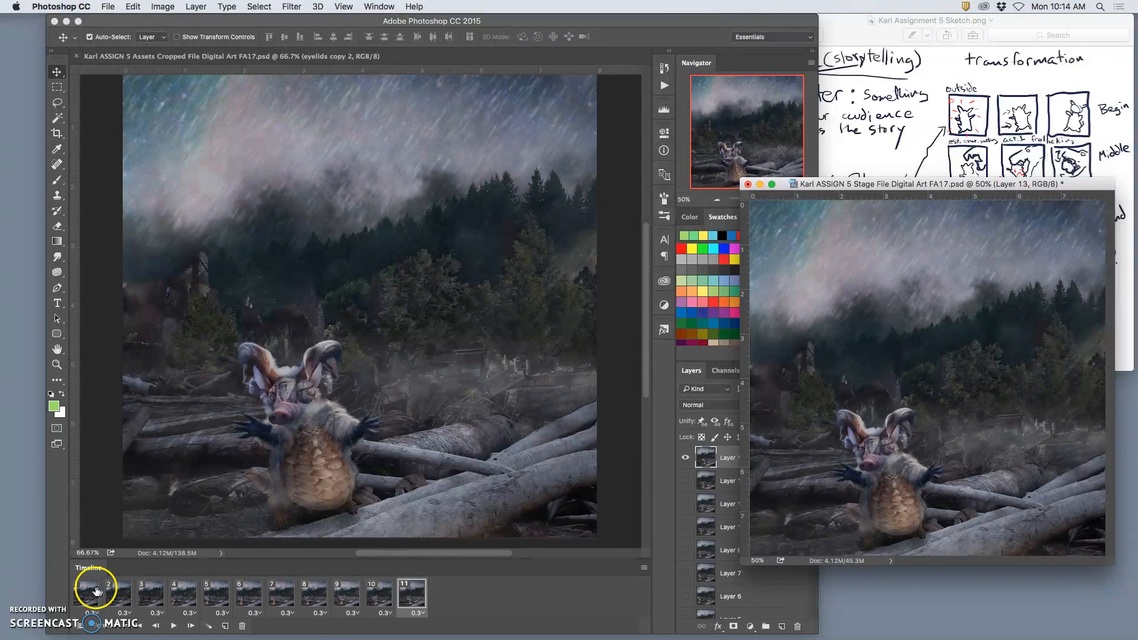
pyautogui.click(411, 594)
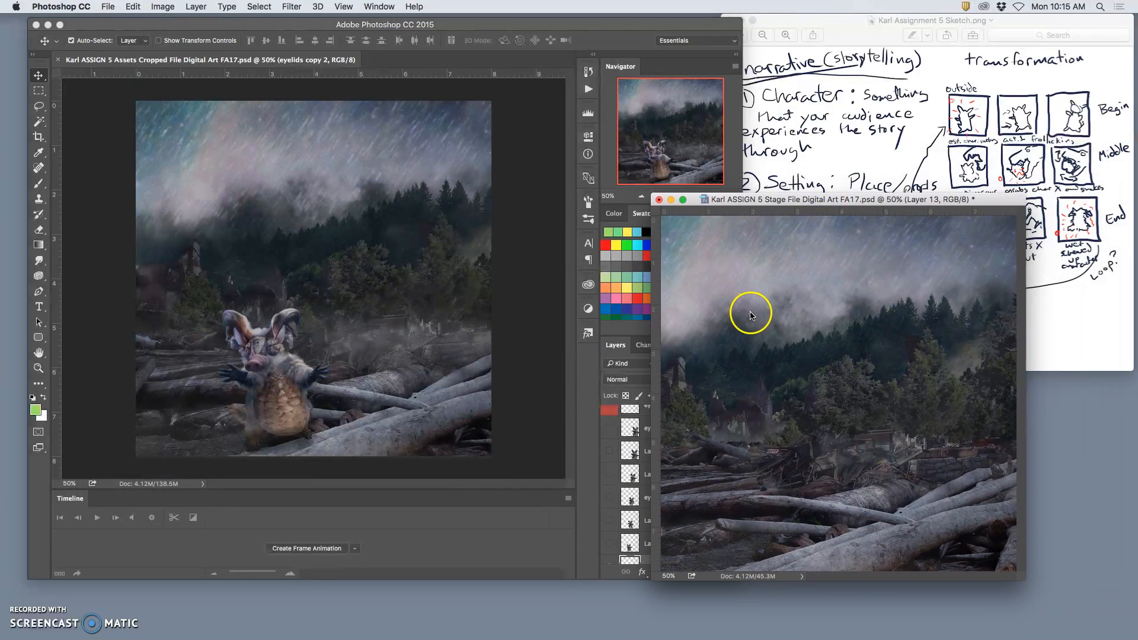
pyautogui.moveTo(690, 282)
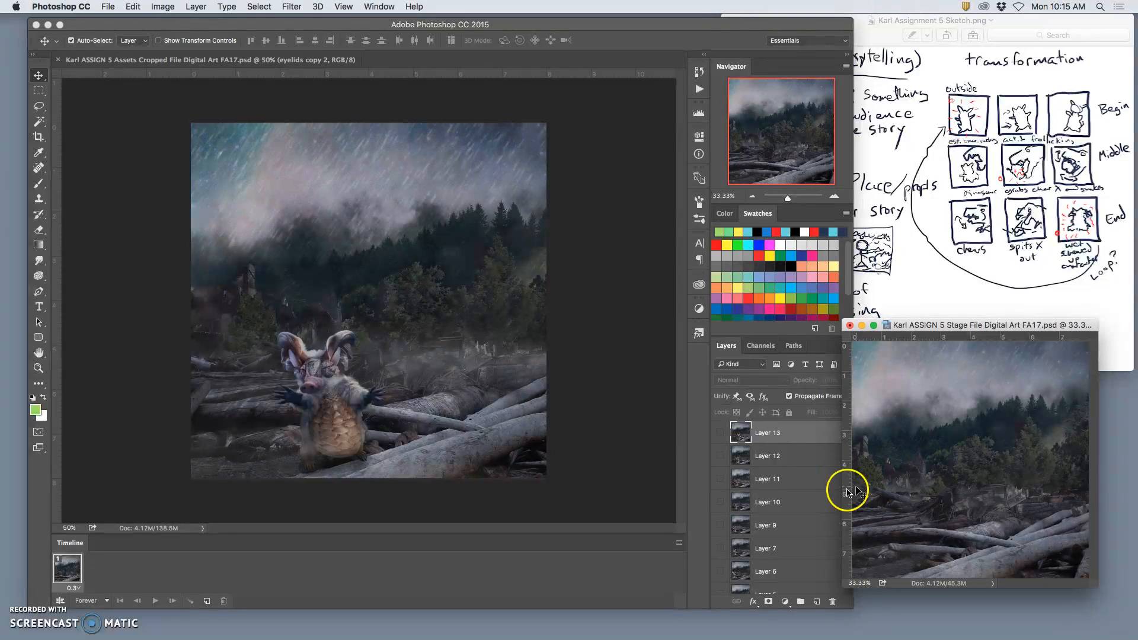
# Turn on Rain Splash 2 in the assets file and set its opacity to about 89%
pyautogui.click(767, 433)
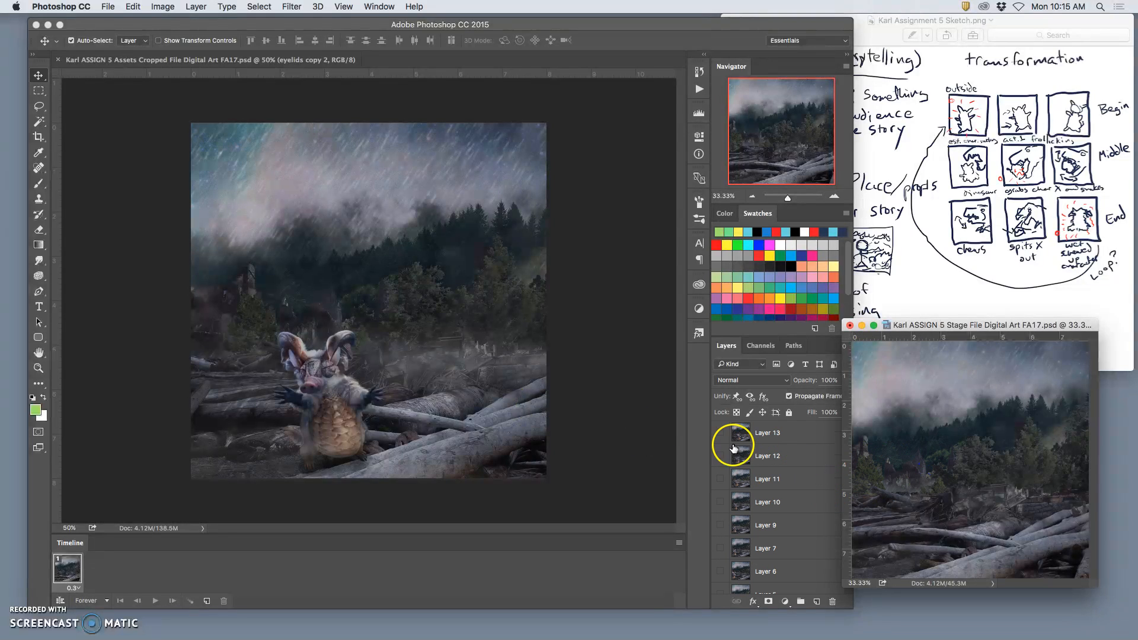
pyautogui.click(721, 433)
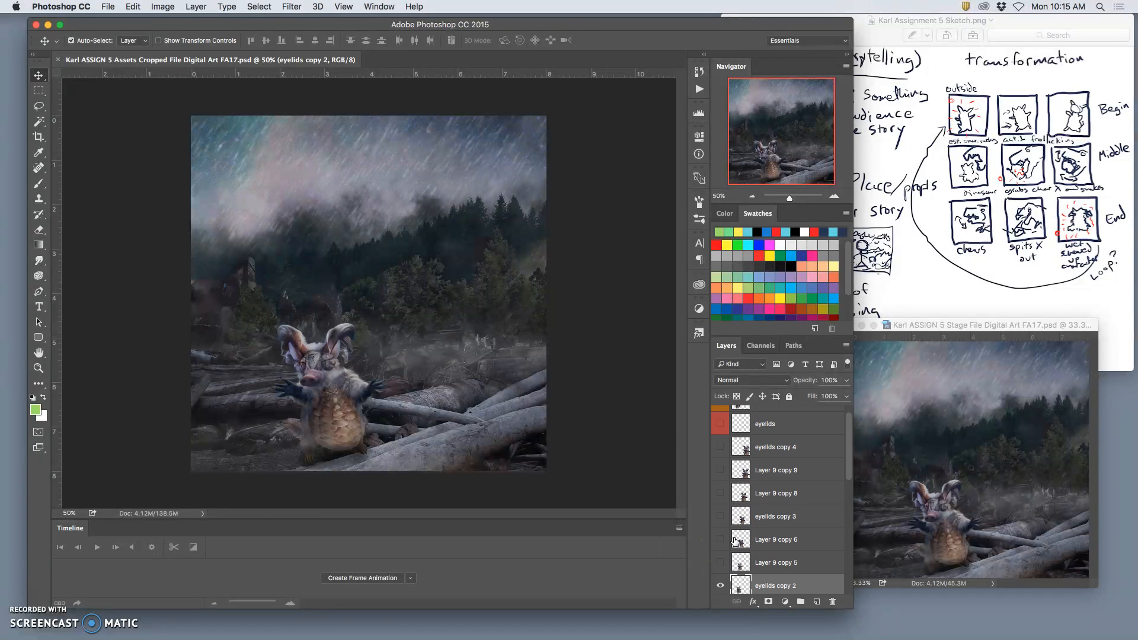
pyautogui.click(721, 585)
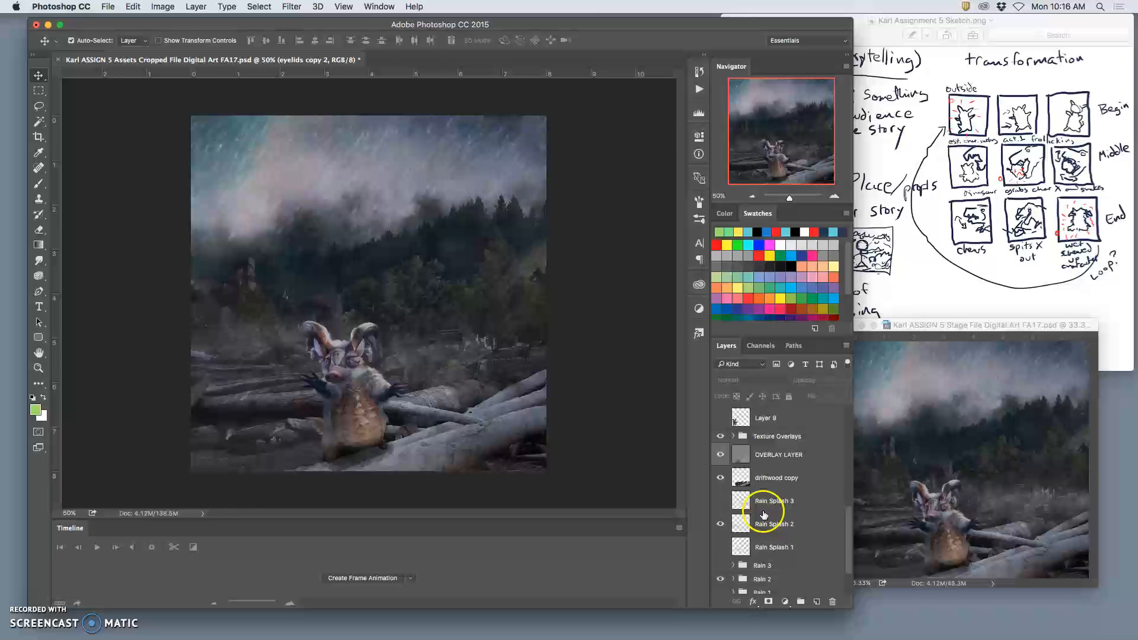
pyautogui.click(774, 523)
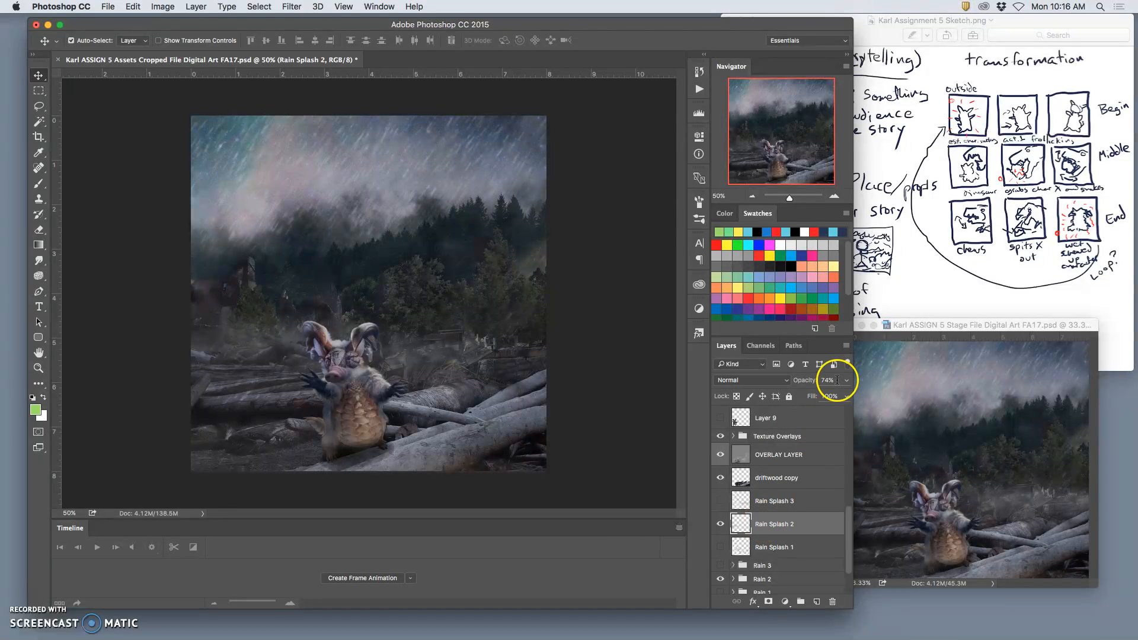
pyautogui.moveTo(827, 397); pyautogui.dragTo(835, 398)
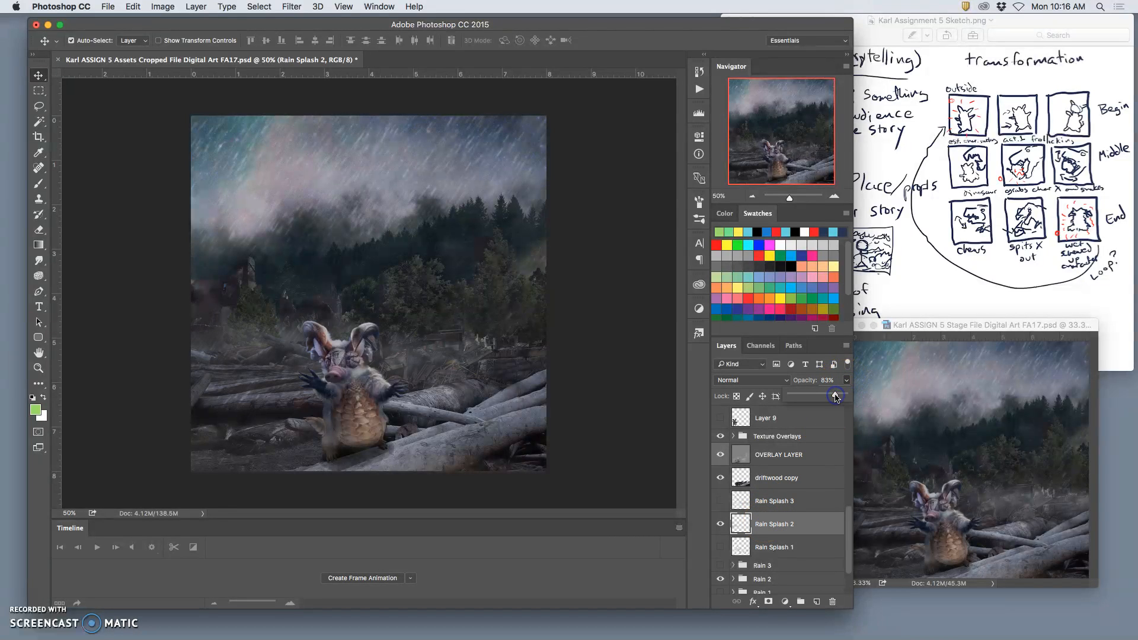
pyautogui.moveTo(819, 395); pyautogui.dragTo(832, 395)
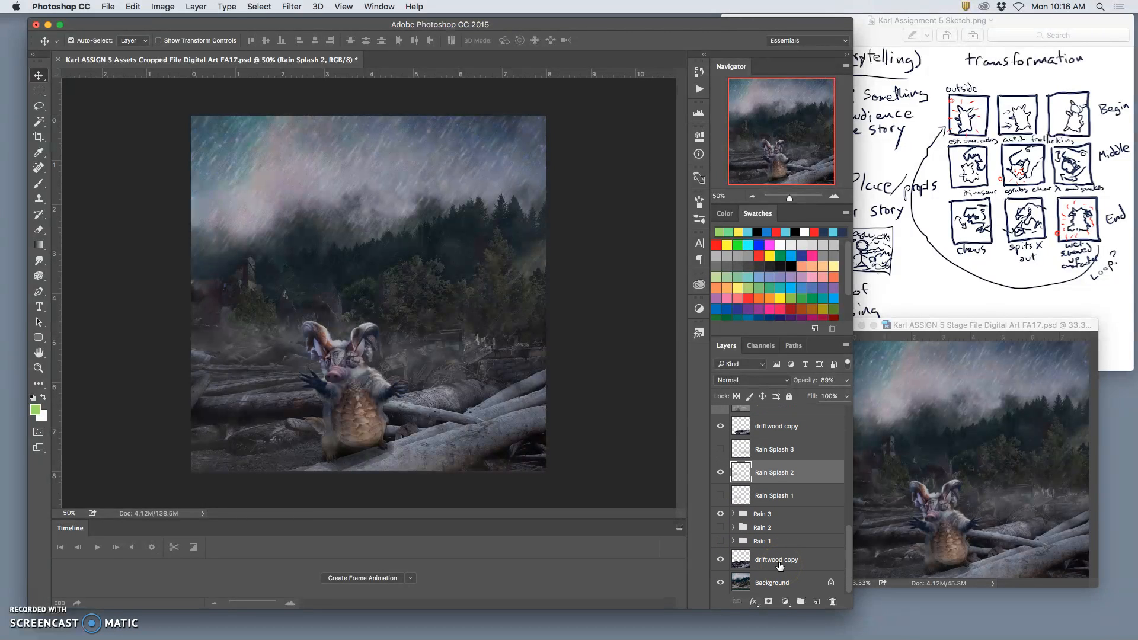
pyautogui.click(721, 472)
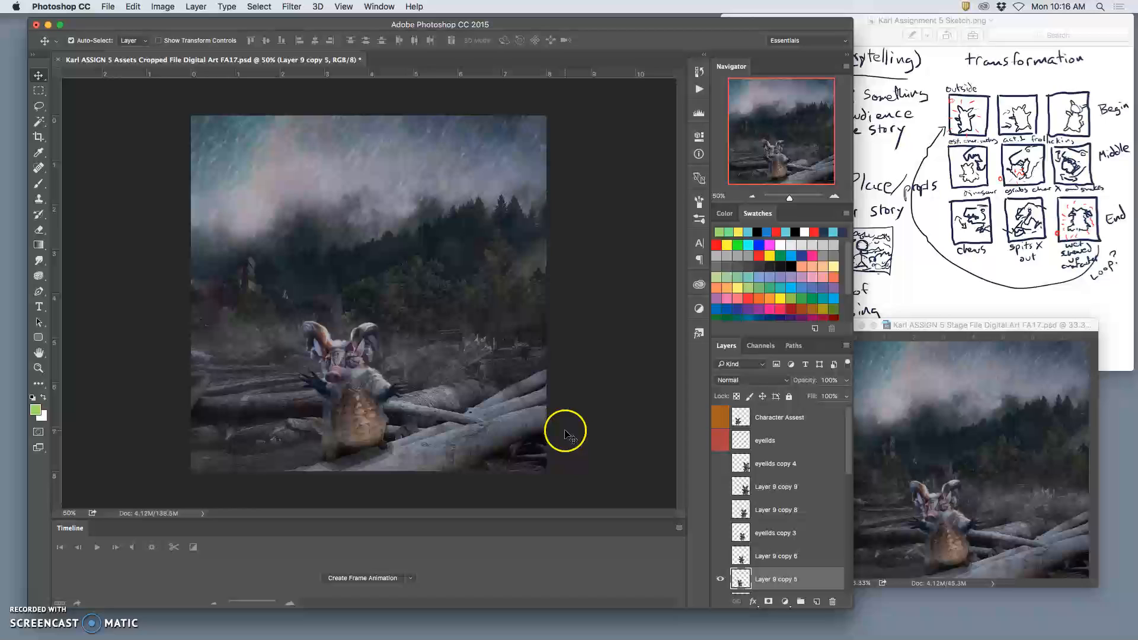
# Merge the visible assets layers into a new frame and toggle Layer 15's visibility to check
pyautogui.click(195, 6)
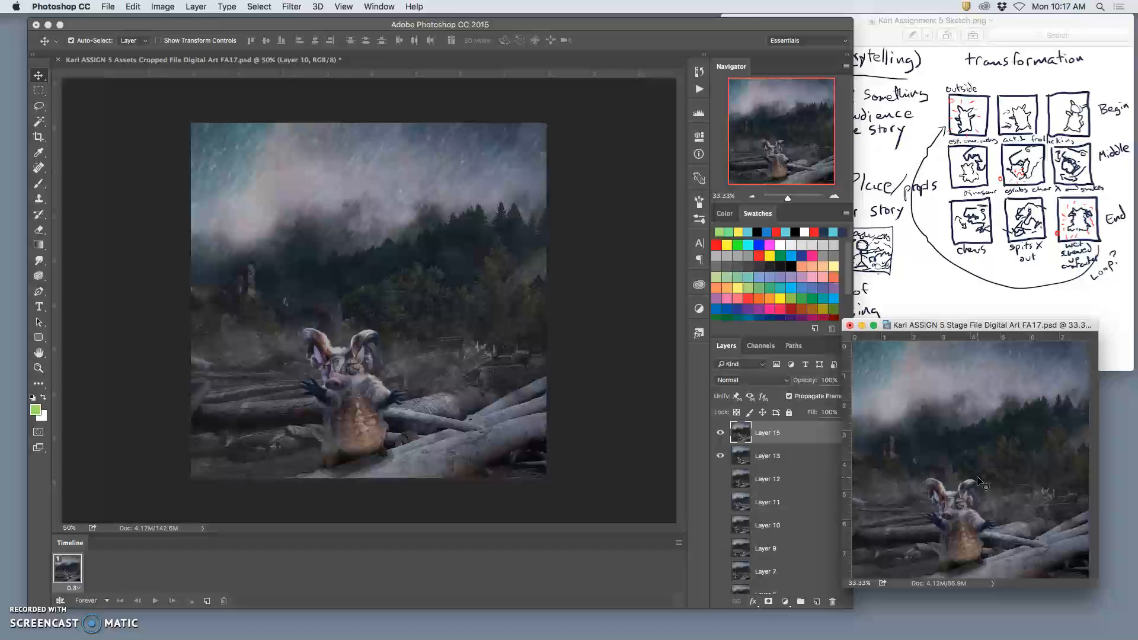
pyautogui.click(721, 436)
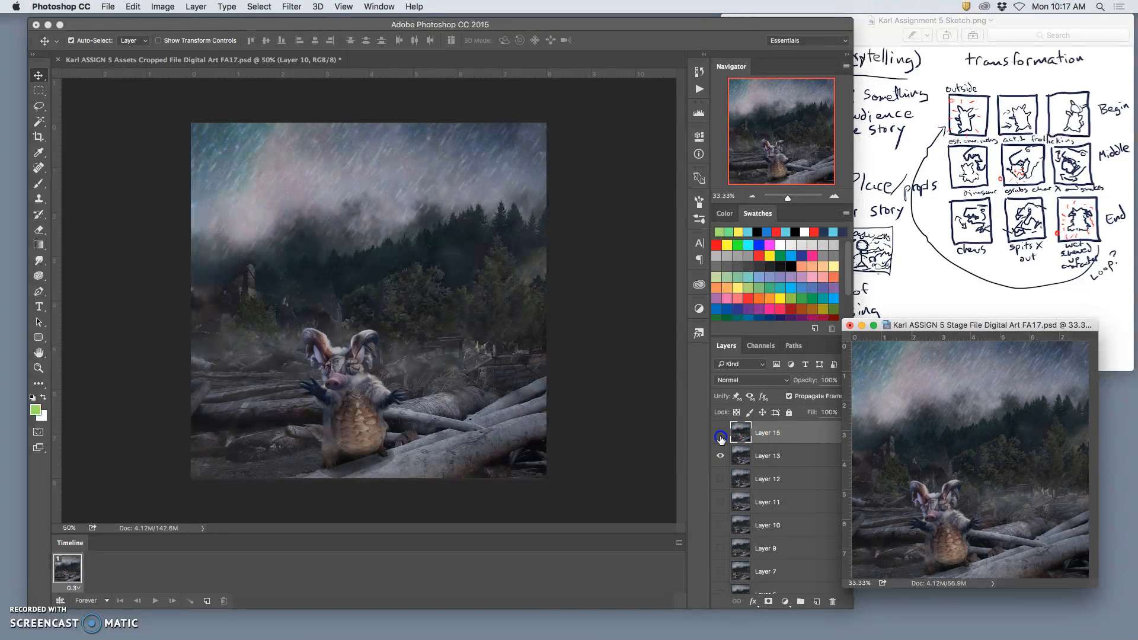
pyautogui.click(720, 434)
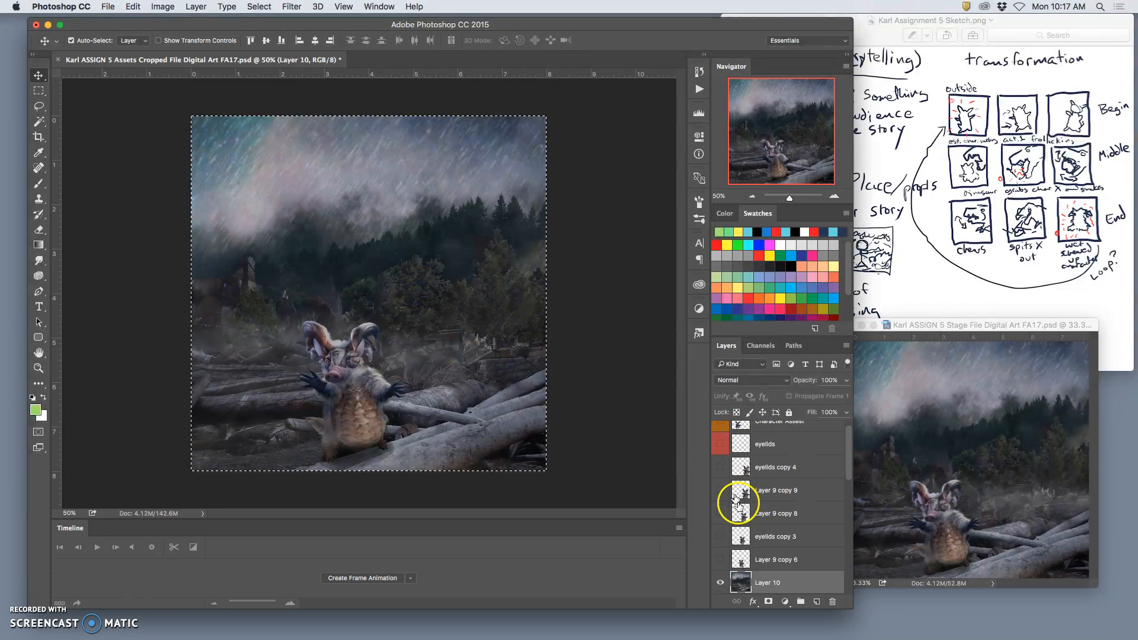
# Fade Rain Splash 3, then lower Rain Splash 1 to 30% opacity
pyautogui.scroll(-3)
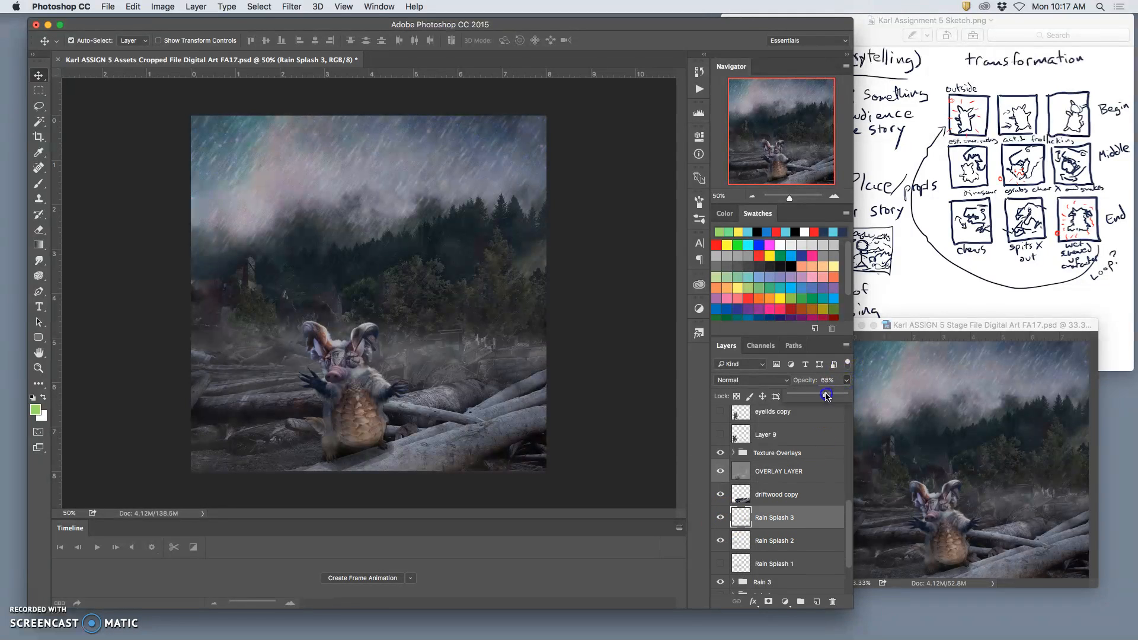
pyautogui.moveTo(826, 395); pyautogui.dragTo(819, 395)
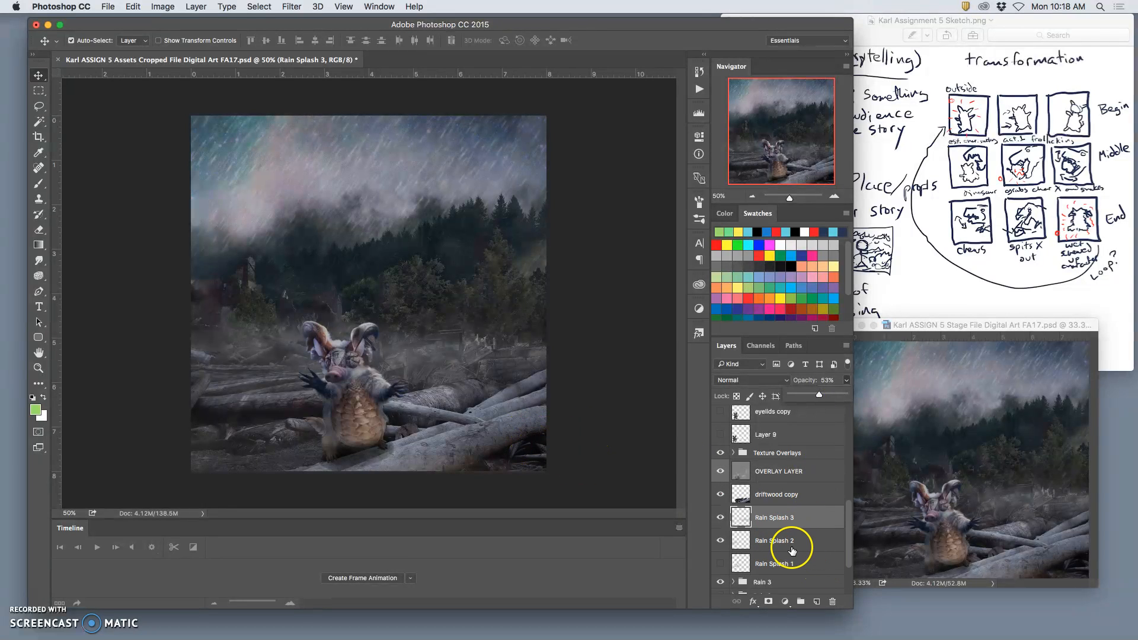
pyautogui.click(720, 541)
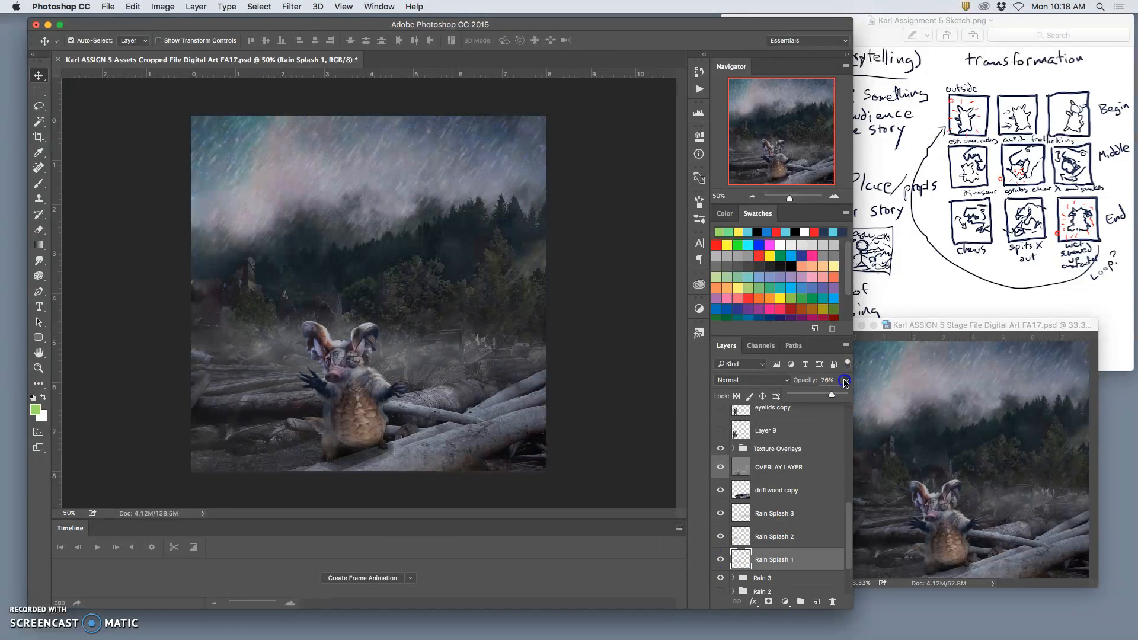
pyautogui.moveTo(844, 381); pyautogui.dragTo(814, 397)
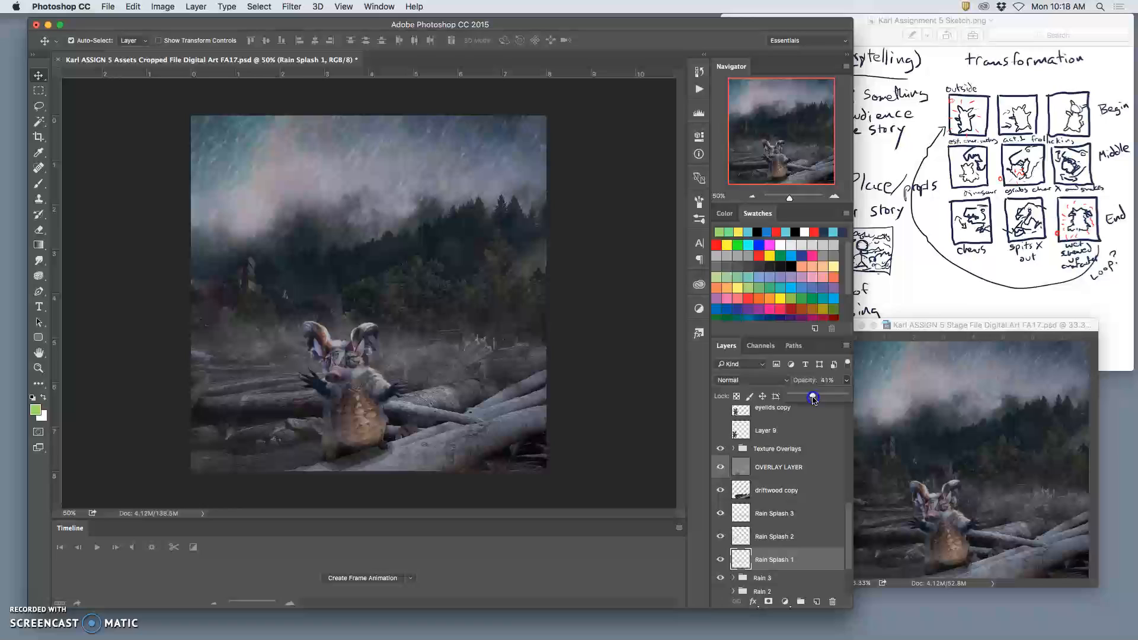
pyautogui.moveTo(812, 397); pyautogui.dragTo(808, 397)
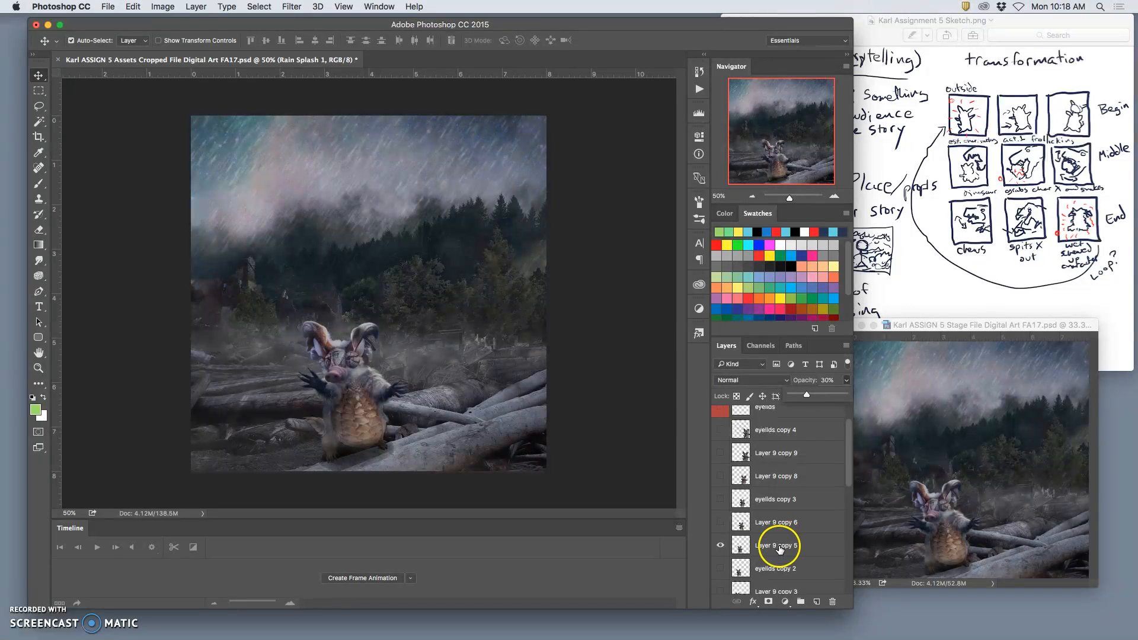
# Merge visible layers with the Layer 9 copy 5 pose and verify Layer 15 by toggling it
pyautogui.click(777, 546)
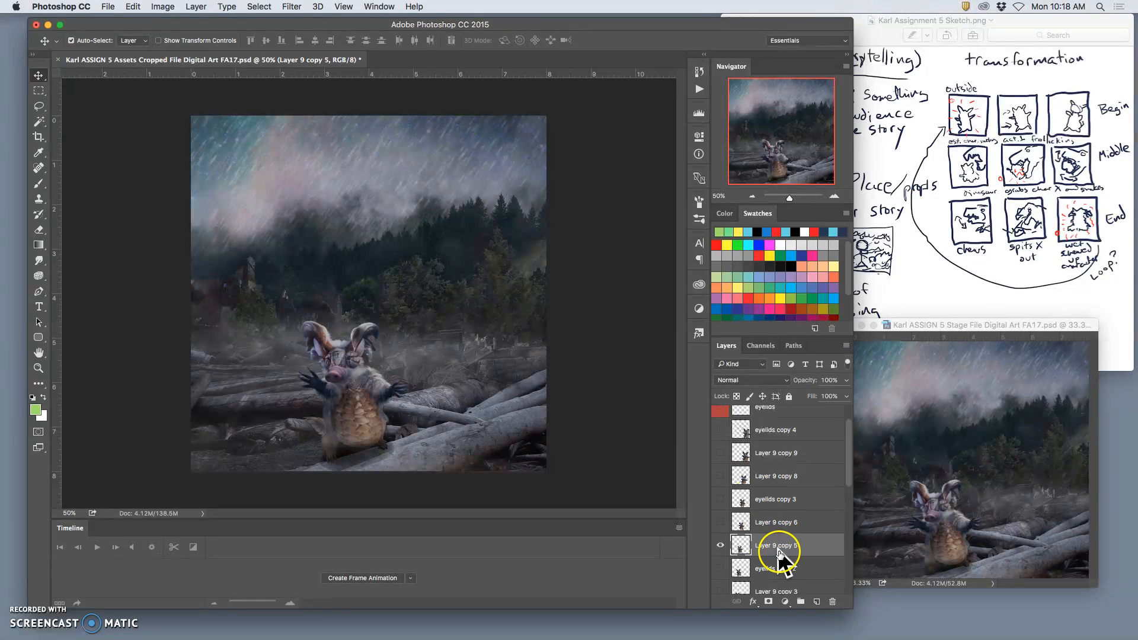
pyautogui.click(195, 6)
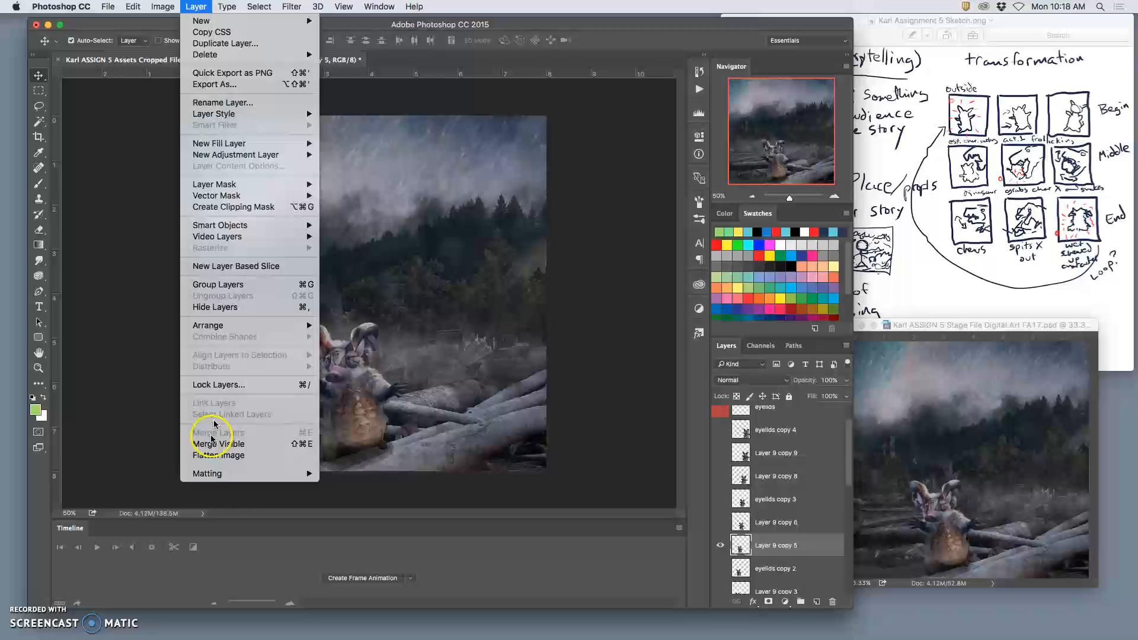
pyautogui.click(219, 443)
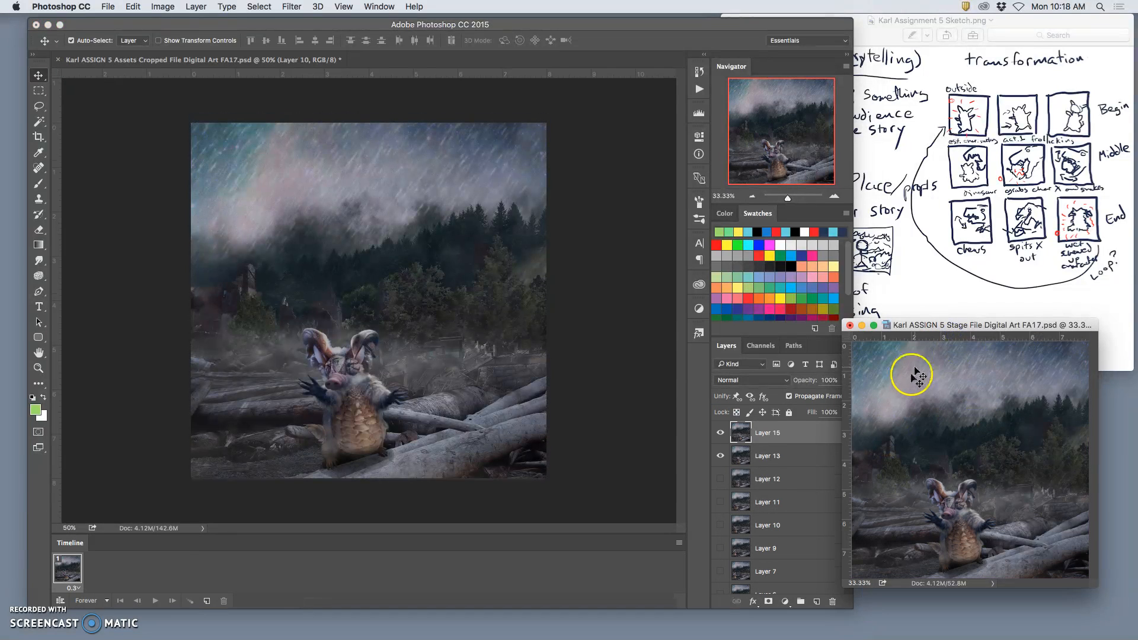
pyautogui.click(720, 433)
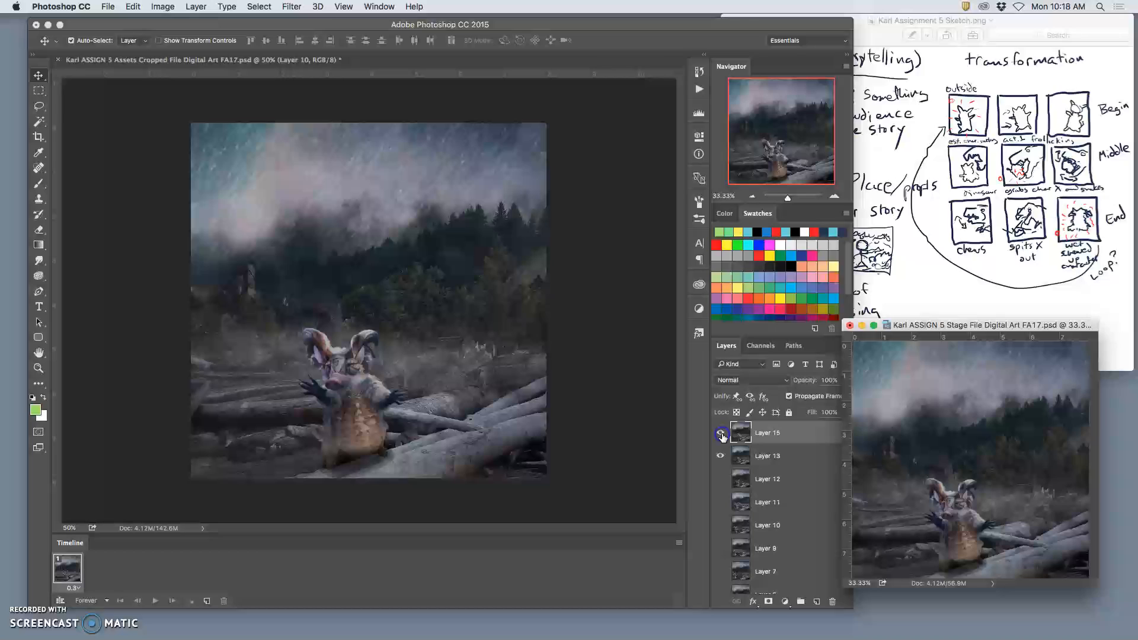
pyautogui.click(721, 433)
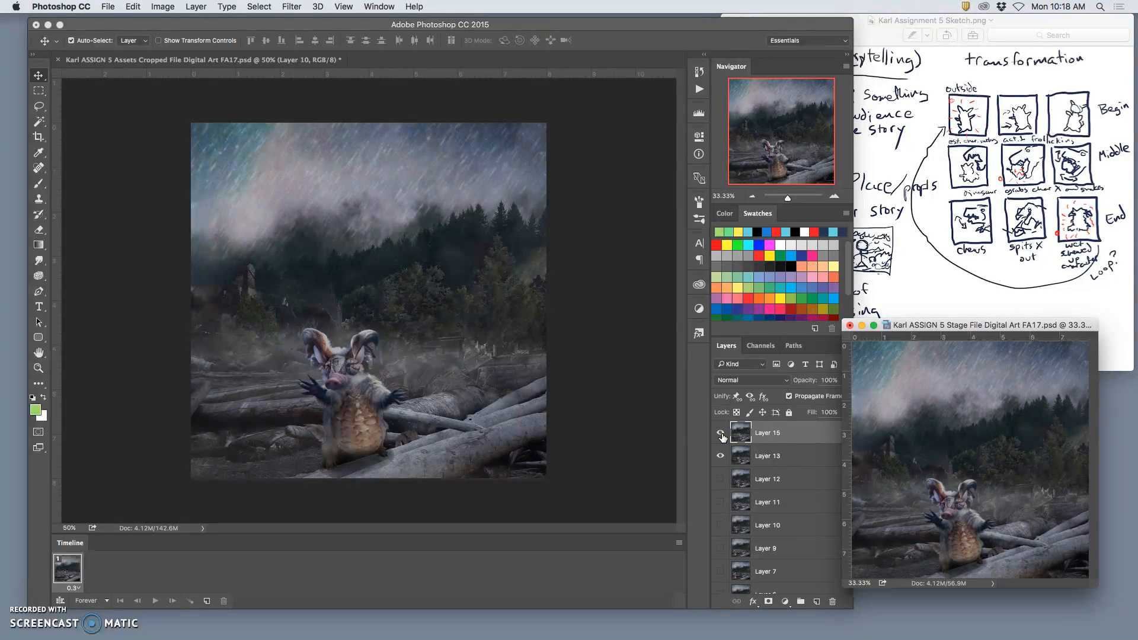
pyautogui.click(721, 433)
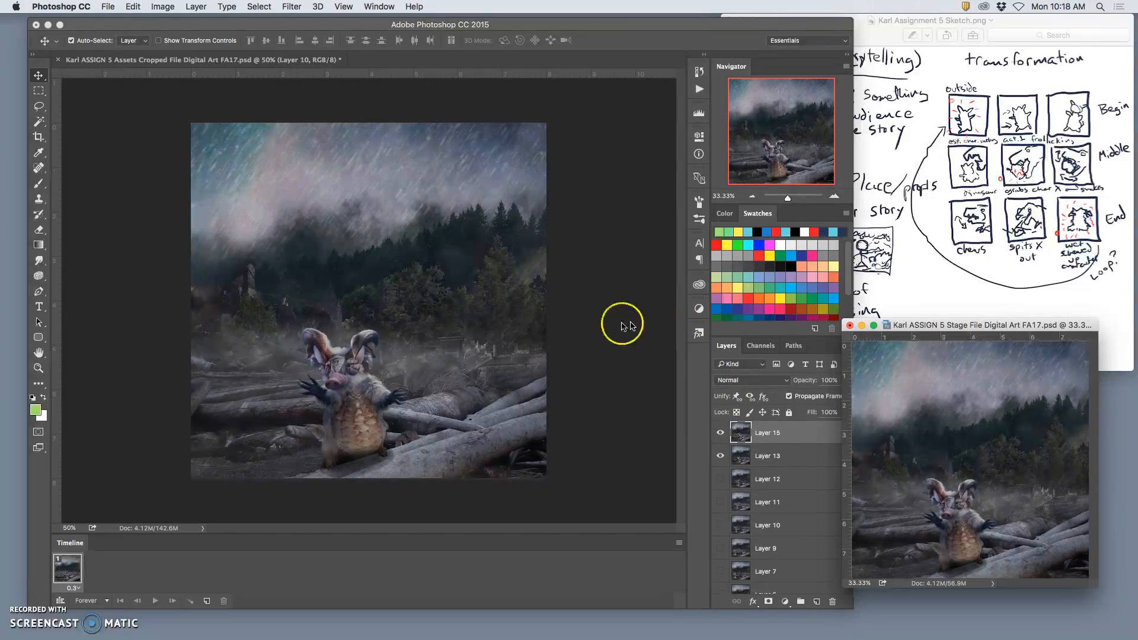
pyautogui.moveTo(518, 227)
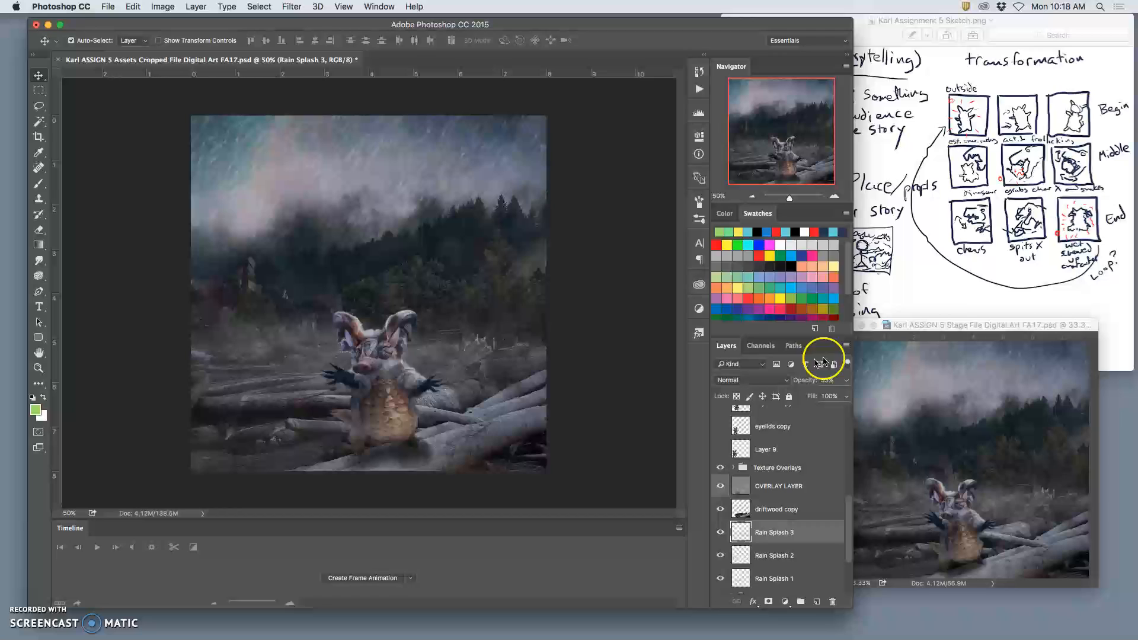
# Set Rain Splash 1 to 45% opacity and scroll the Layers panel toward Layer 9 copy 6
pyautogui.moveTo(839, 392); pyautogui.dragTo(826, 394)
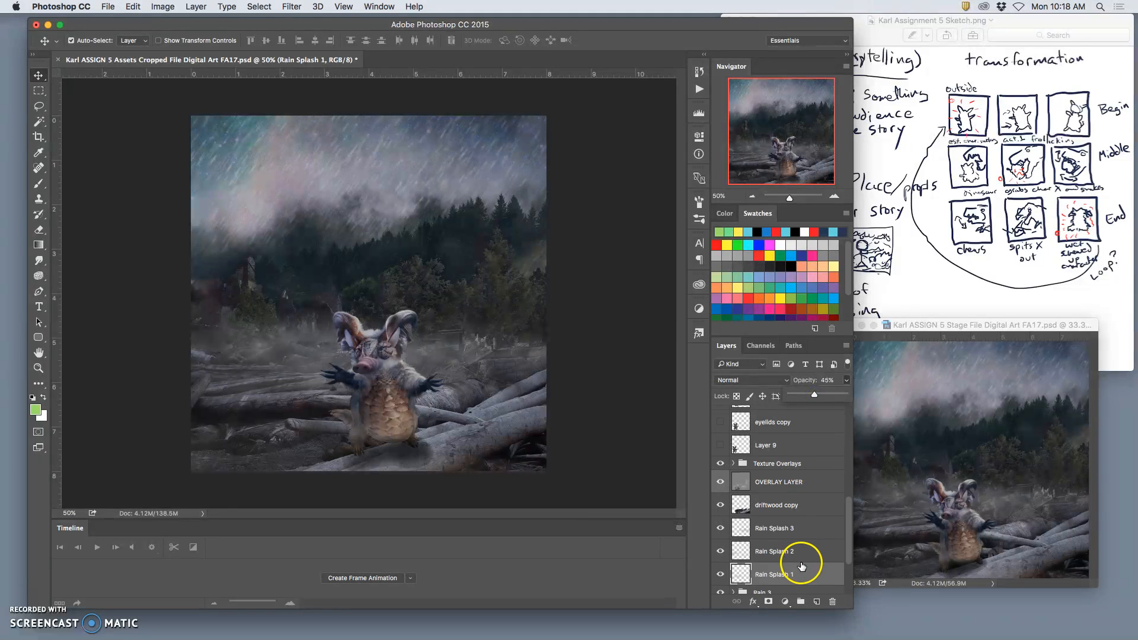
pyautogui.scroll(-3)
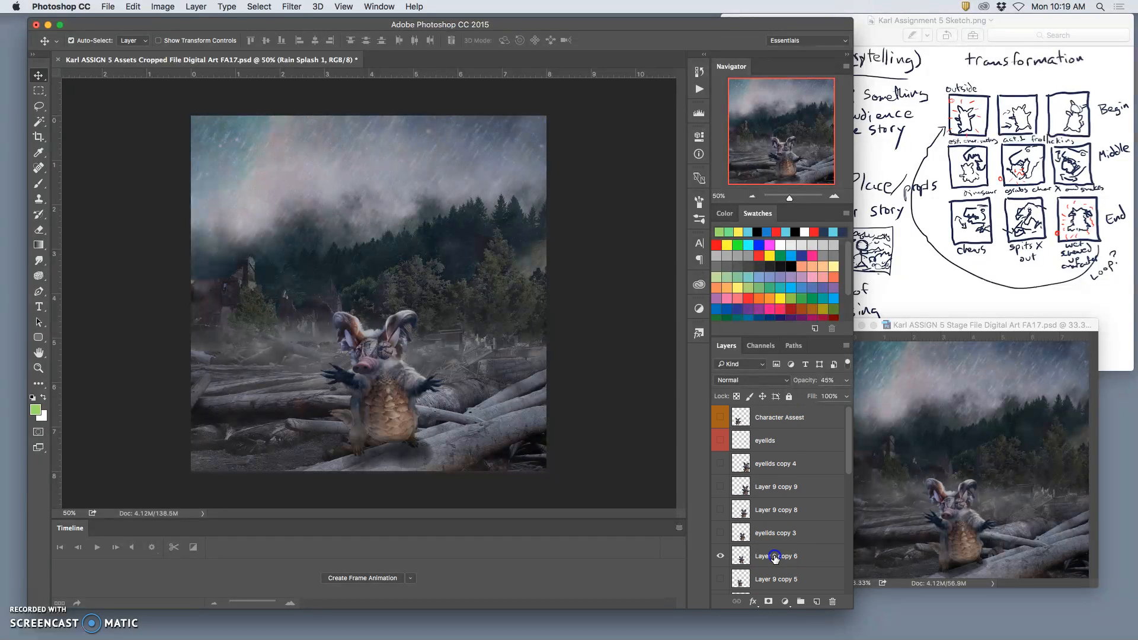
# Merge the visible Layer 9 copy 6 pose and its rain into one frame layer
pyautogui.click(776, 556)
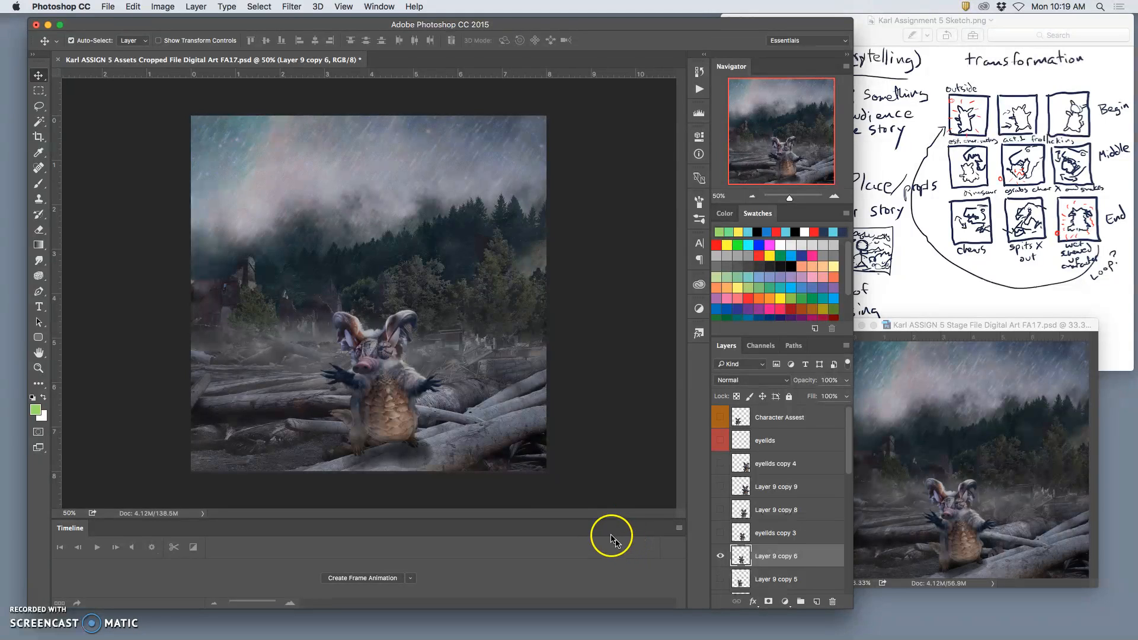
pyautogui.click(195, 6)
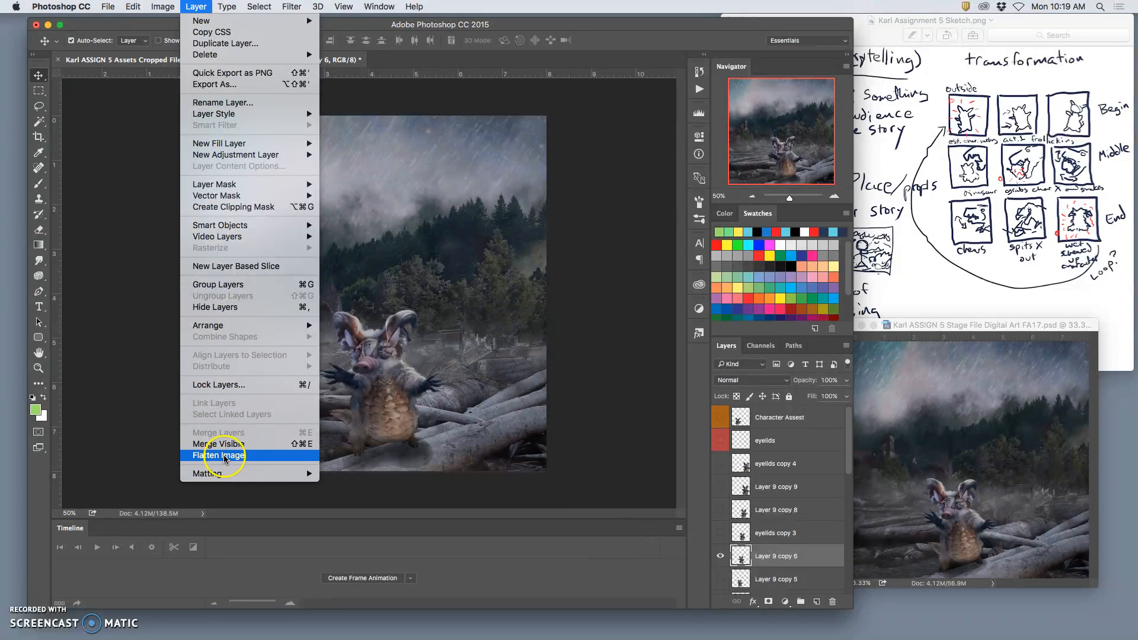
pyautogui.click(217, 455)
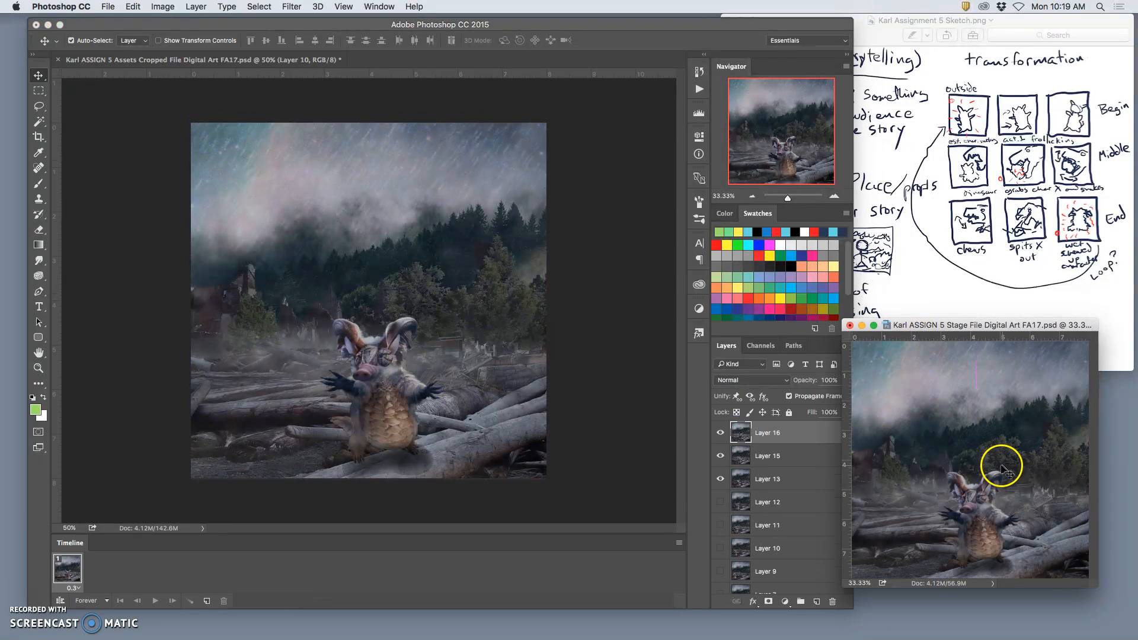
# Toggle Layer 15 and Layer 16 visibility in the Stage file to compare frames
pyautogui.click(721, 433)
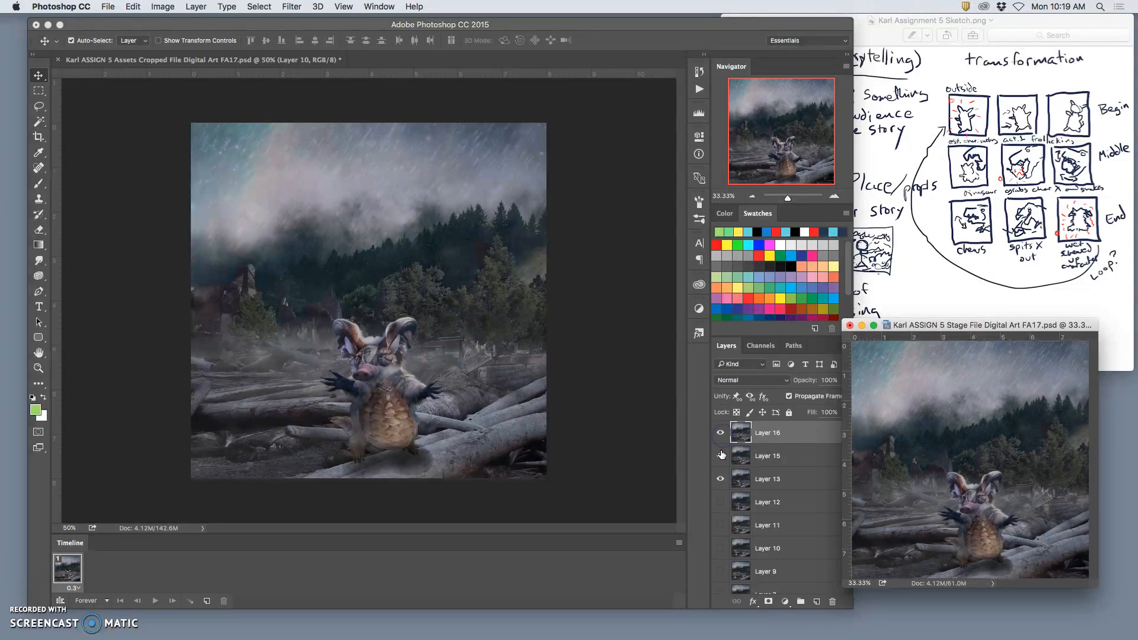
pyautogui.click(721, 433)
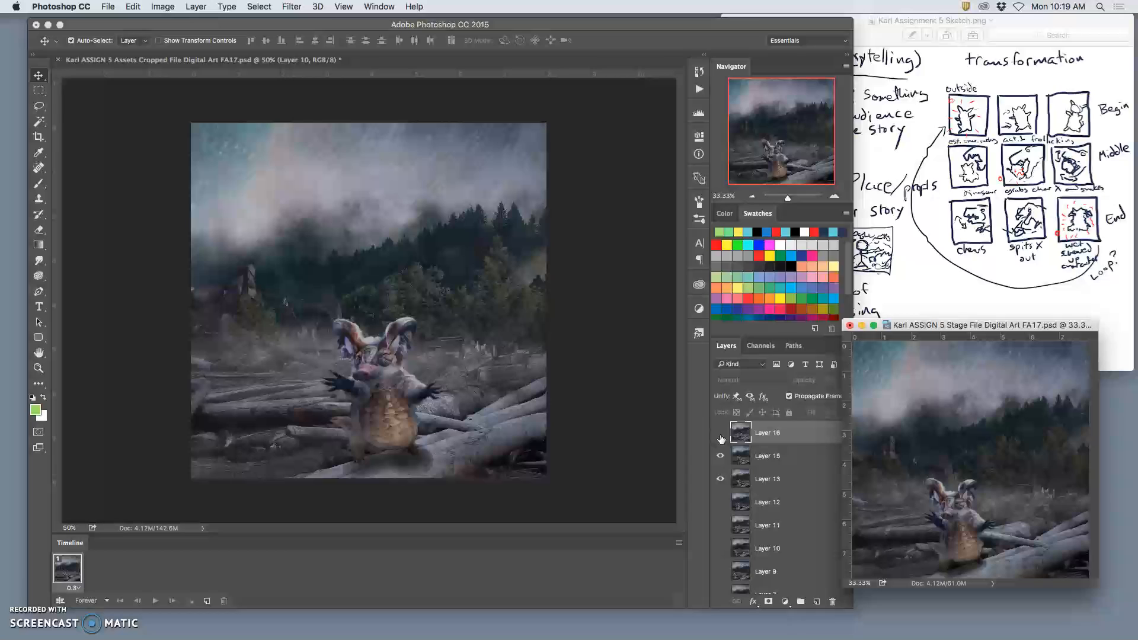
pyautogui.click(721, 433)
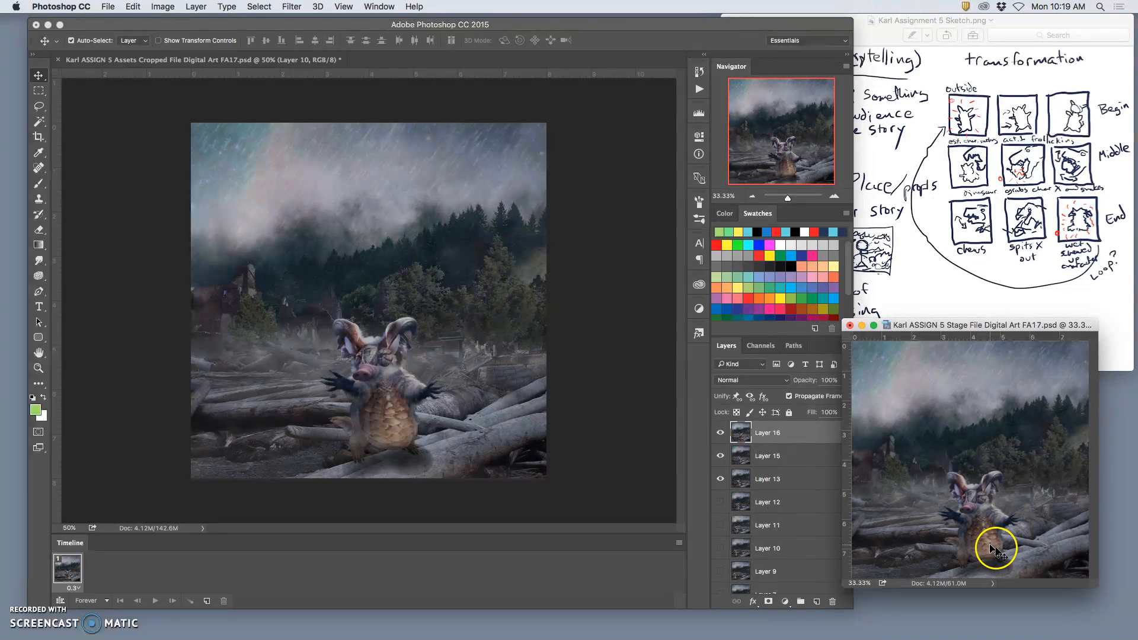
pyautogui.moveTo(541, 271)
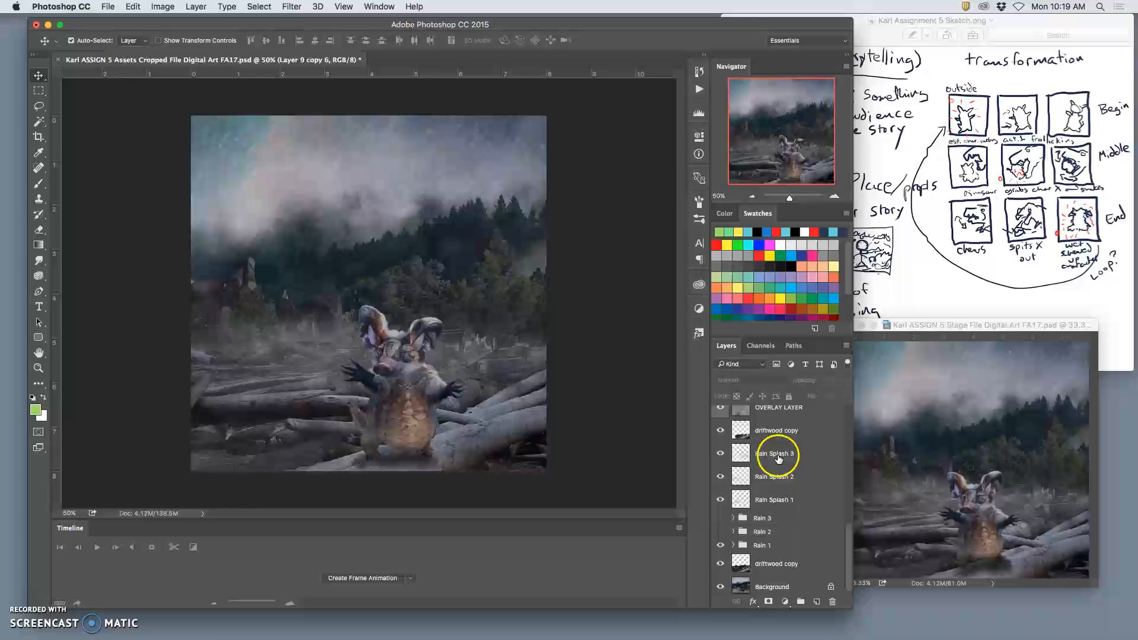
# Raise Rain Splash 1's opacity to 58% and toggle the Rain 2 group's visibility
pyautogui.click(775, 453)
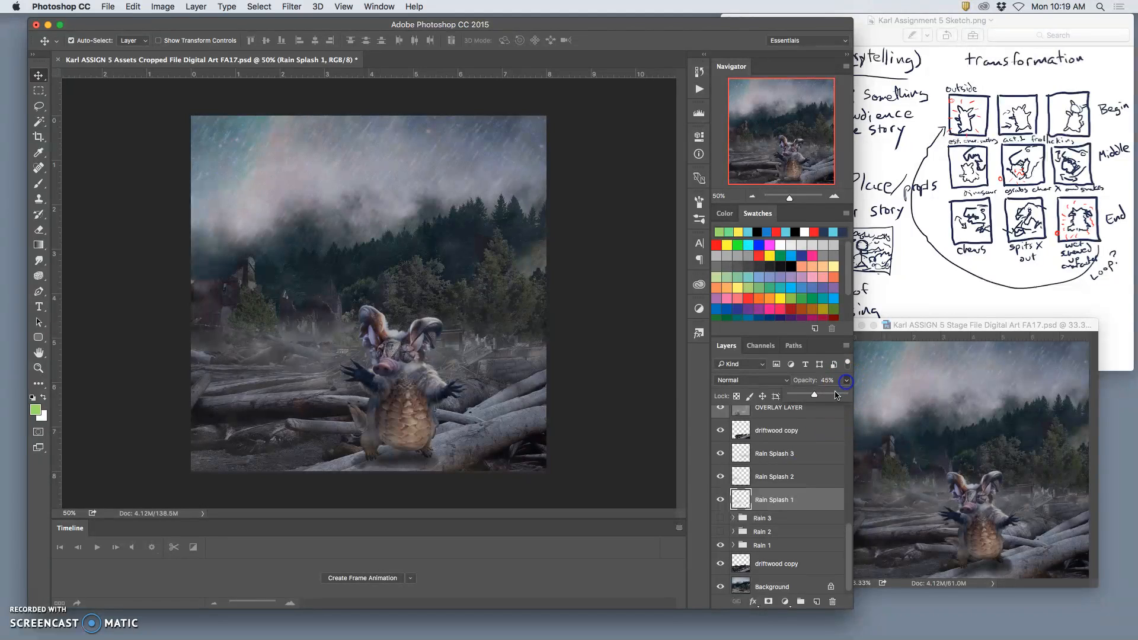
pyautogui.moveTo(813, 395); pyautogui.dragTo(821, 395)
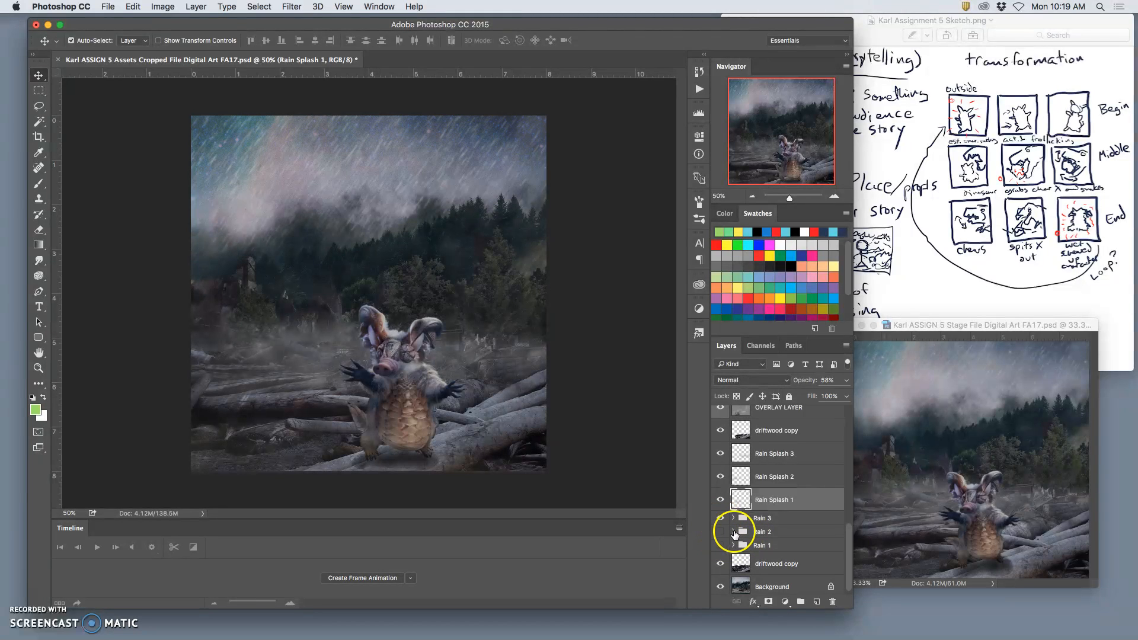
pyautogui.click(720, 531)
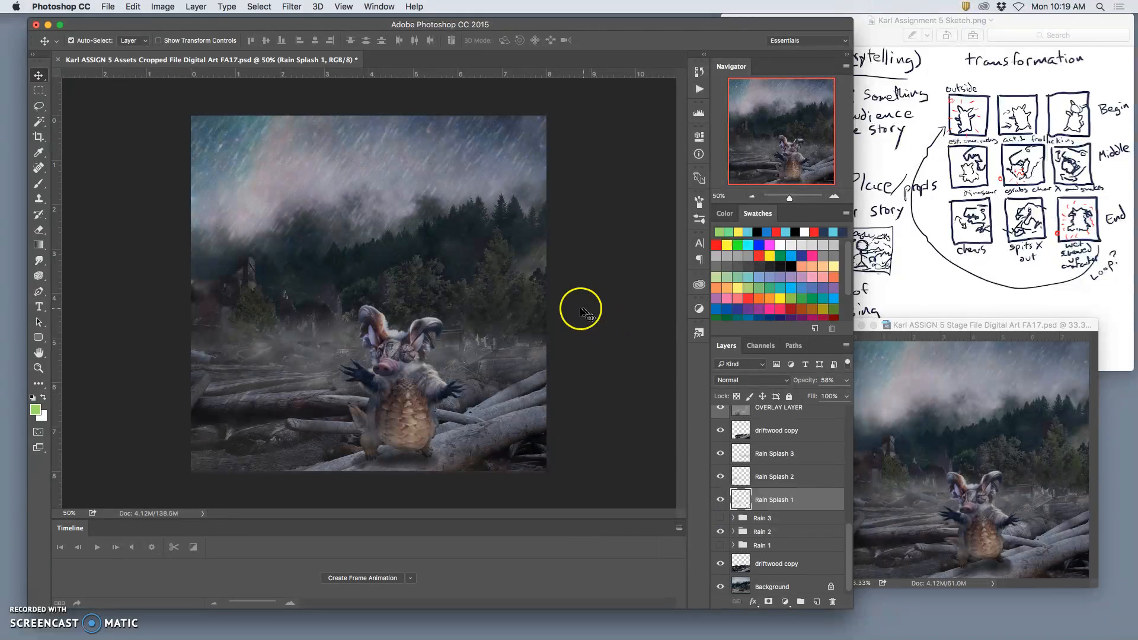
pyautogui.moveTo(579, 303)
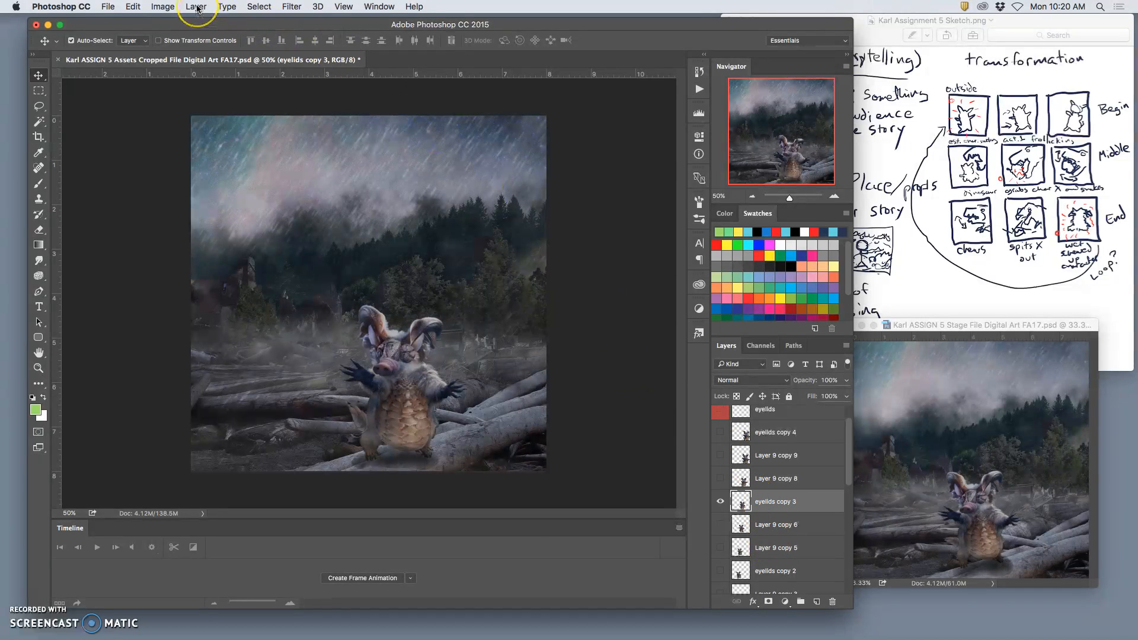
# Merge the visible eyelids copy 3 pose and rain into one frame with Merge Visible
pyautogui.click(195, 7)
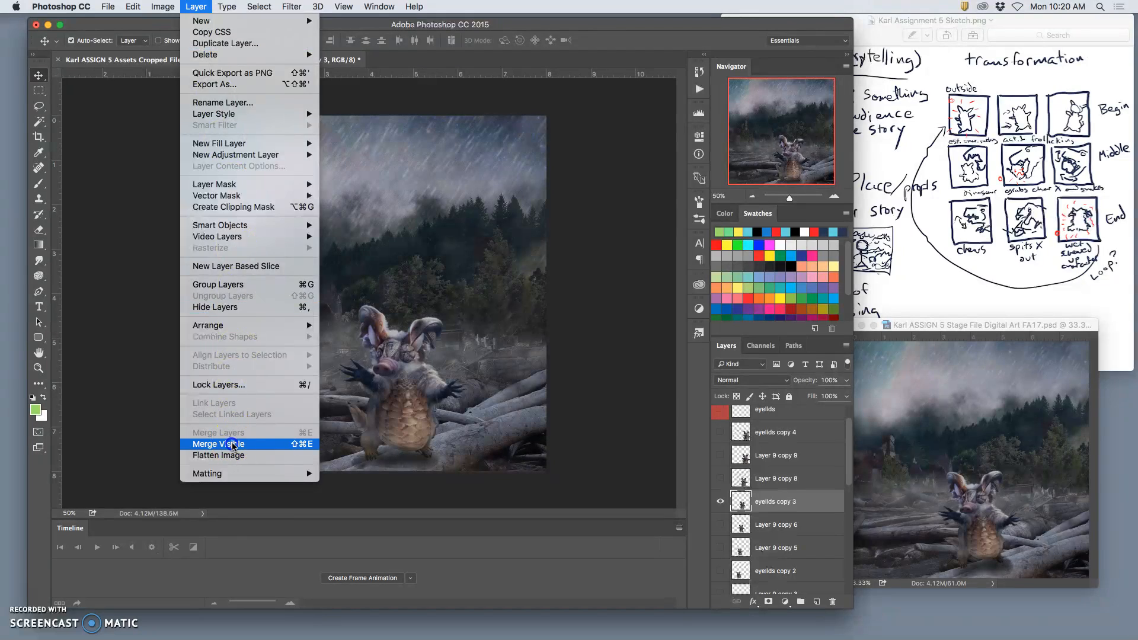
pyautogui.click(219, 444)
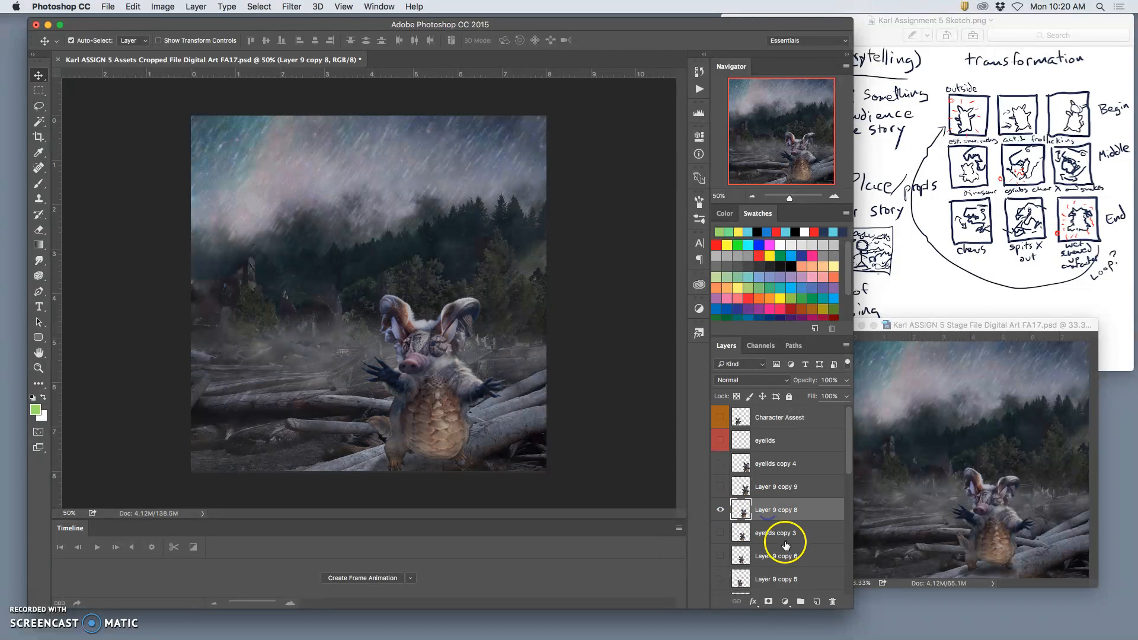
# Set Rain Splash 1 to 68% opacity and toggle Rain 2 before stamping merged Layer 10
pyautogui.scroll(-3)
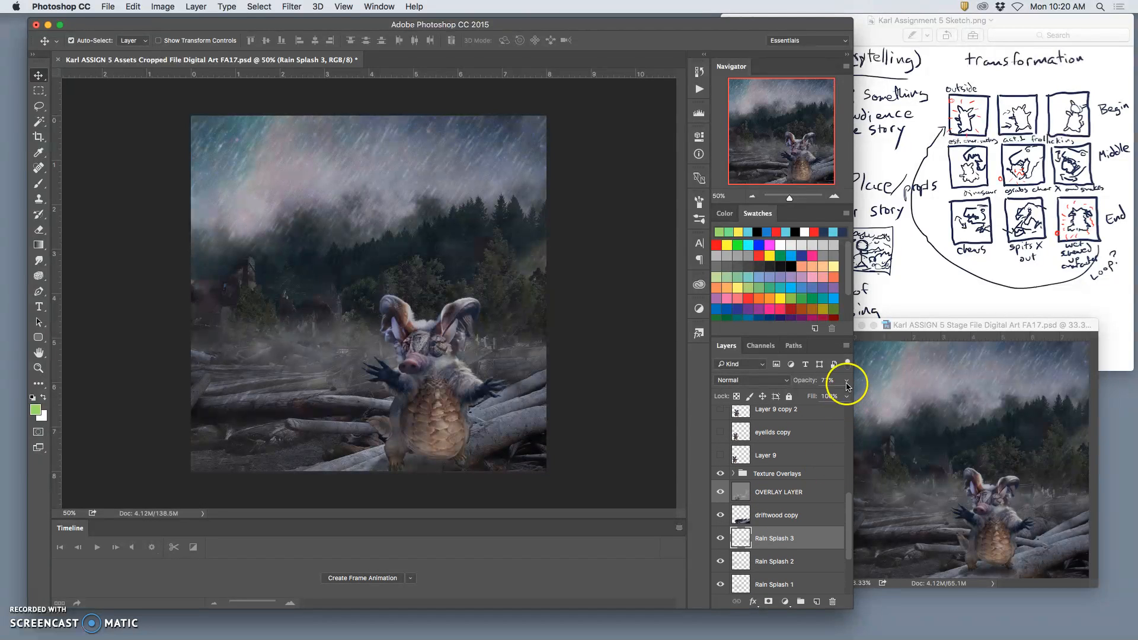
pyautogui.click(775, 562)
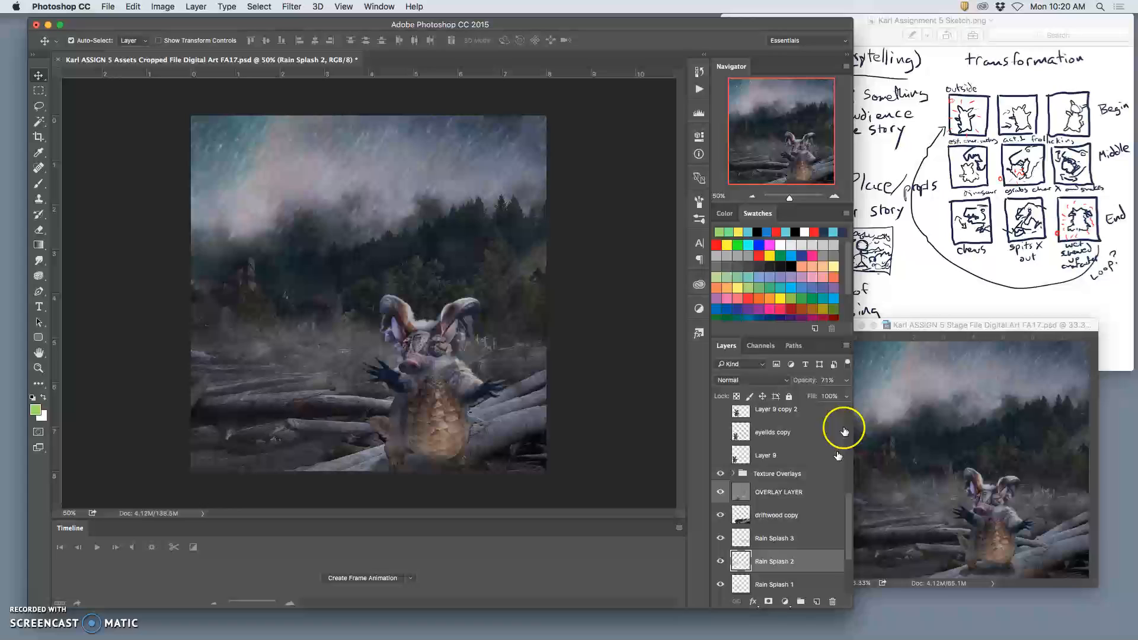
pyautogui.moveTo(824, 394); pyautogui.dragTo(834, 395)
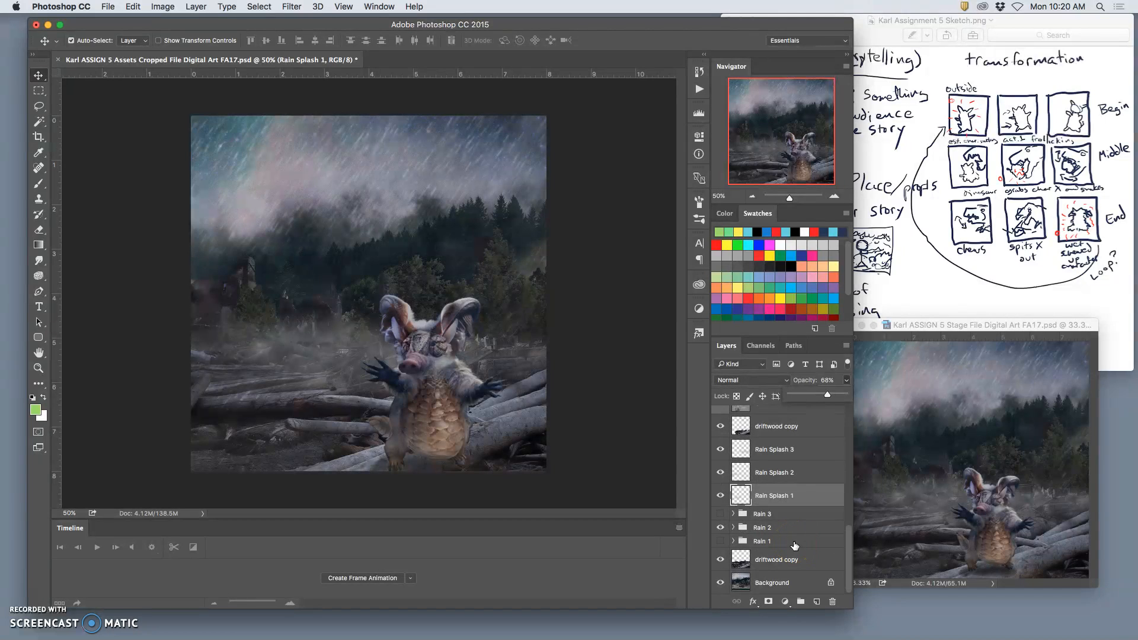
pyautogui.click(720, 527)
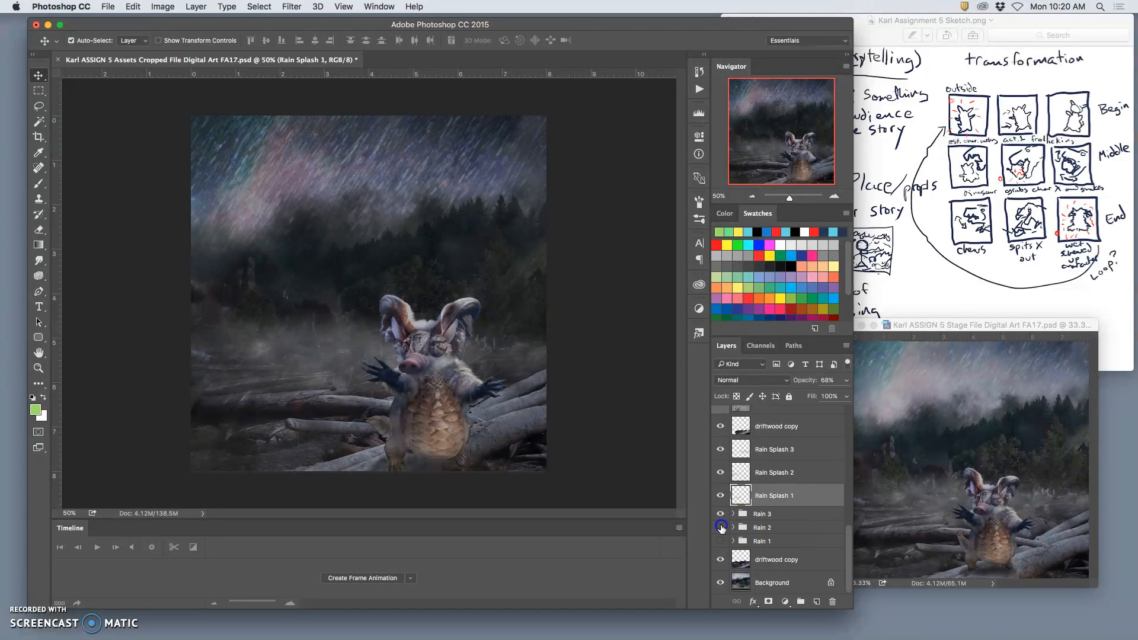
pyautogui.scroll(-3)
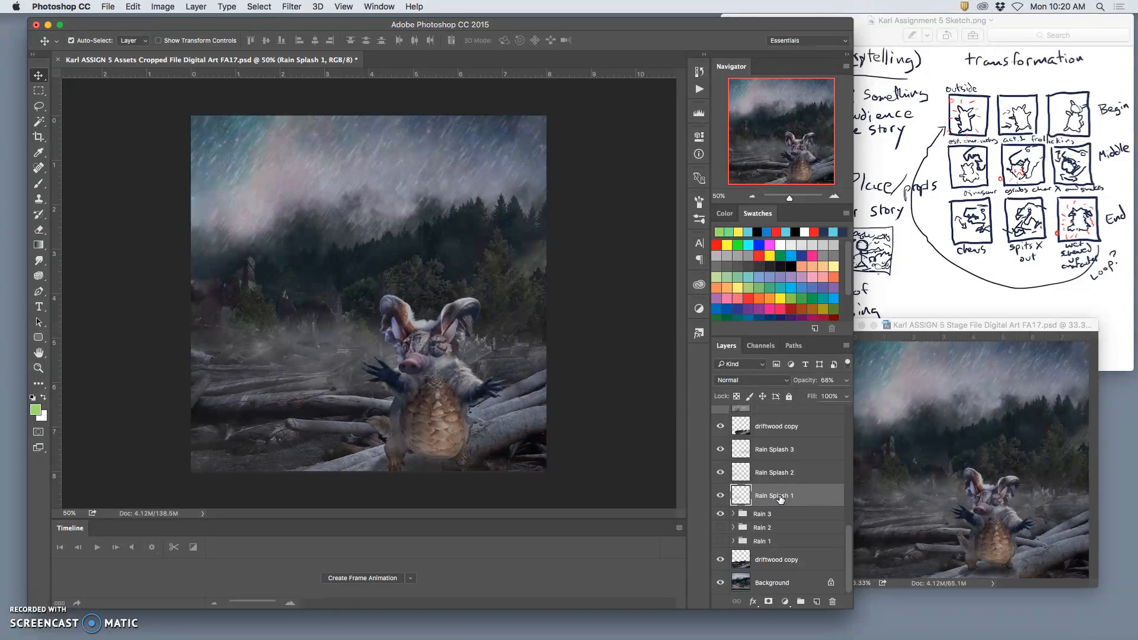
pyautogui.click(196, 6)
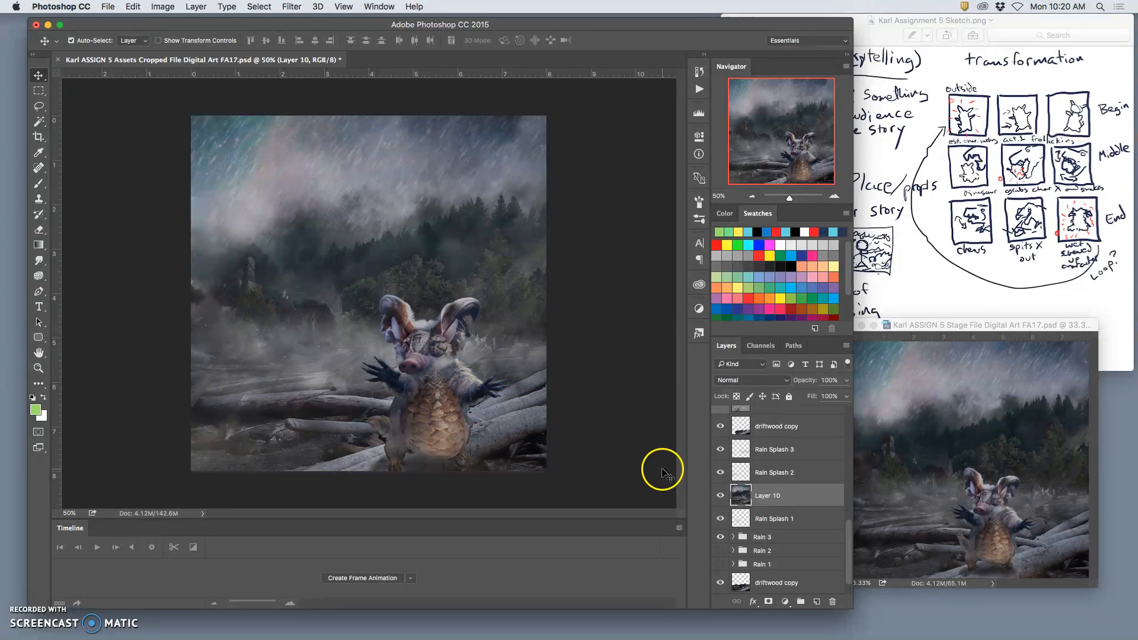
# Paste merged Layer 10 into the Stage file as Layer 18 and toggle frames to check
pyautogui.click(774, 496)
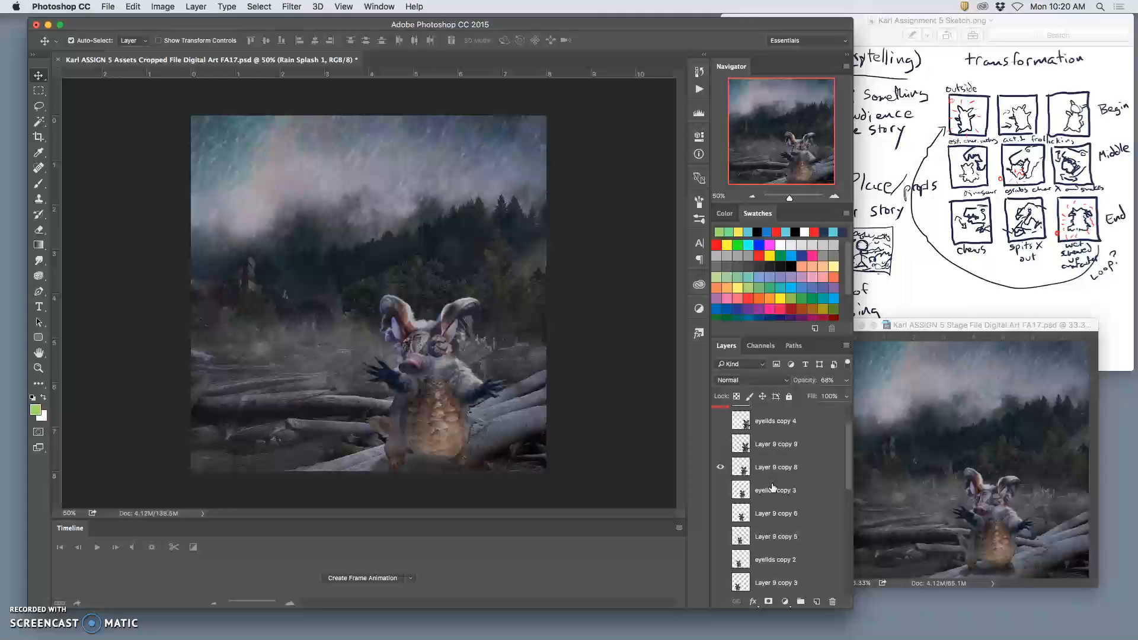
pyautogui.click(776, 466)
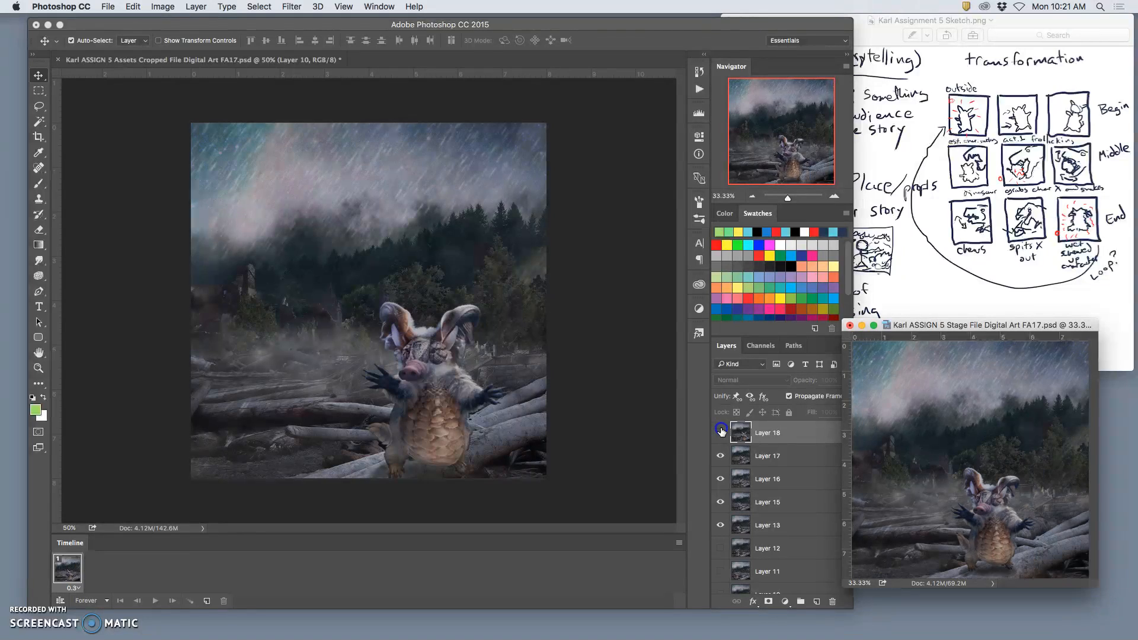
pyautogui.click(720, 455)
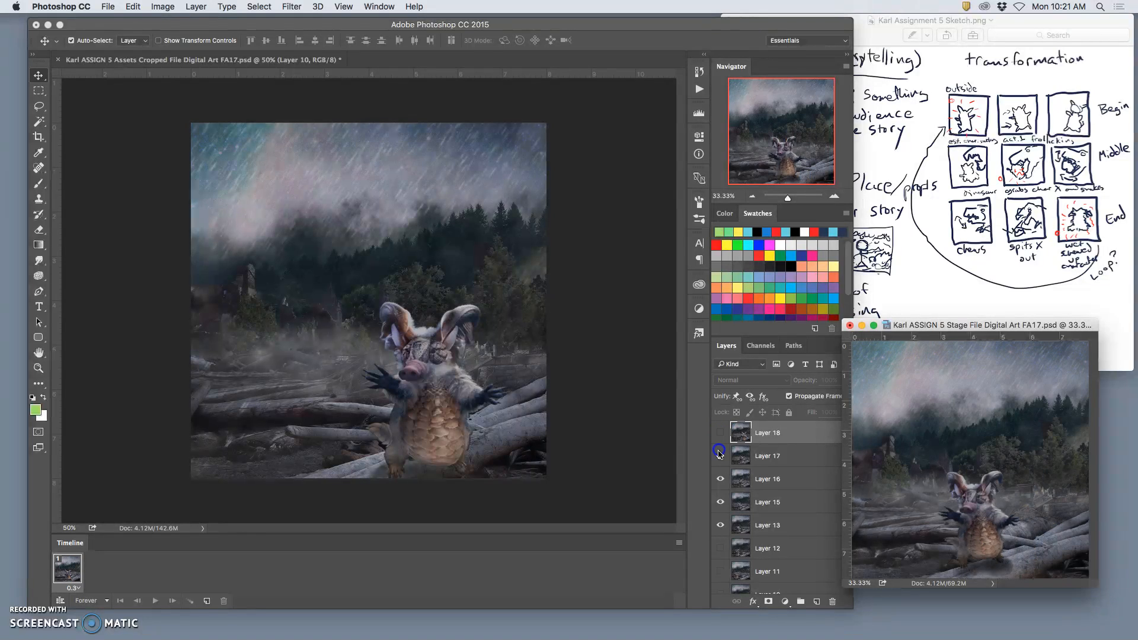
pyautogui.click(720, 434)
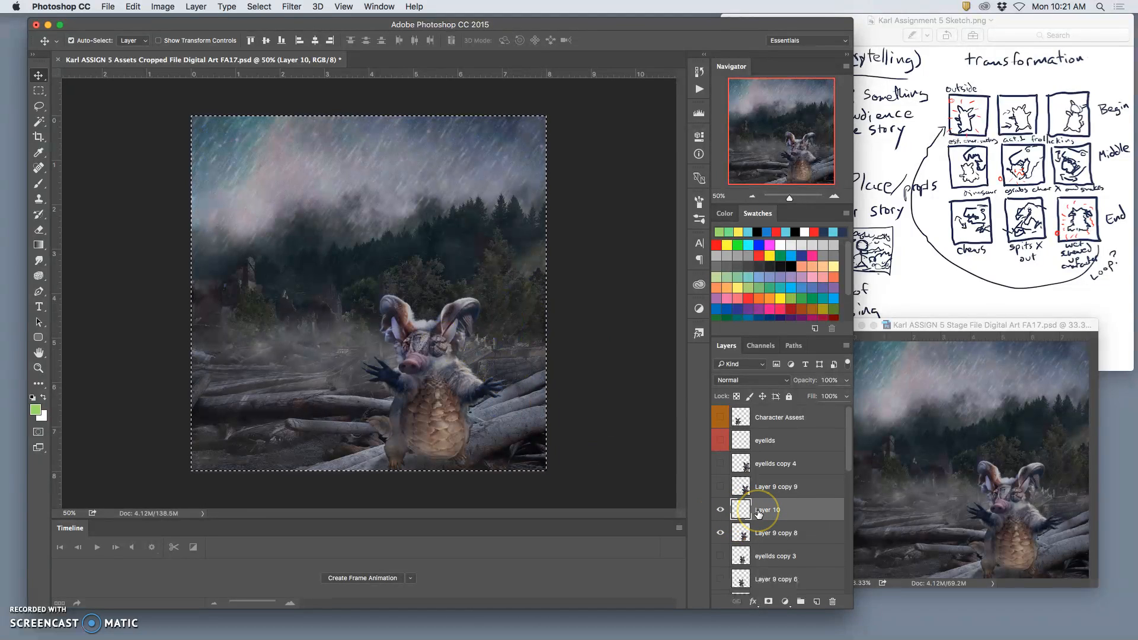
pyautogui.click(776, 510)
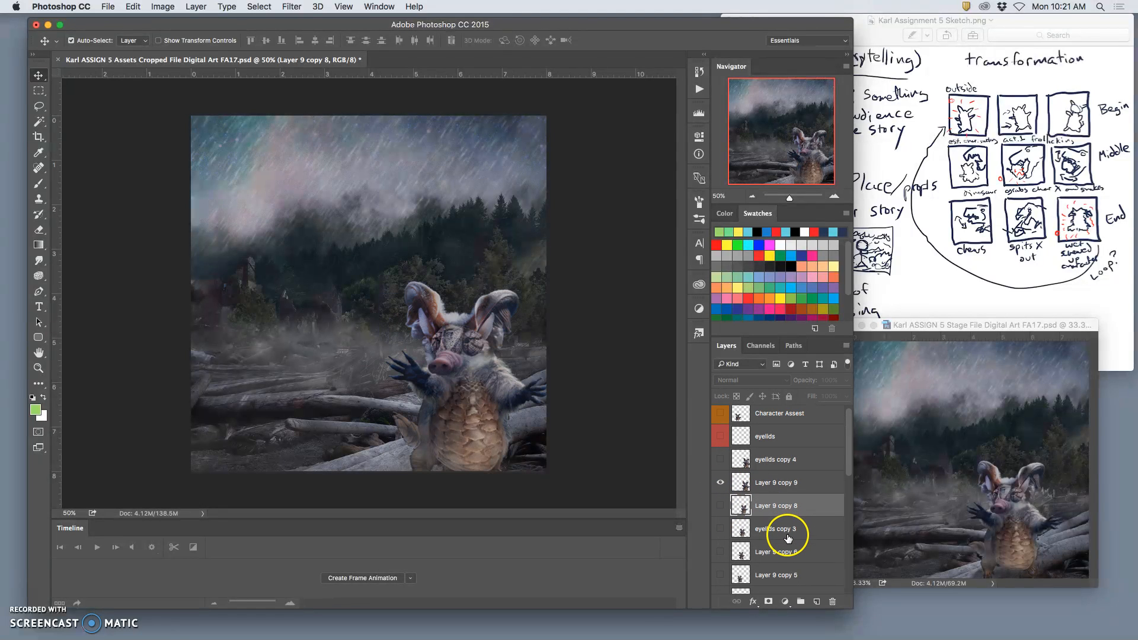
# Delete Layer 10, show Layer 9 copy 9, and scroll down to Rain Splash 3
pyautogui.scroll(-3)
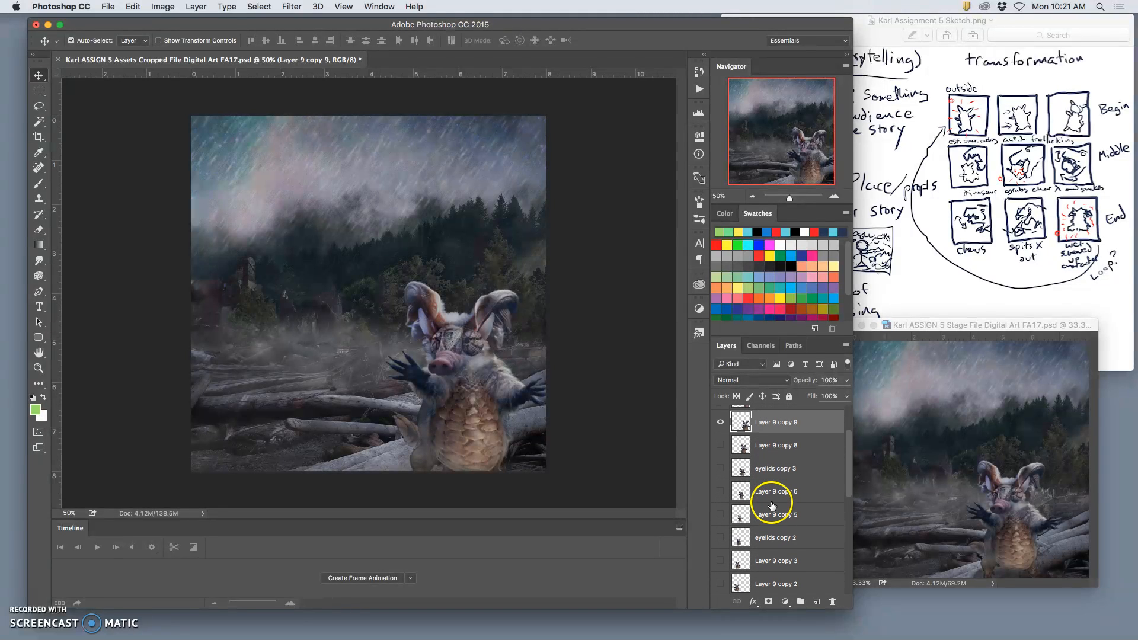
pyautogui.scroll(-3)
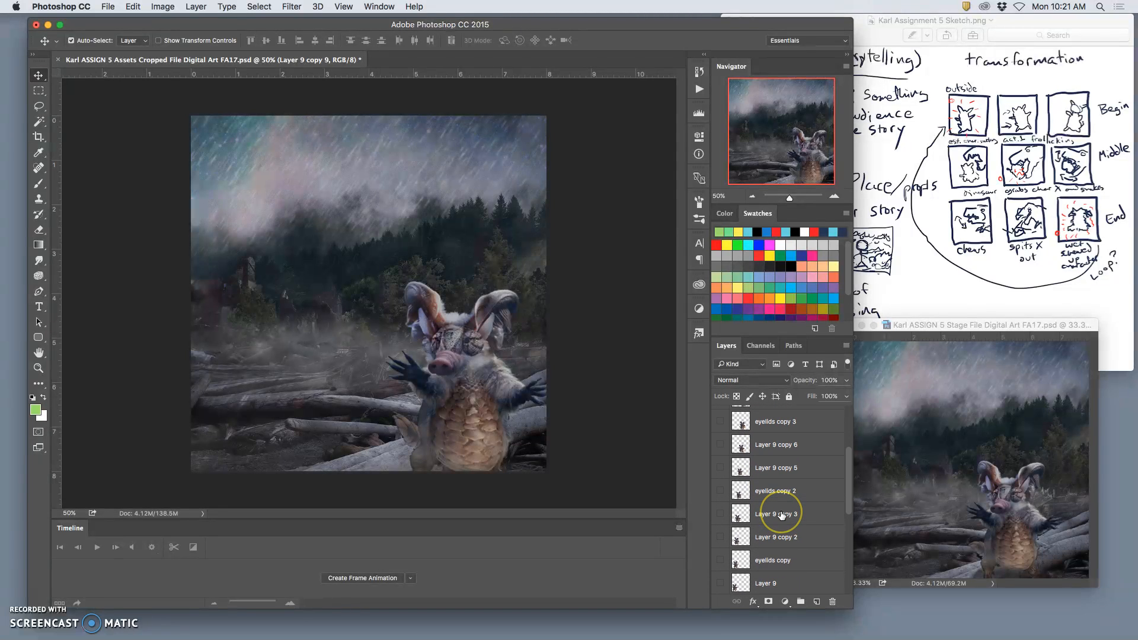
pyautogui.scroll(-3)
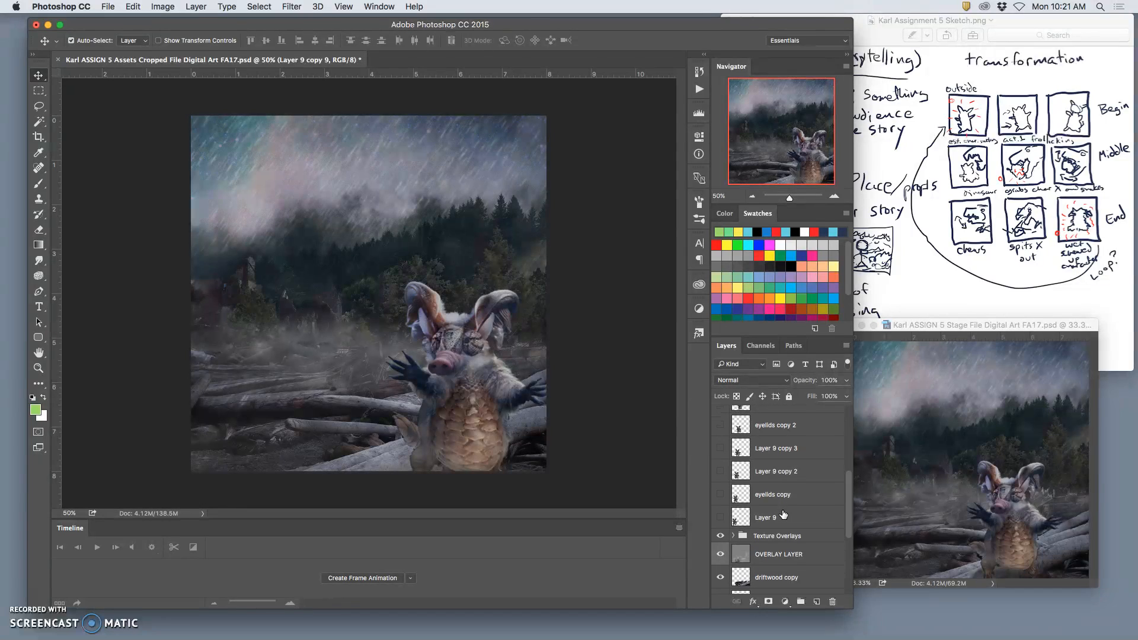
pyautogui.scroll(-3)
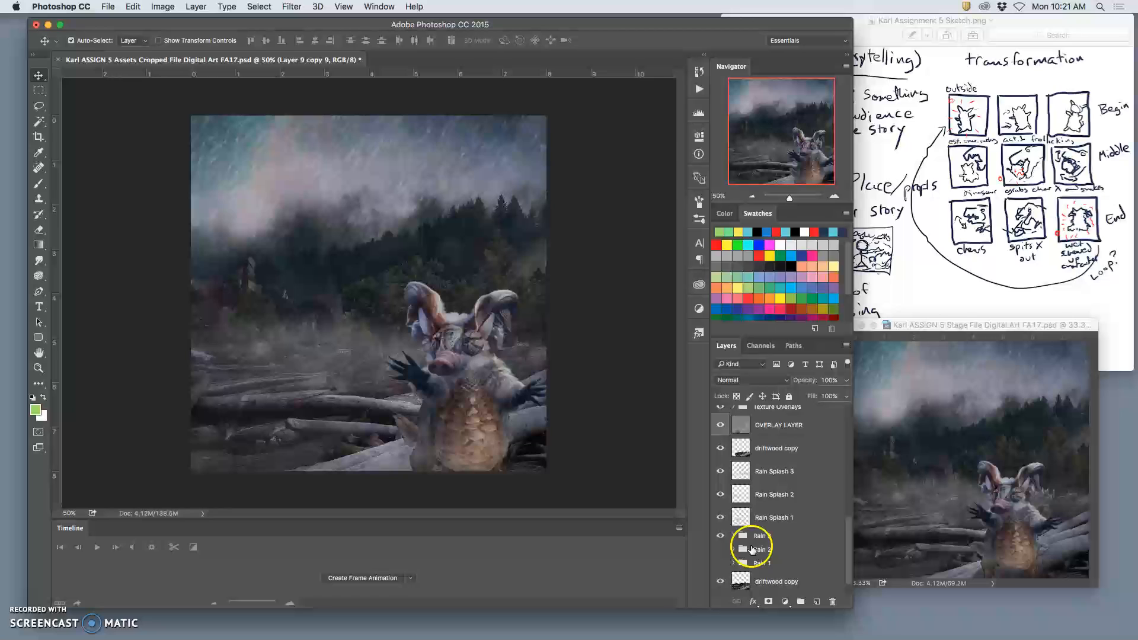
pyautogui.click(721, 536)
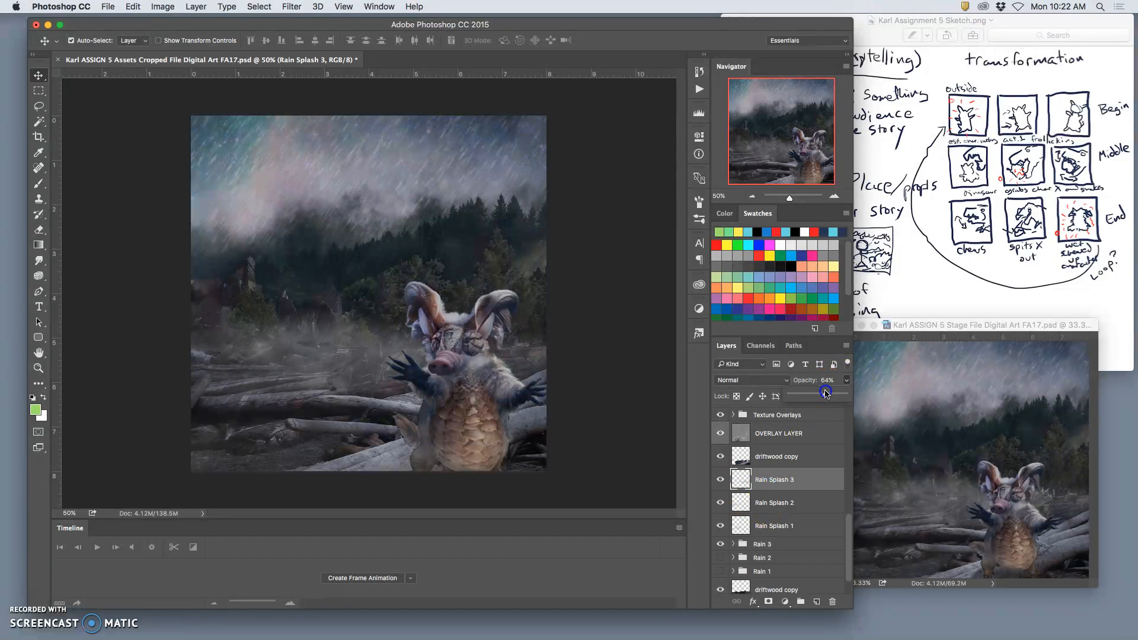
# Lower the opacity of Rain Splash 2, and of Rain Splash 1 to 35%
pyautogui.click(775, 502)
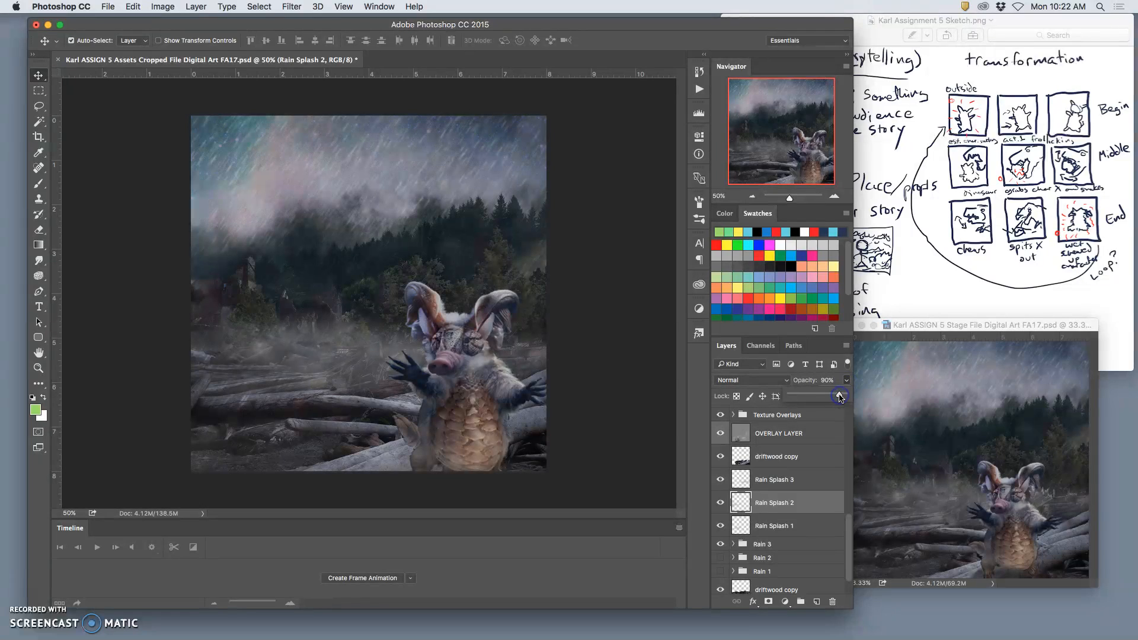
pyautogui.moveTo(841, 395); pyautogui.dragTo(819, 396)
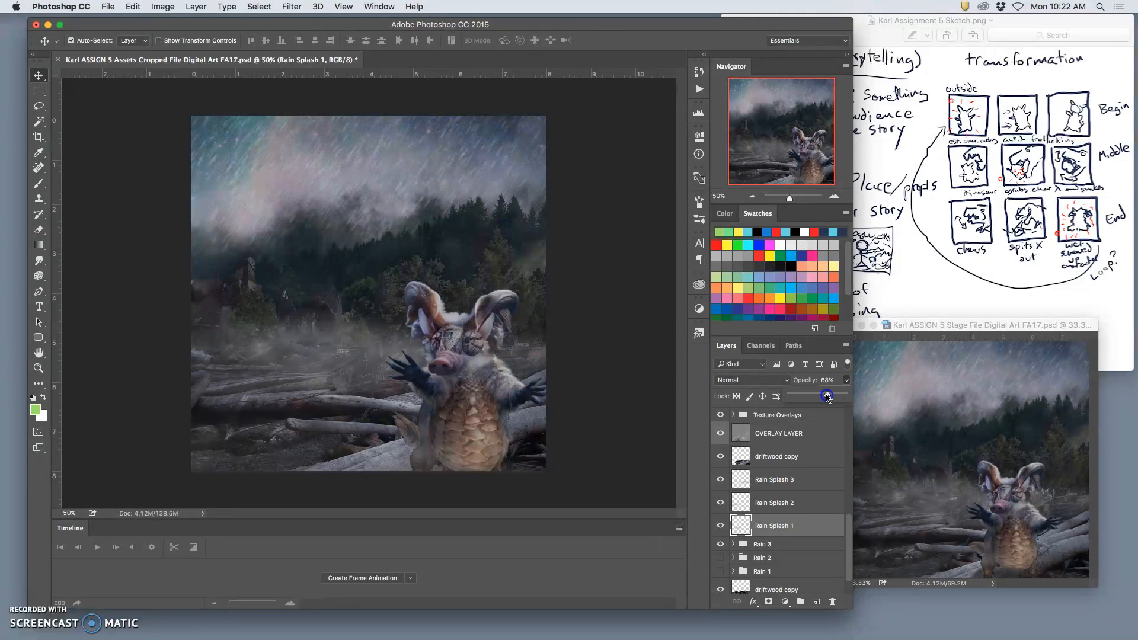
pyautogui.moveTo(826, 395); pyautogui.dragTo(812, 395)
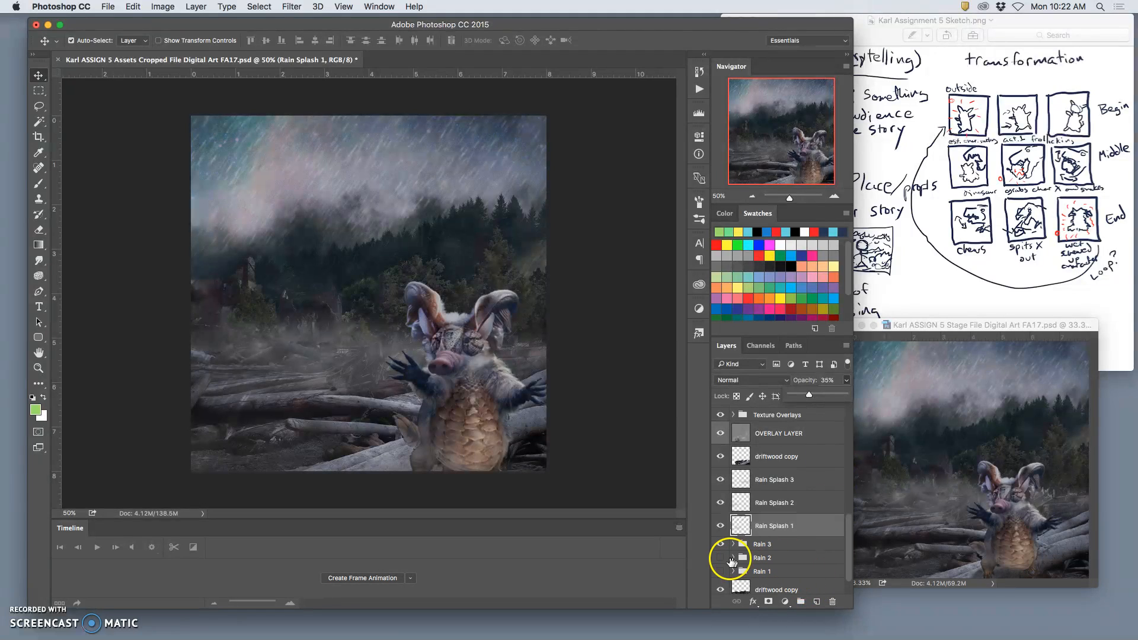
# Toggle a rain group's visibility and fade the Rain 1 group's opacity
pyautogui.click(771, 544)
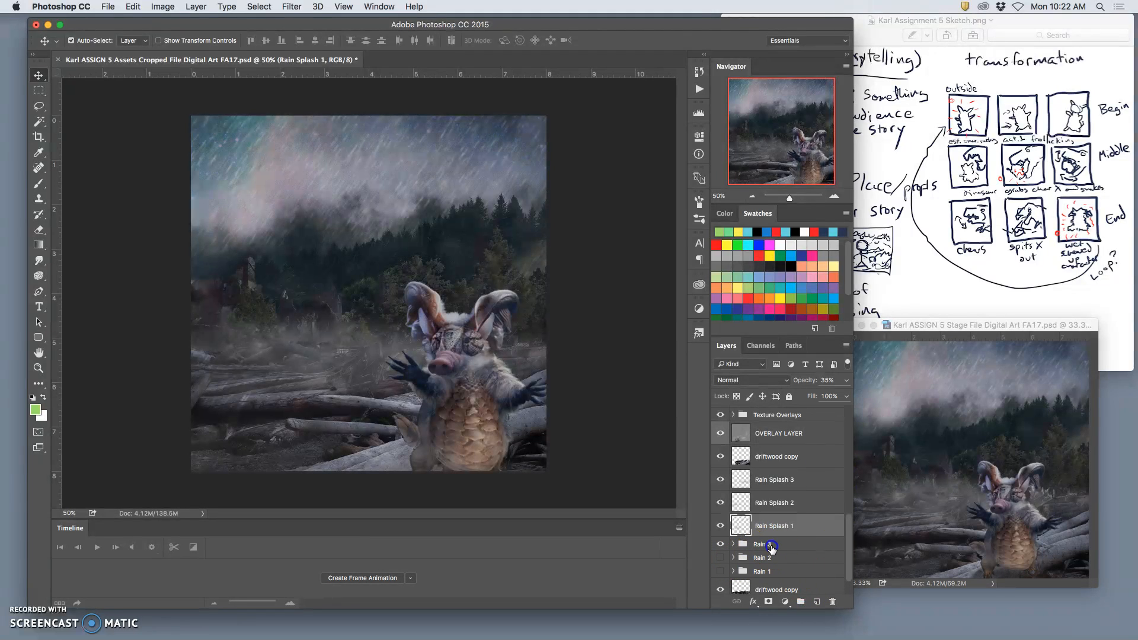
pyautogui.click(763, 544)
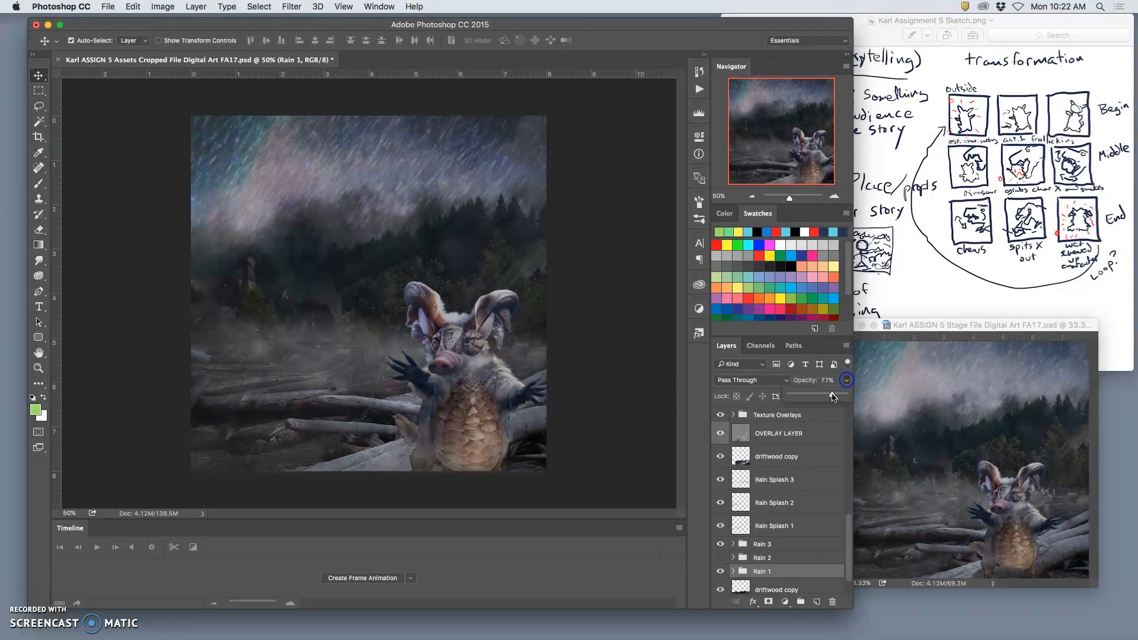
pyautogui.moveTo(832, 394); pyautogui.dragTo(804, 394)
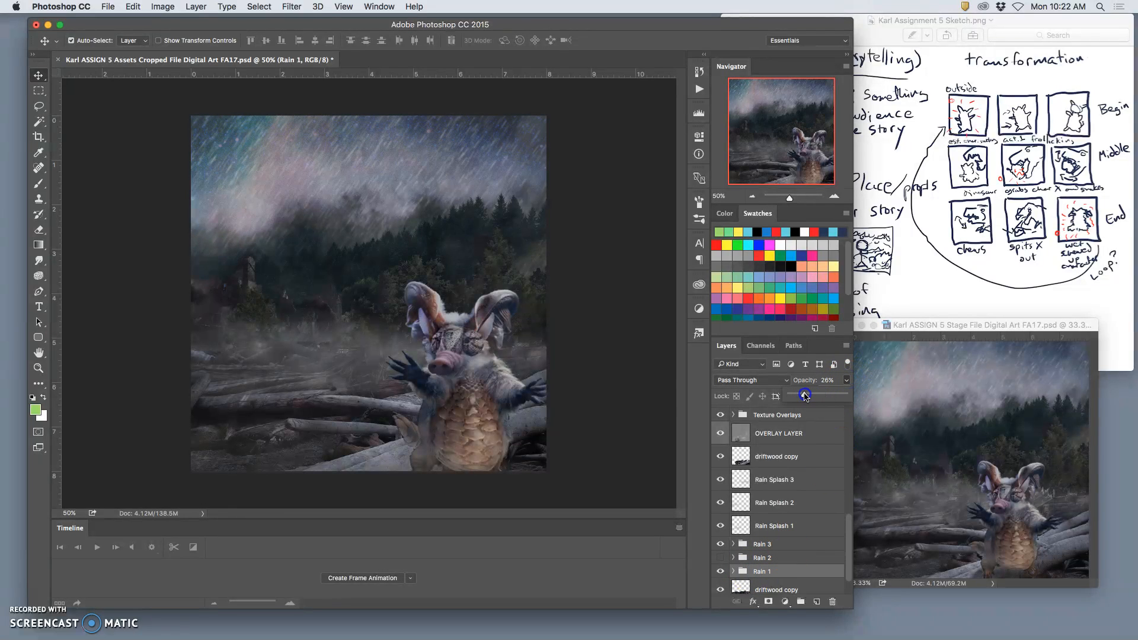
pyautogui.moveTo(805, 394); pyautogui.dragTo(801, 395)
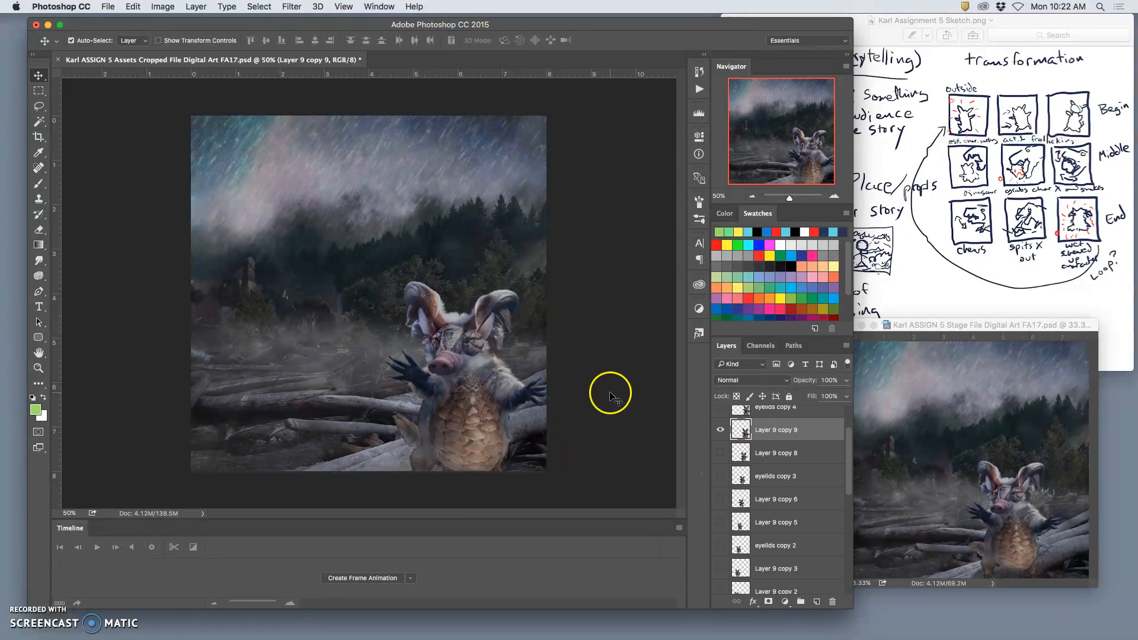
pyautogui.moveTo(540, 399)
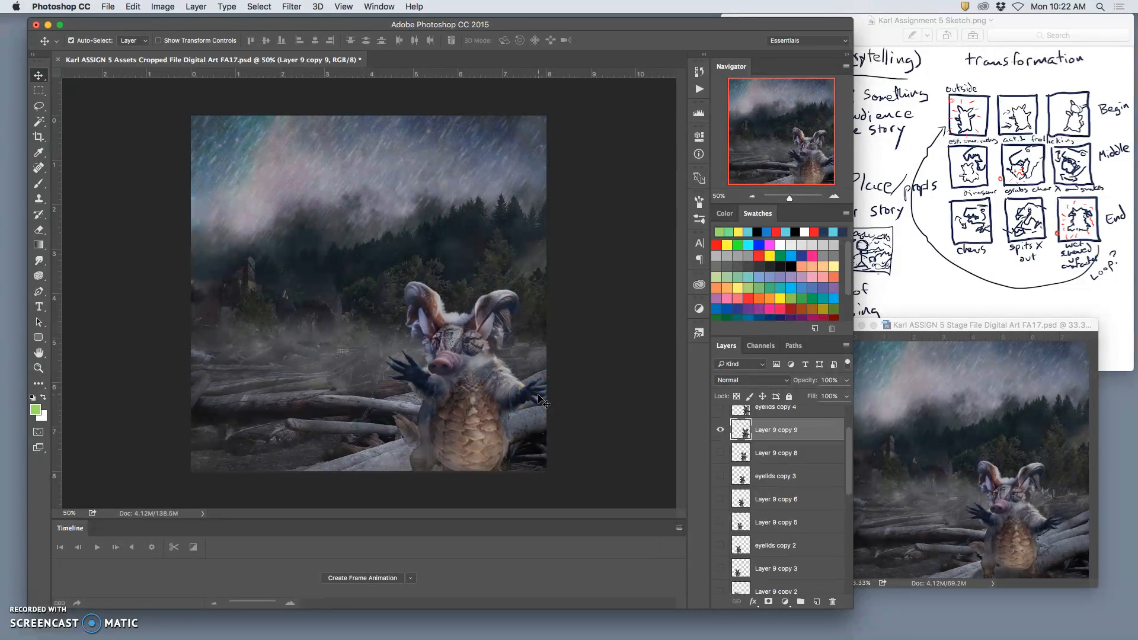
# Add the stamped merged frame to the Stage file as Layer 19 and toggle it
pyautogui.click(195, 7)
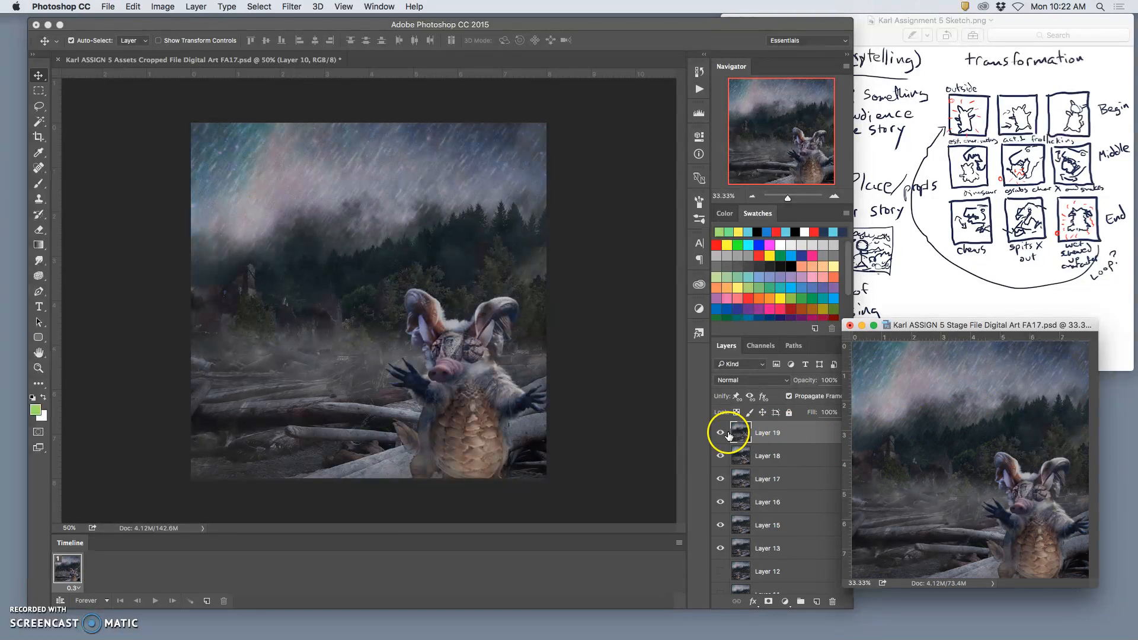
pyautogui.click(720, 433)
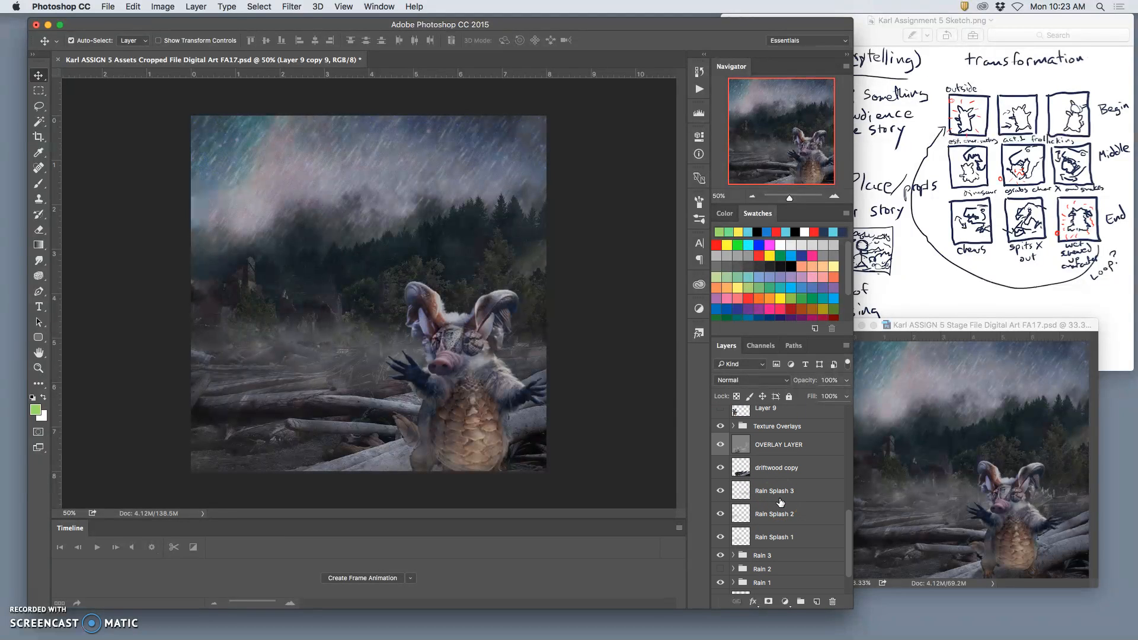
# Hide Rain 2 and Rain 3, show Rain 1 at 99% opacity, and select its Layer 6
pyautogui.scroll(-3)
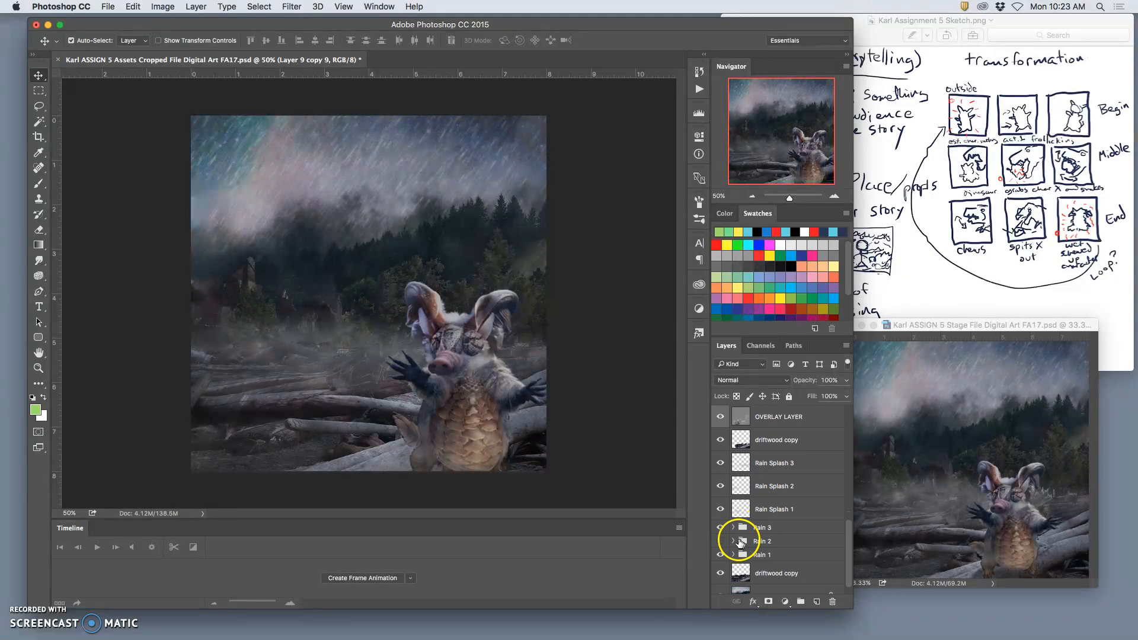
pyautogui.click(720, 527)
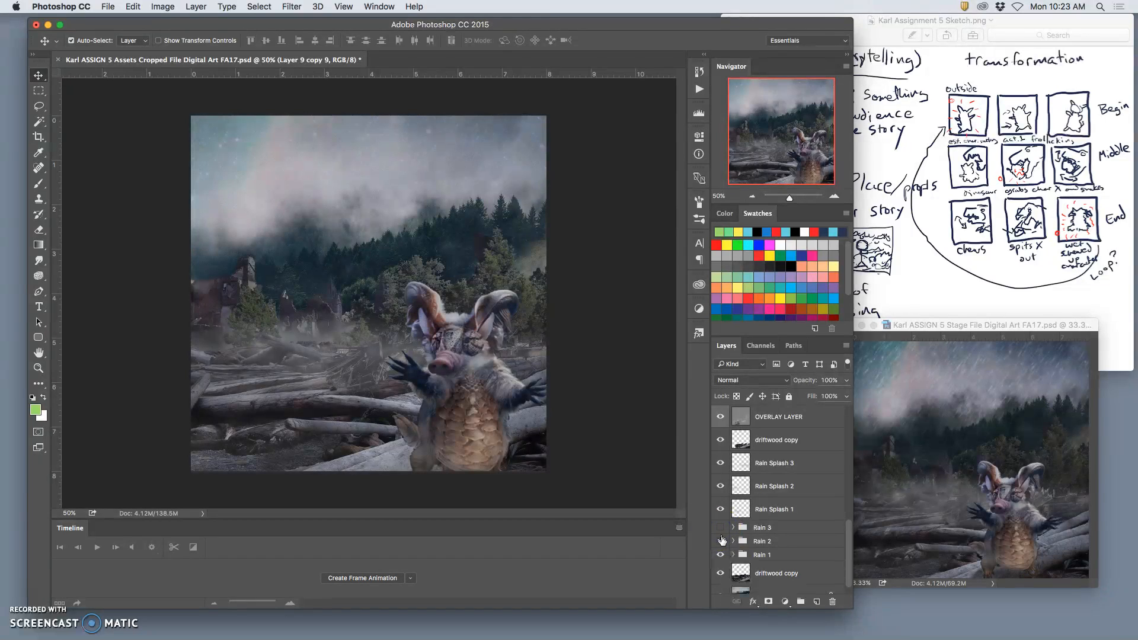
pyautogui.click(721, 527)
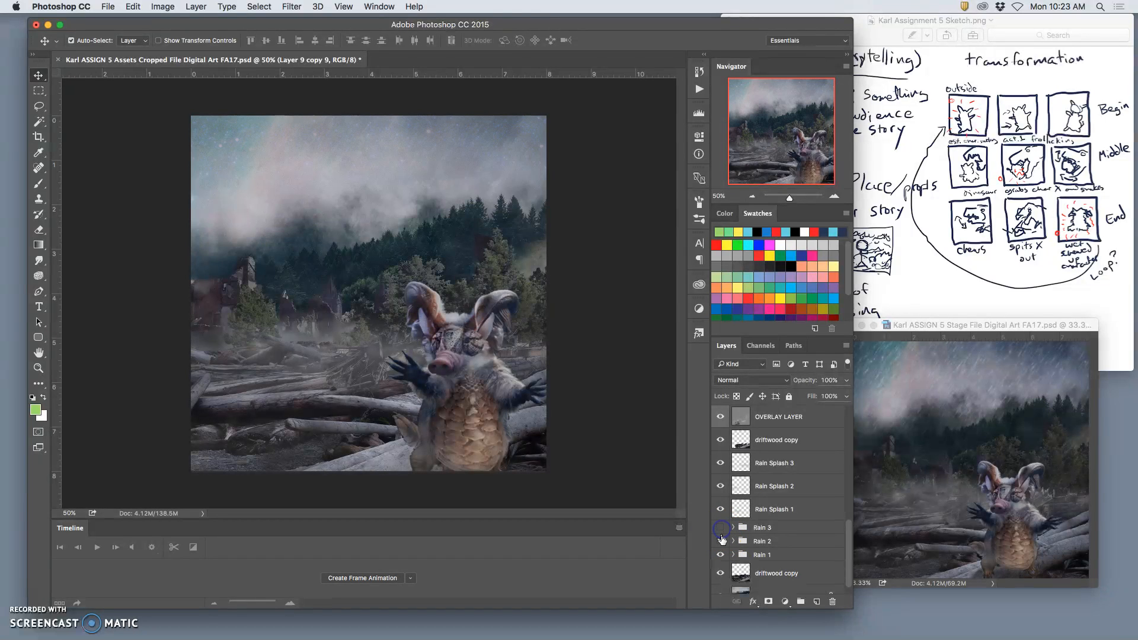
pyautogui.click(732, 527)
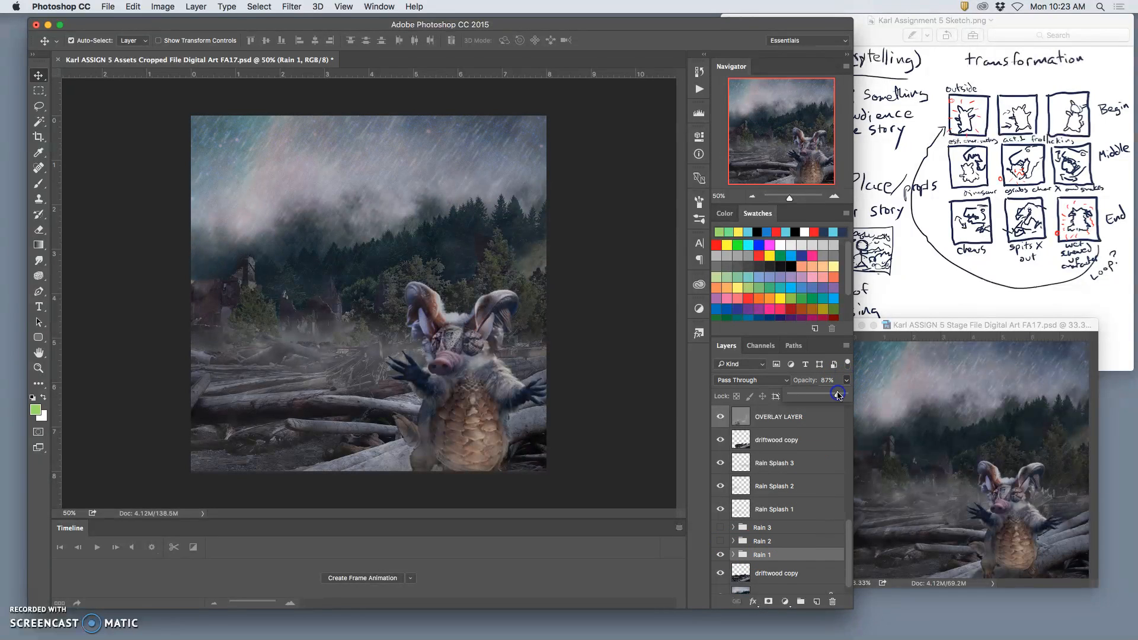
pyautogui.moveTo(838, 394); pyautogui.dragTo(851, 392)
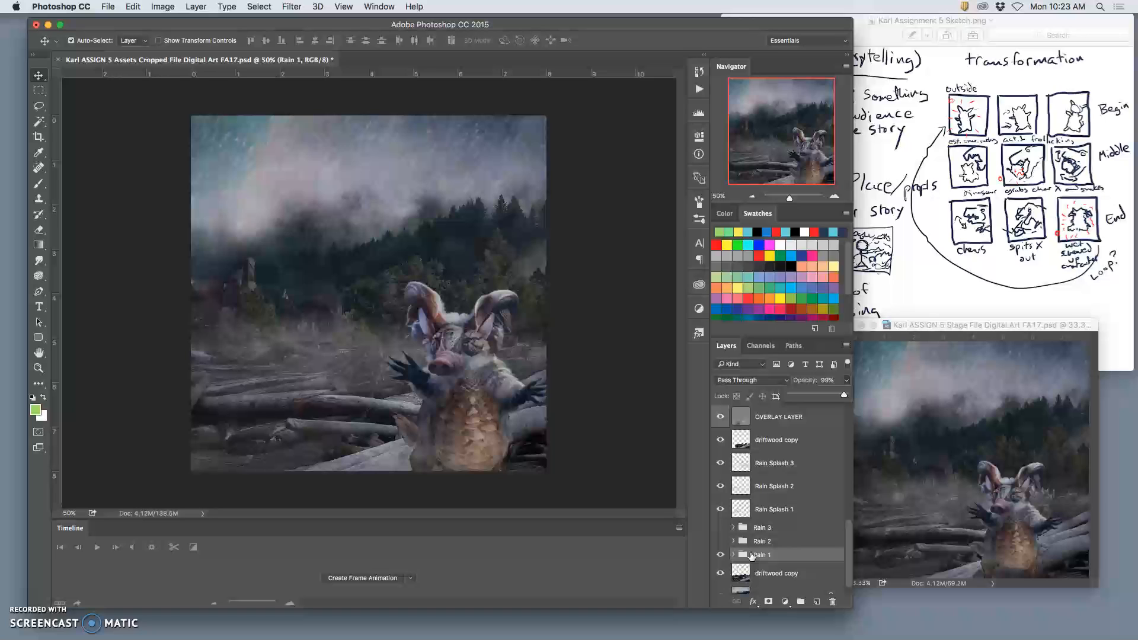
pyautogui.click(734, 555)
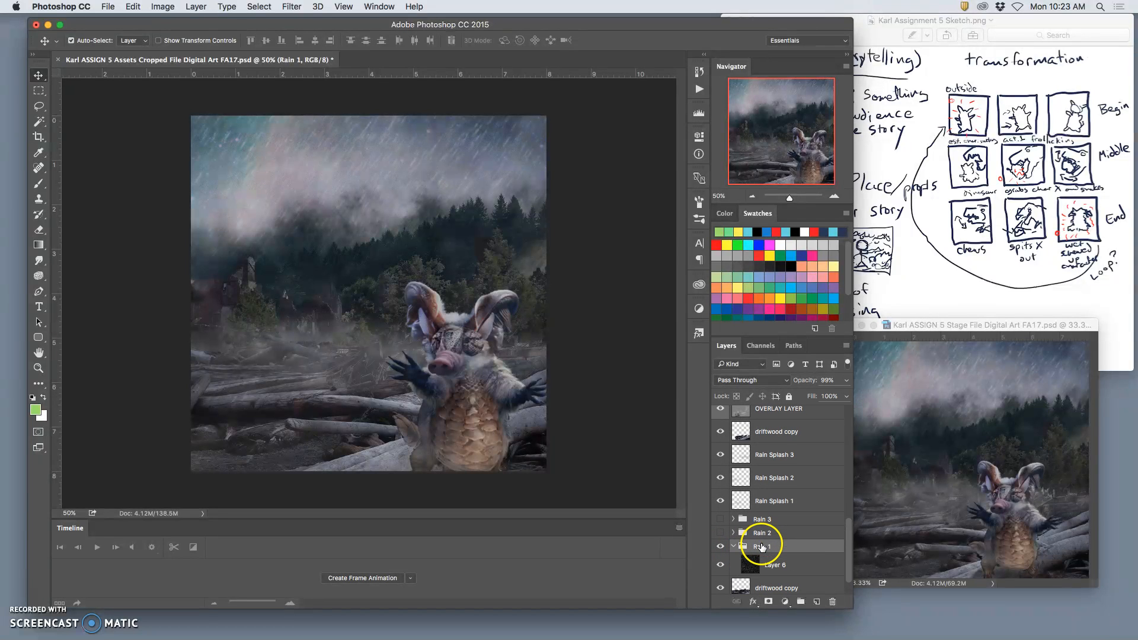
pyautogui.click(775, 565)
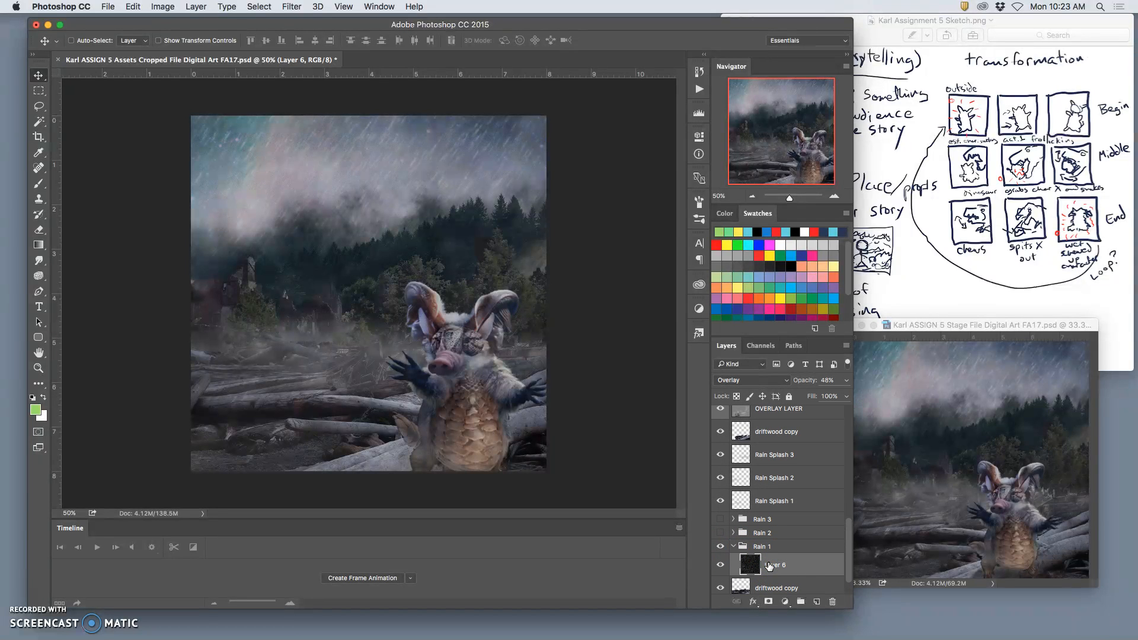